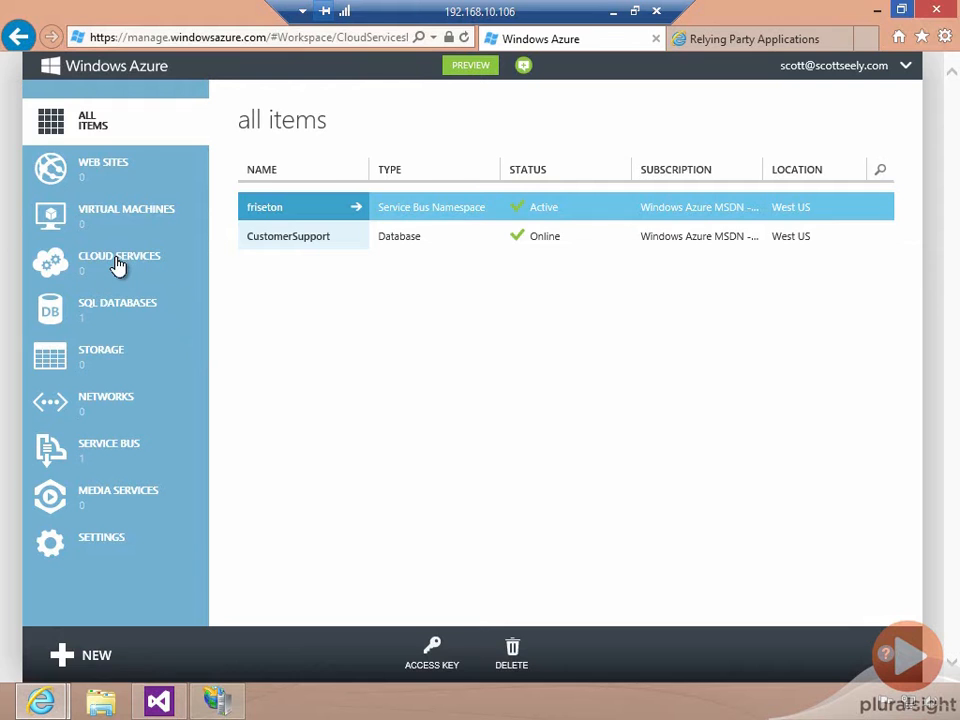
# Show the Web Sites list in the portal, confirming no sites exist yet
pyautogui.click(120, 262)
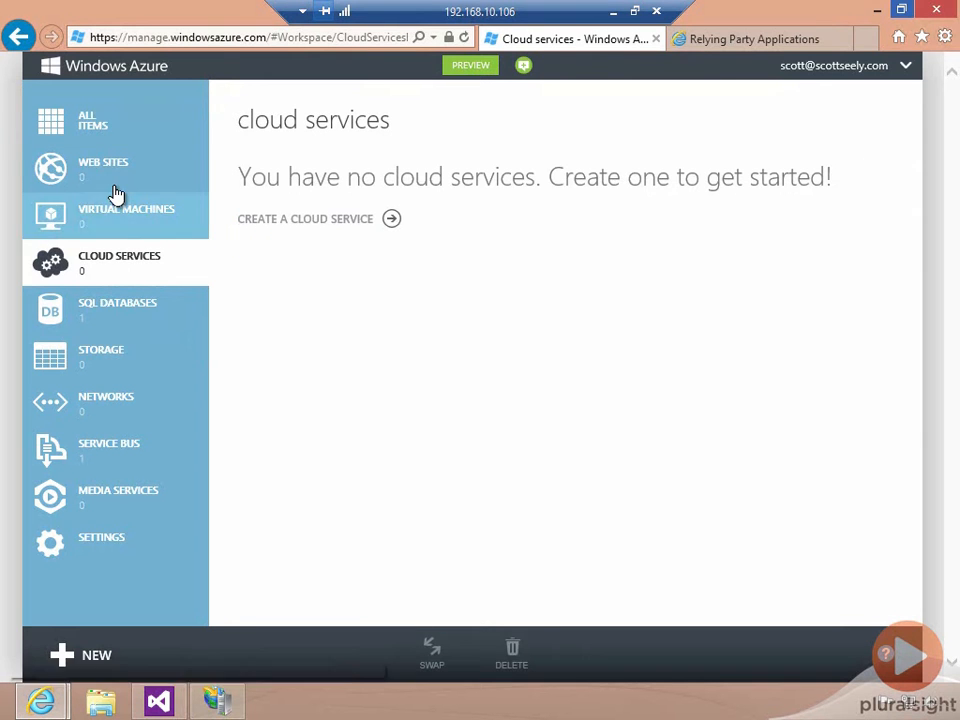
pyautogui.click(104, 168)
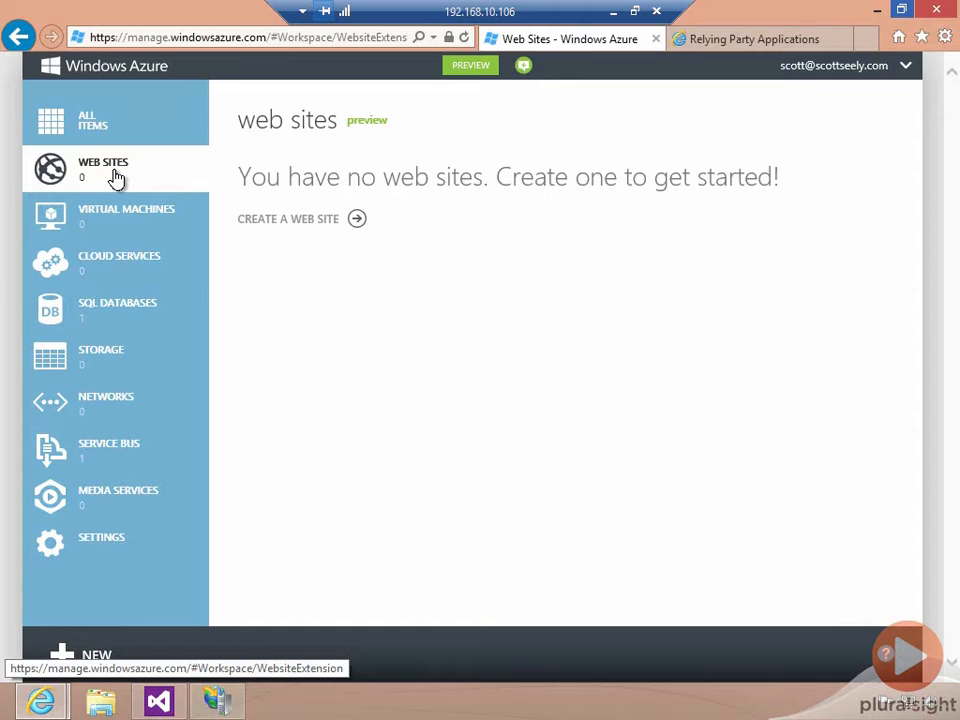
pyautogui.moveTo(258, 228)
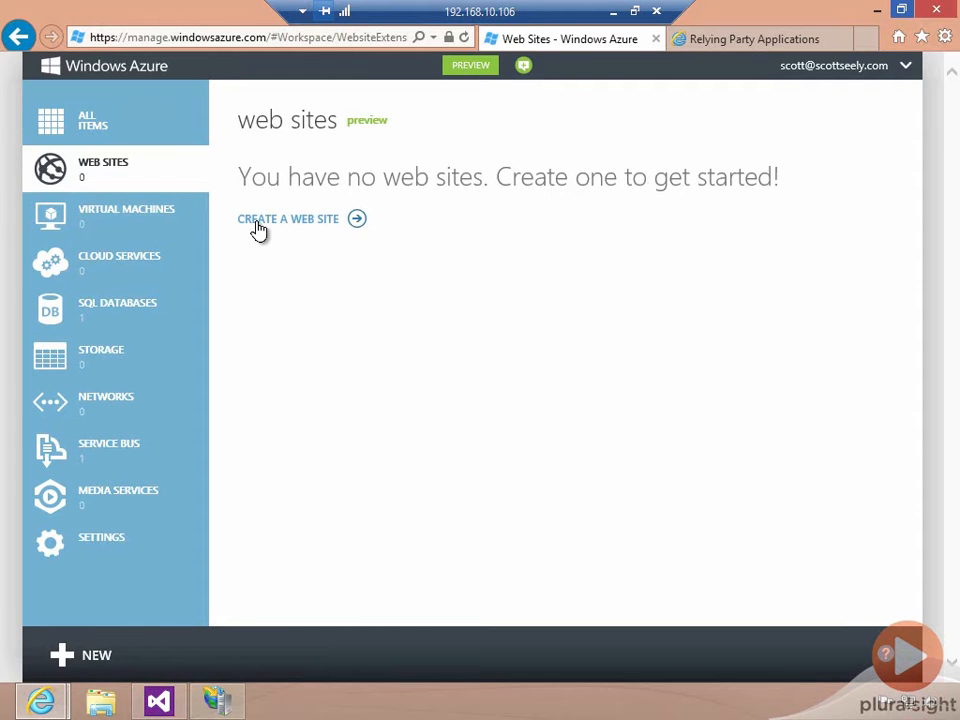
# Quick-create a web site with URL friseton-customersupport in the East US region
pyautogui.click(288, 218)
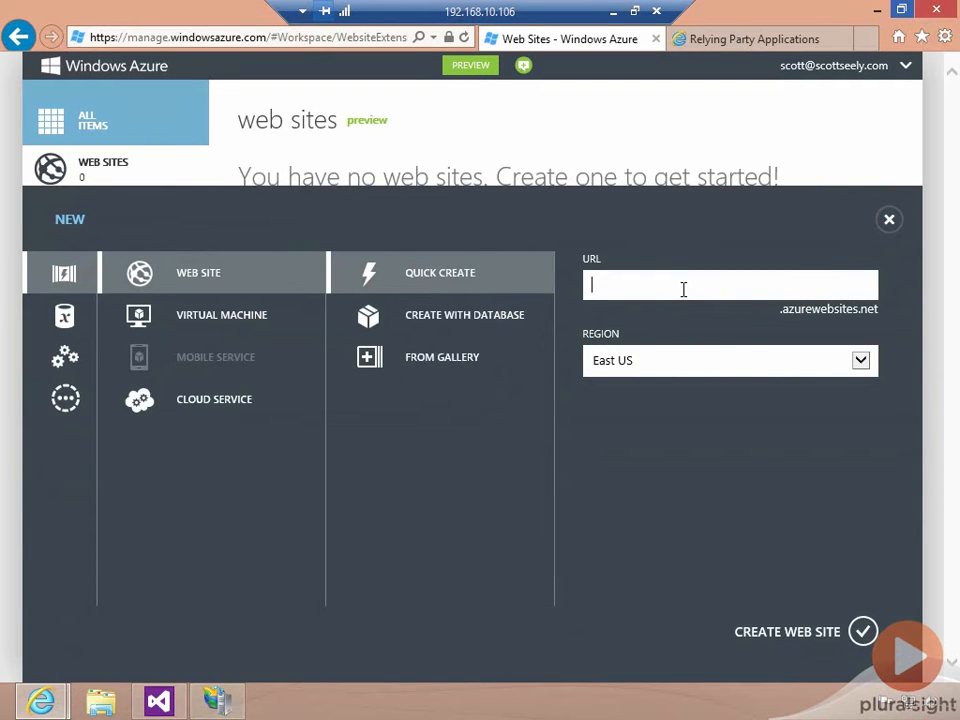
pyautogui.write('friseton')
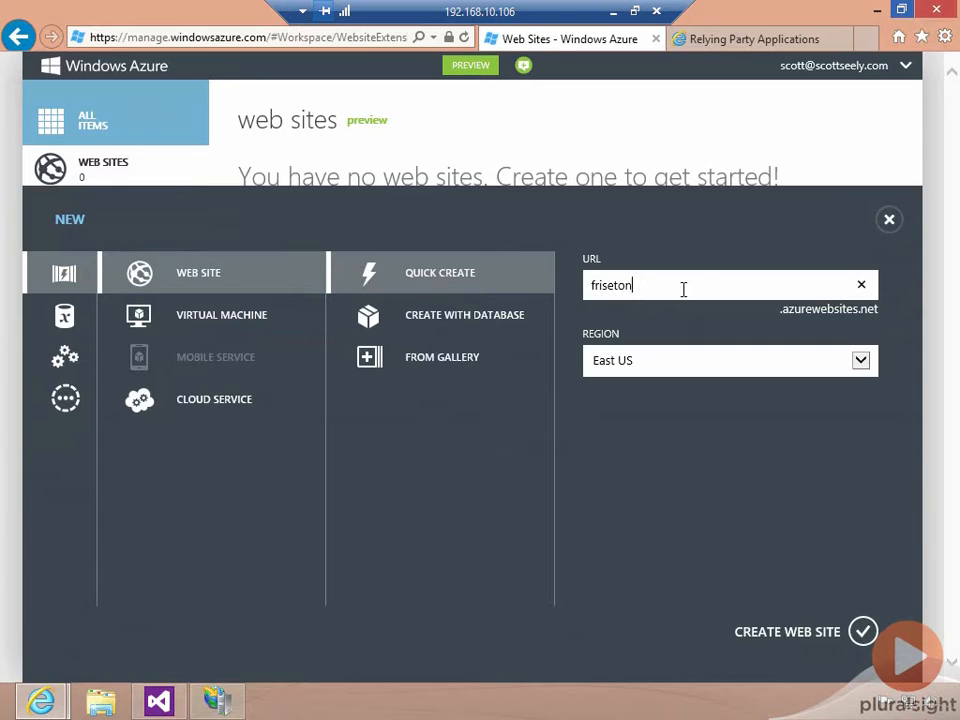
pyautogui.write('-customers')
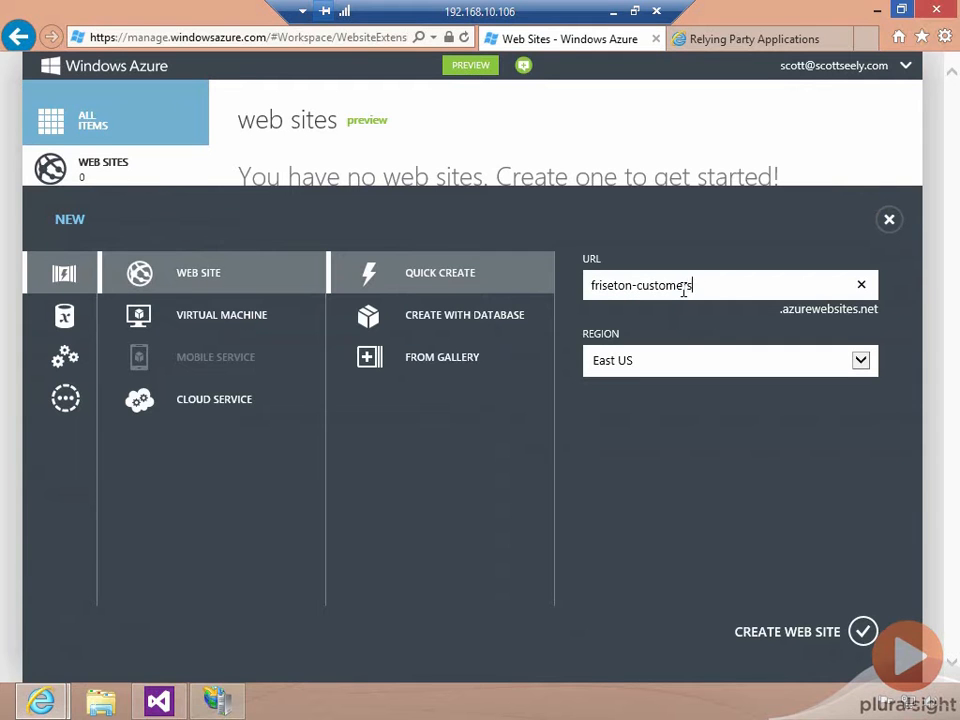
pyautogui.write('-support')
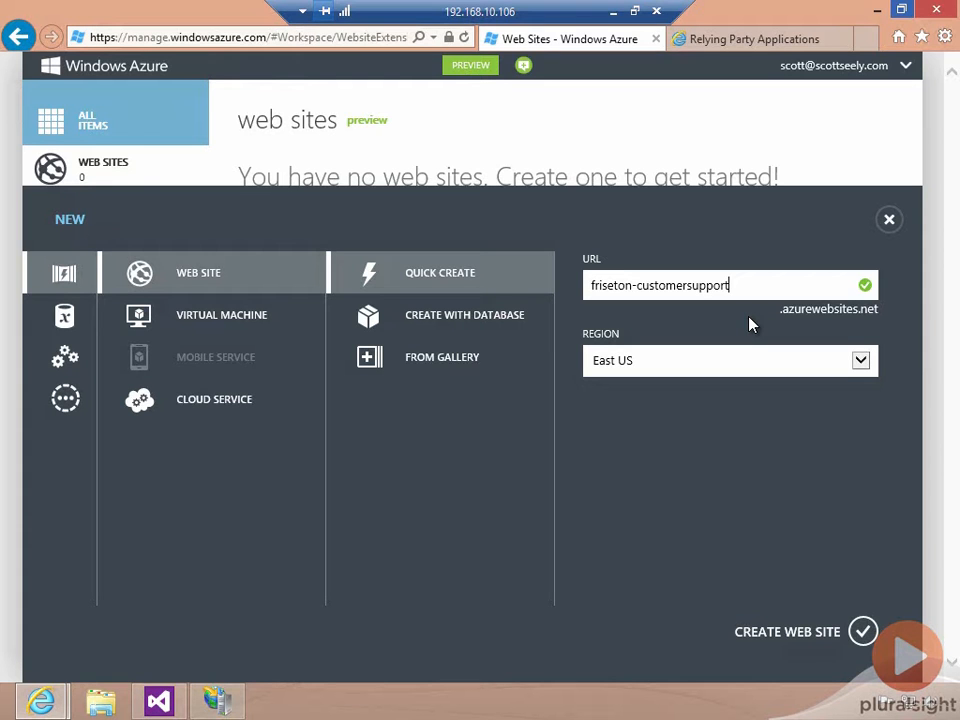
pyautogui.click(730, 360)
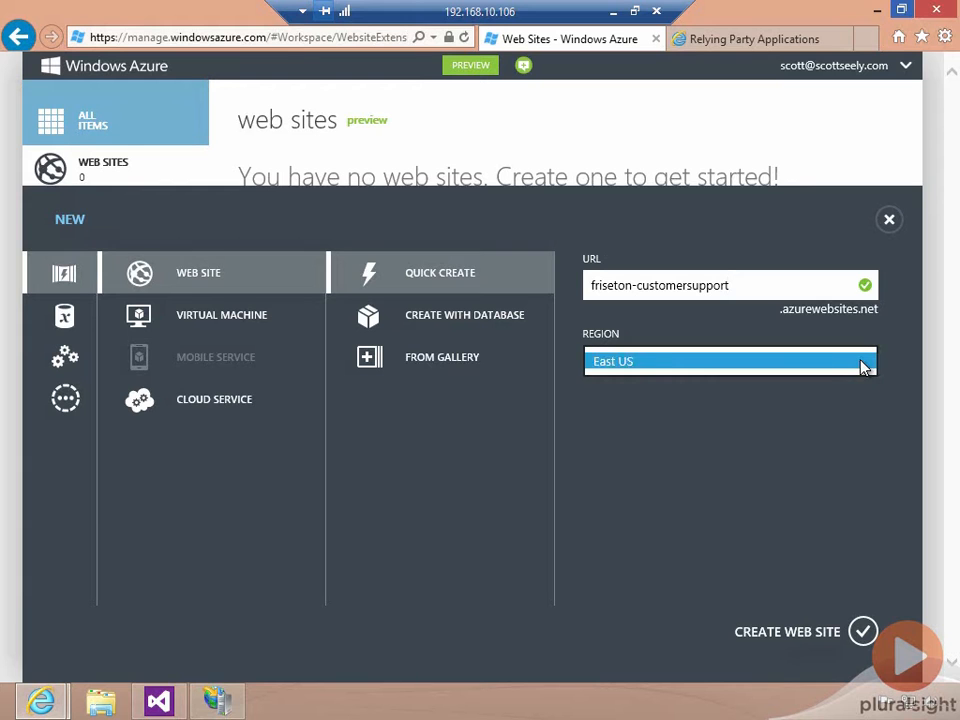
pyautogui.moveTo(856, 496)
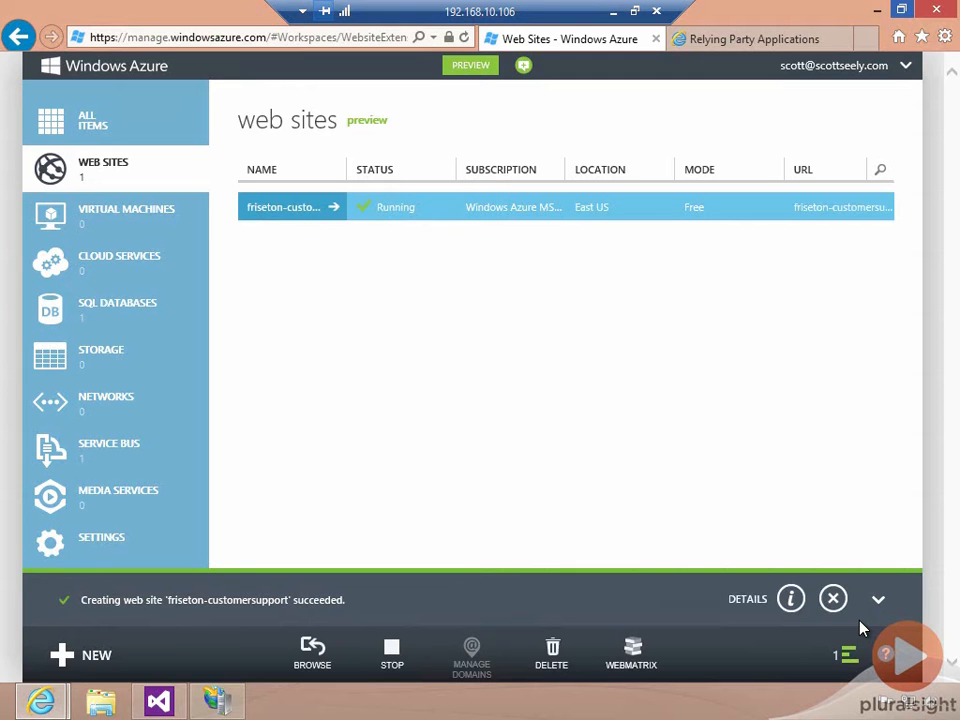
pyautogui.moveTo(356, 278)
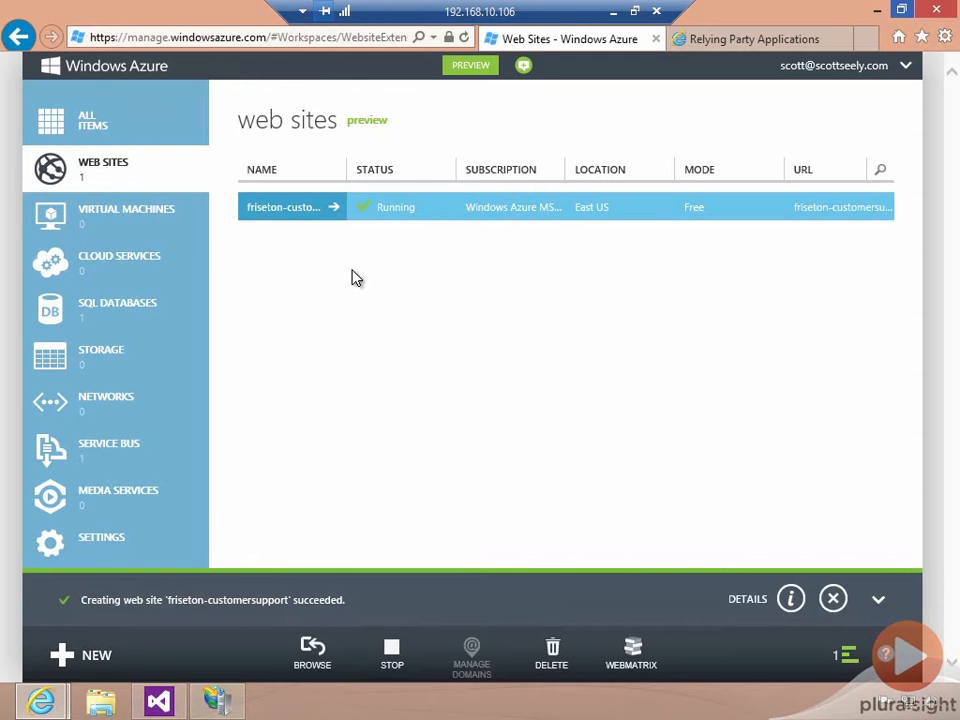
# Review the friseton-customersupport dashboard's usage overview and quick-glance details
pyautogui.click(284, 206)
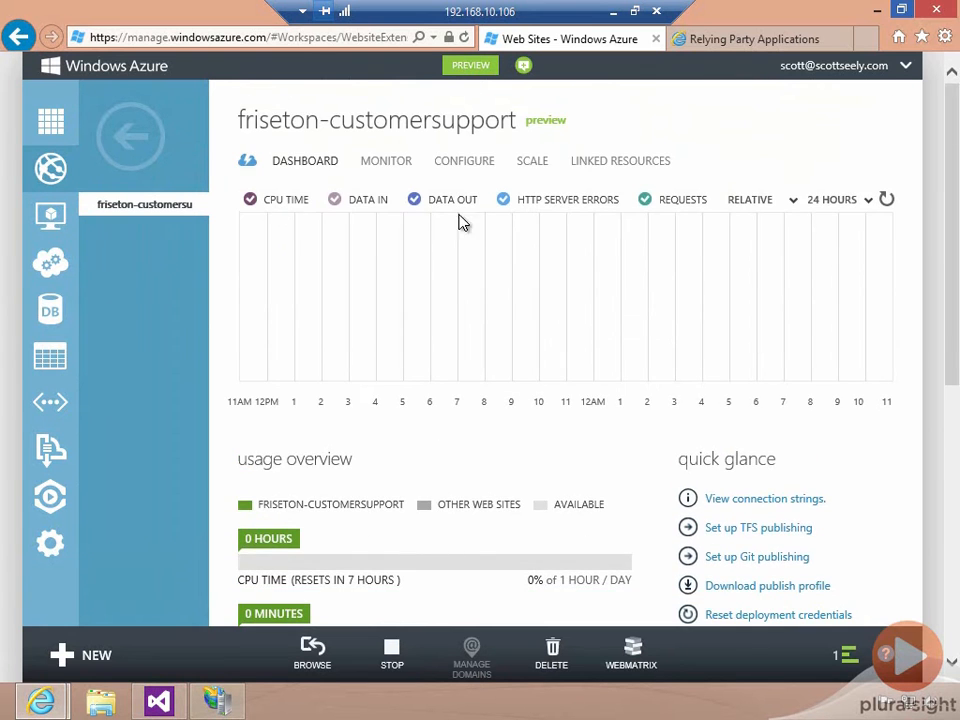
pyautogui.scroll(-3)
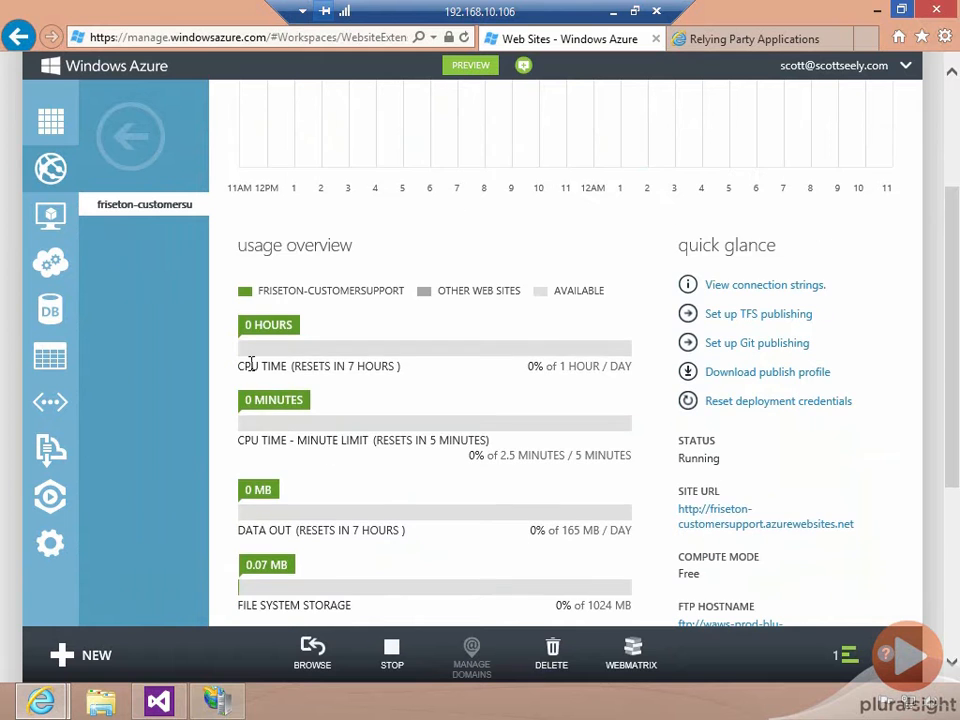
pyautogui.scroll(-3)
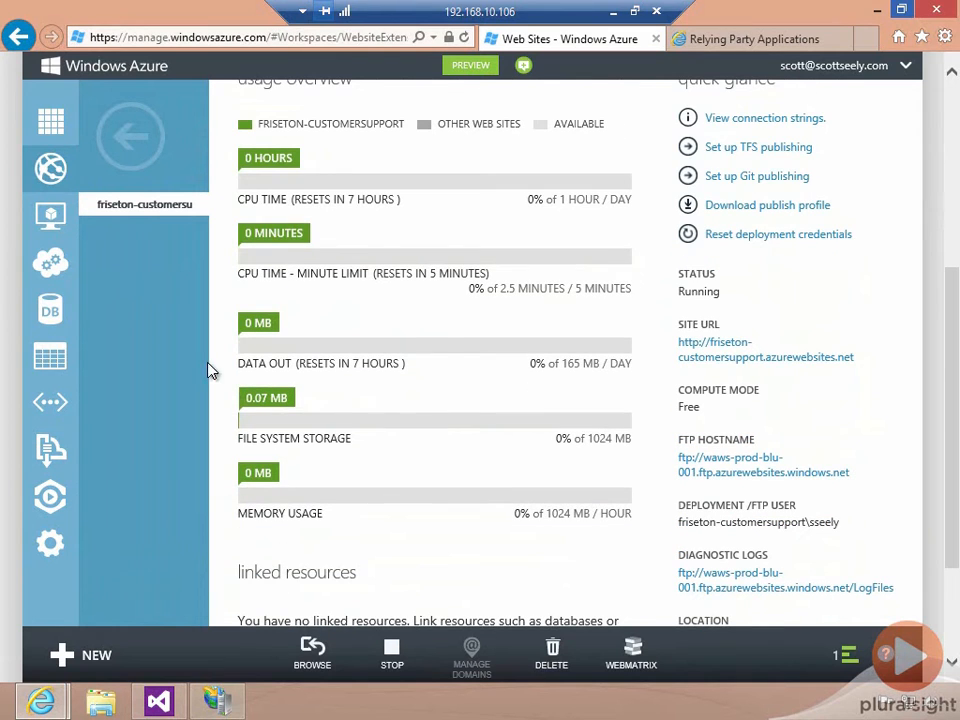
pyautogui.moveTo(260, 412)
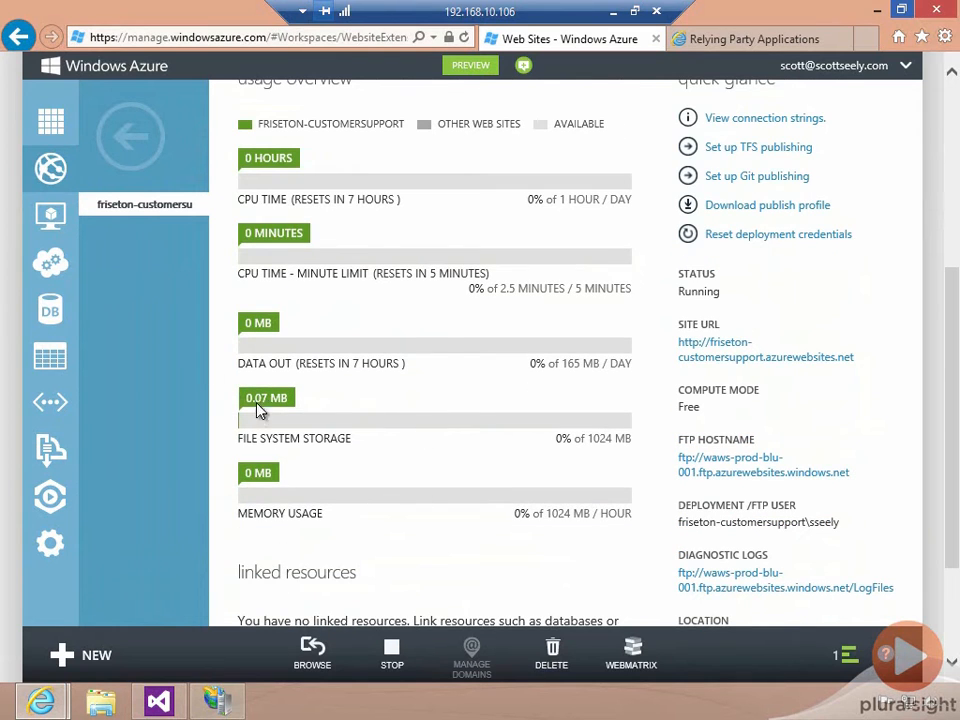
pyautogui.scroll(-3)
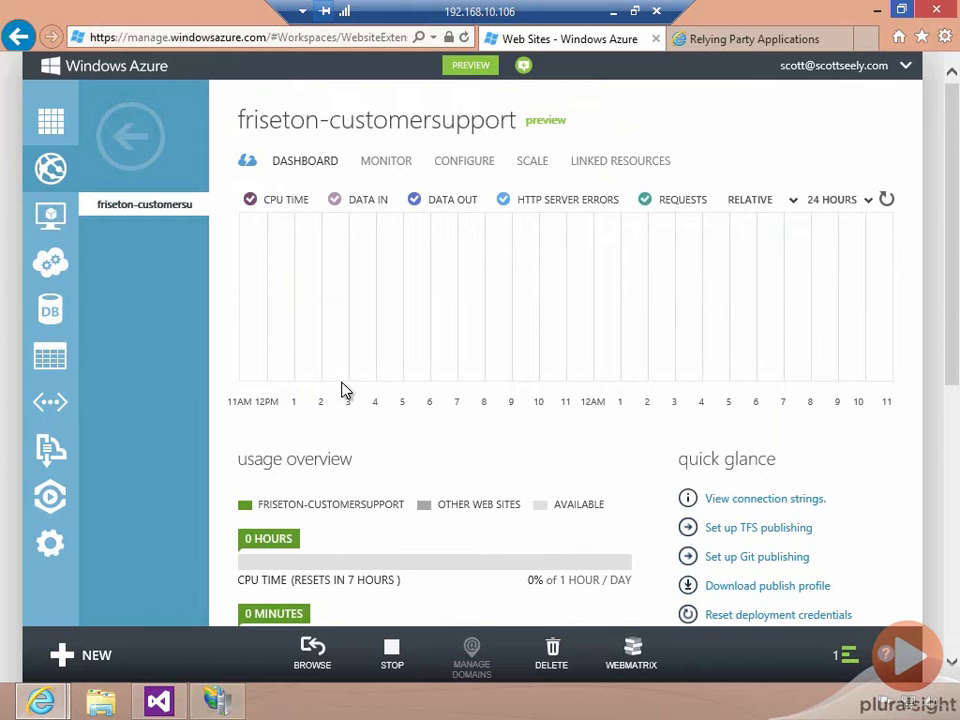
# Review the site's configuration showing .NET 4.0 and PHP 5.3 settings
pyautogui.click(464, 160)
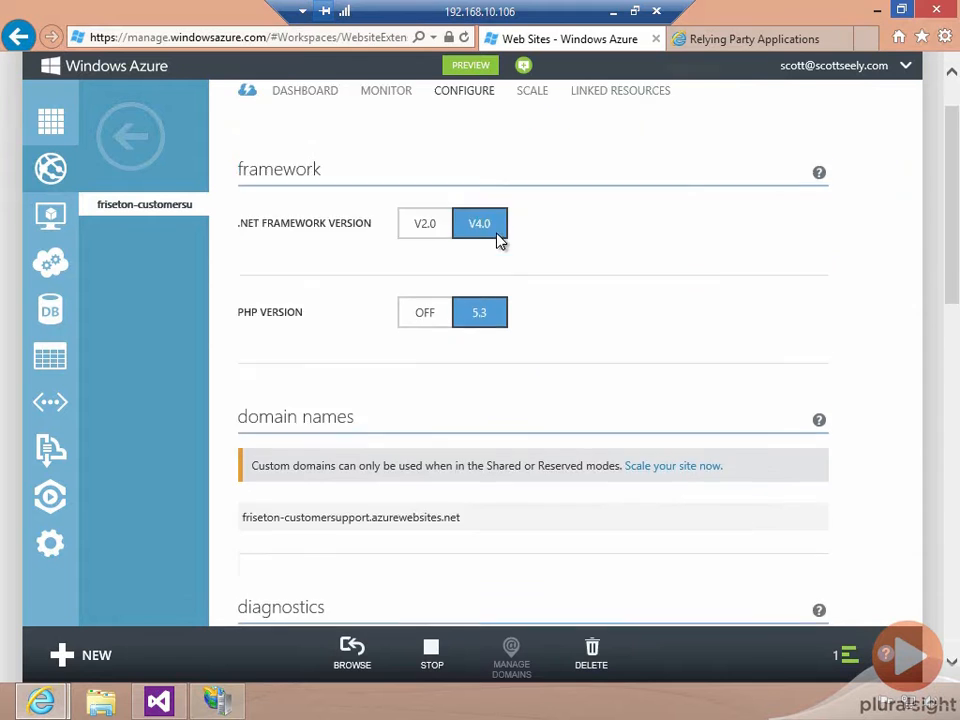
pyautogui.scroll(-3)
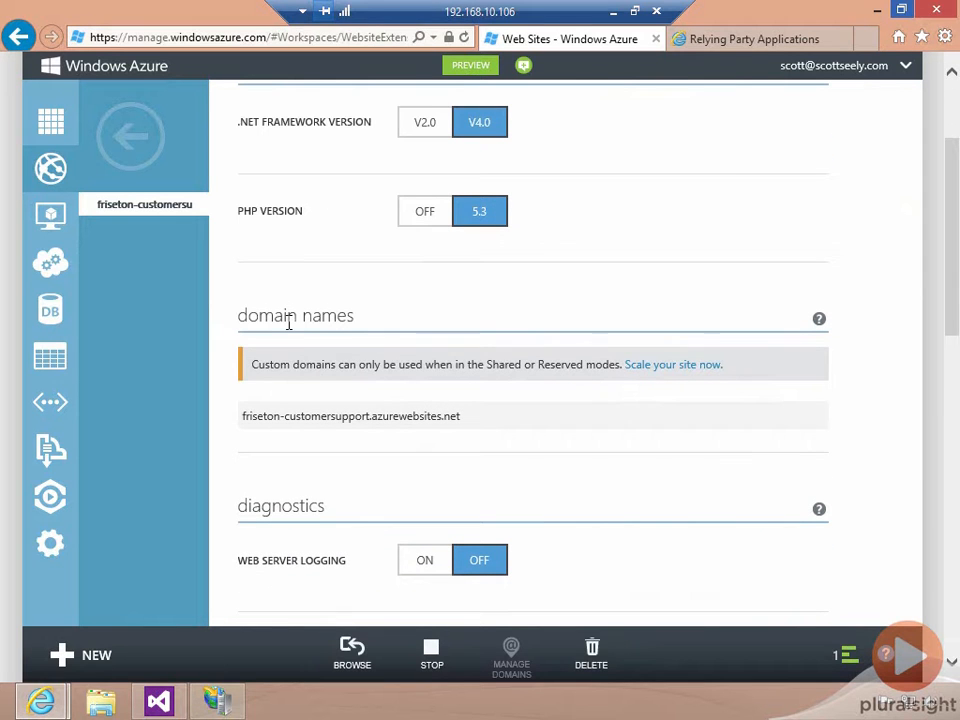
pyautogui.moveTo(668, 370)
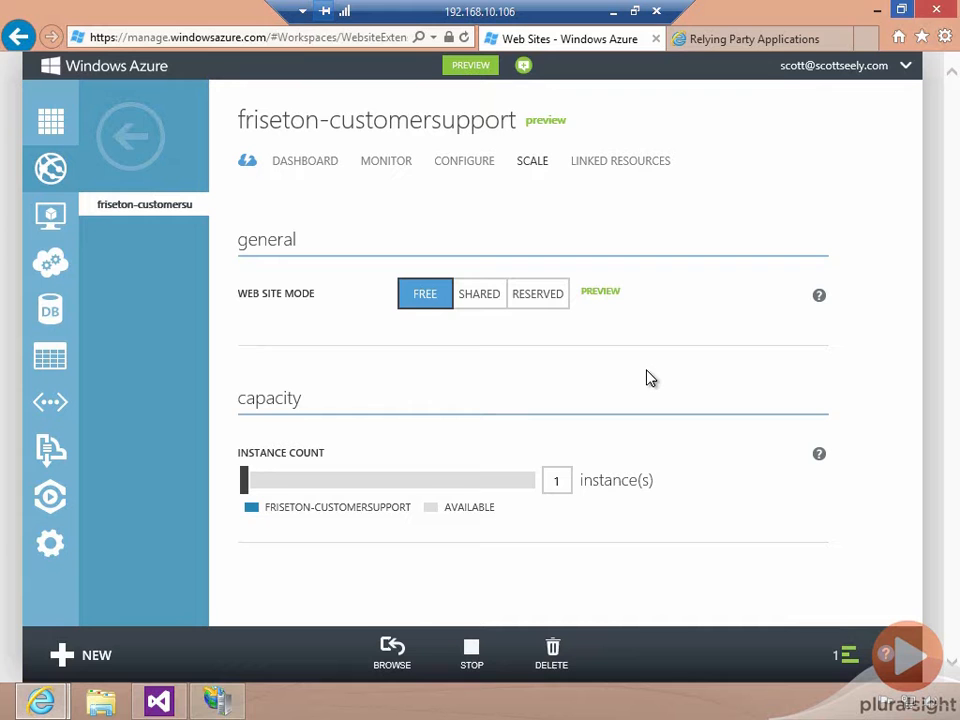
pyautogui.moveTo(480, 292)
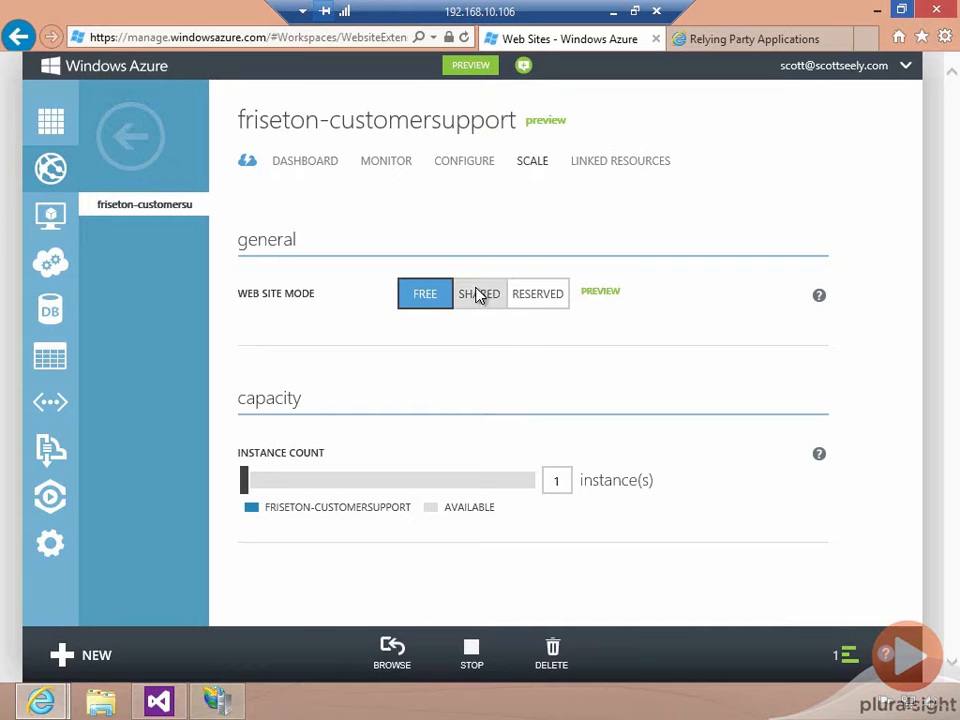
# Inspect Shared and Reserved scale modes and instance sizes, then leave the site in Free mode
pyautogui.click(480, 292)
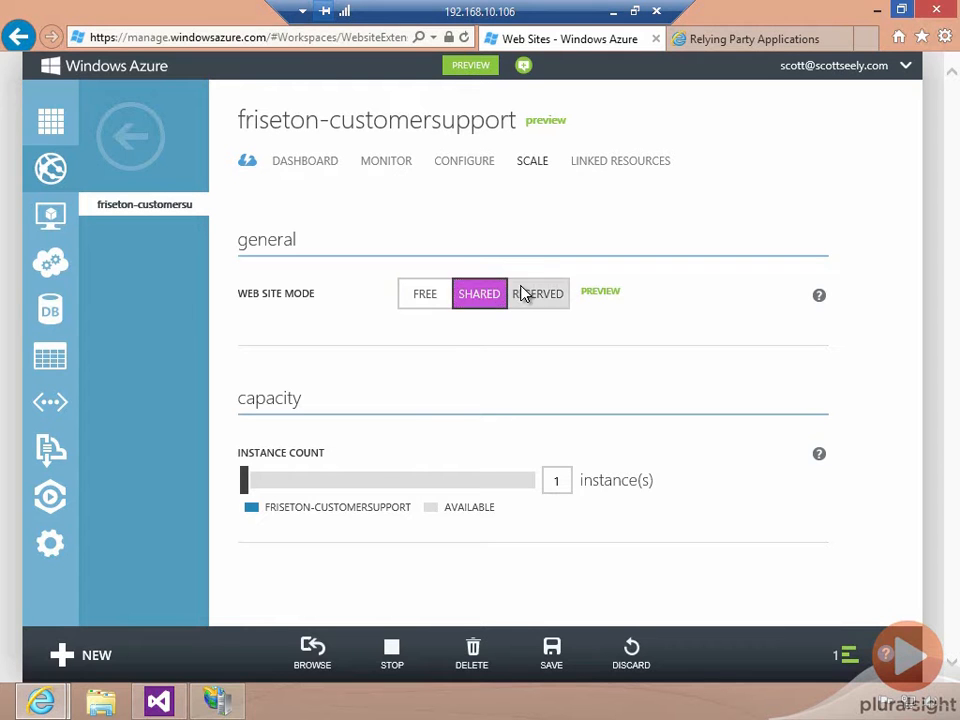
pyautogui.click(538, 292)
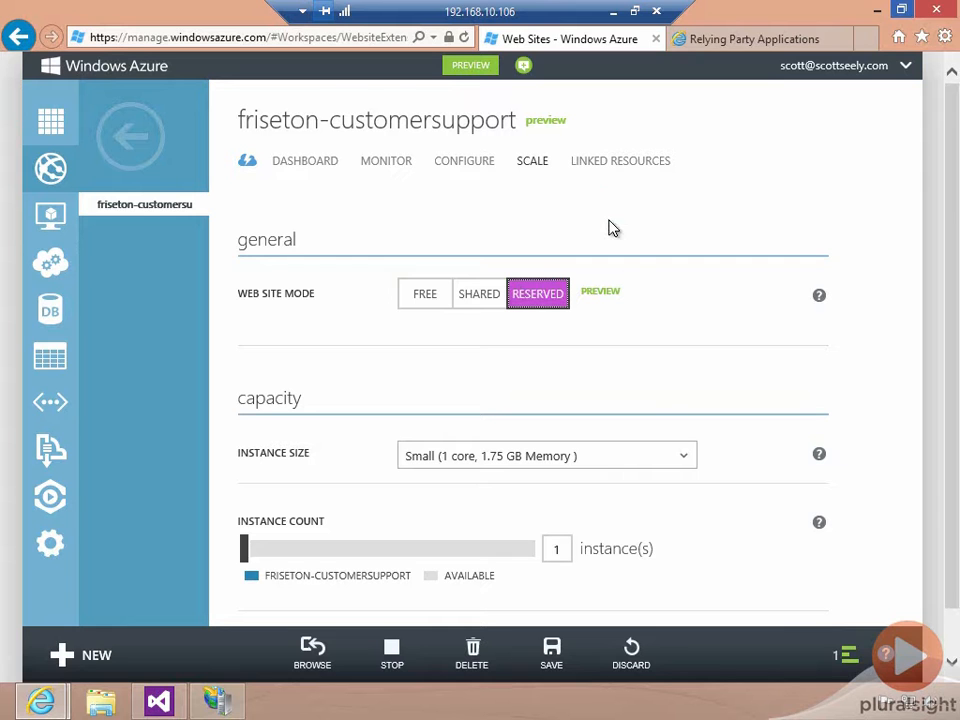
pyautogui.click(546, 456)
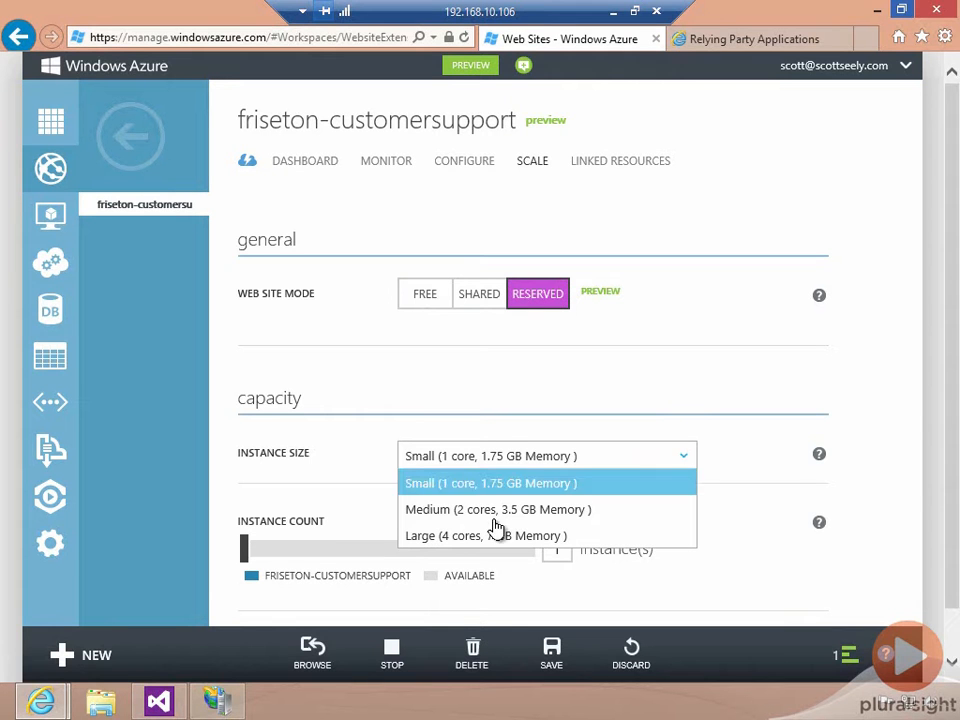
pyautogui.moveTo(640, 374)
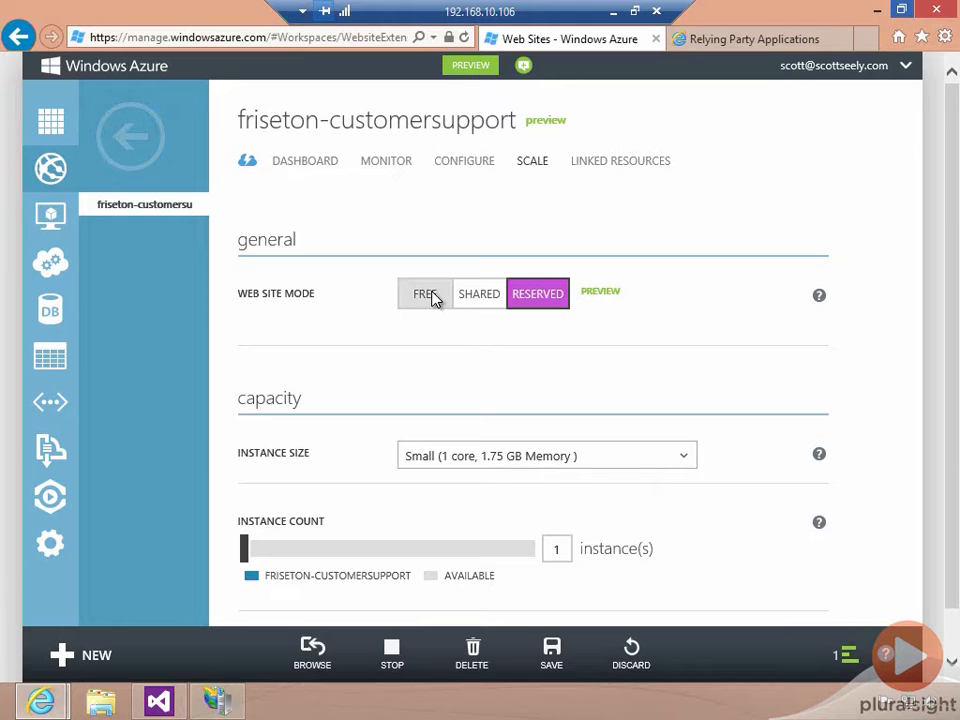
pyautogui.click(424, 292)
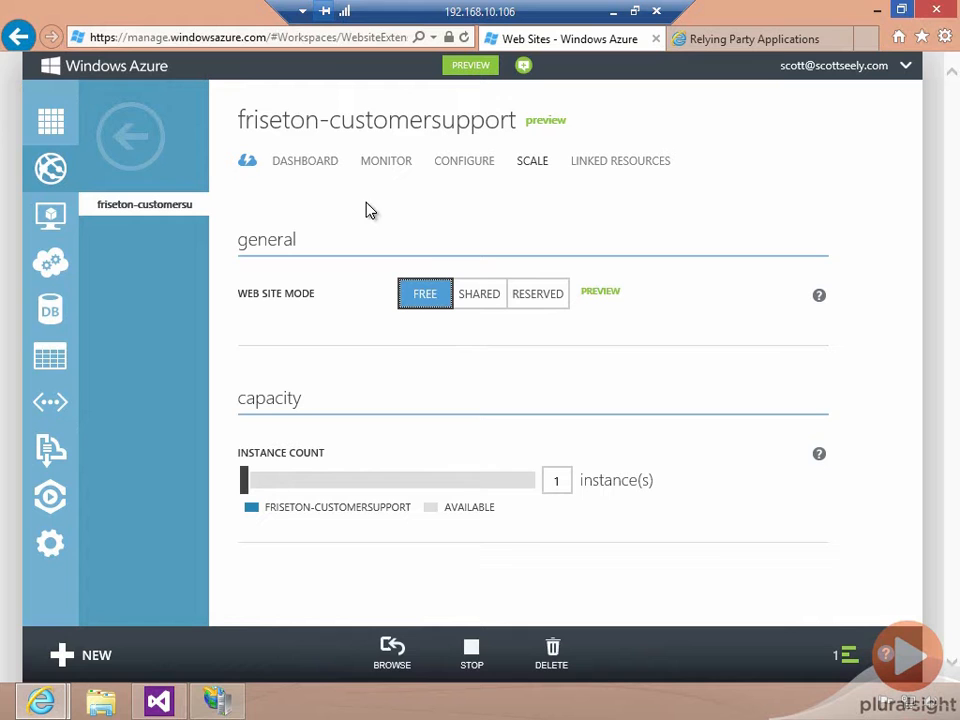
pyautogui.moveTo(336, 184)
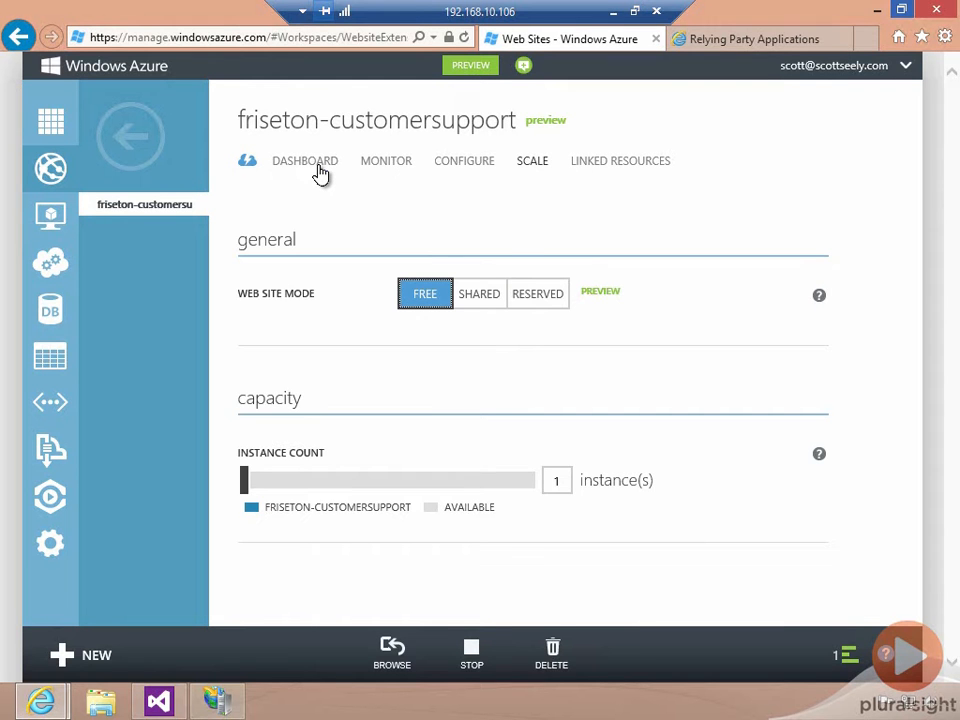
# Select the site URL from the dashboard's quick glance and go to the relying party applications list
pyautogui.click(304, 160)
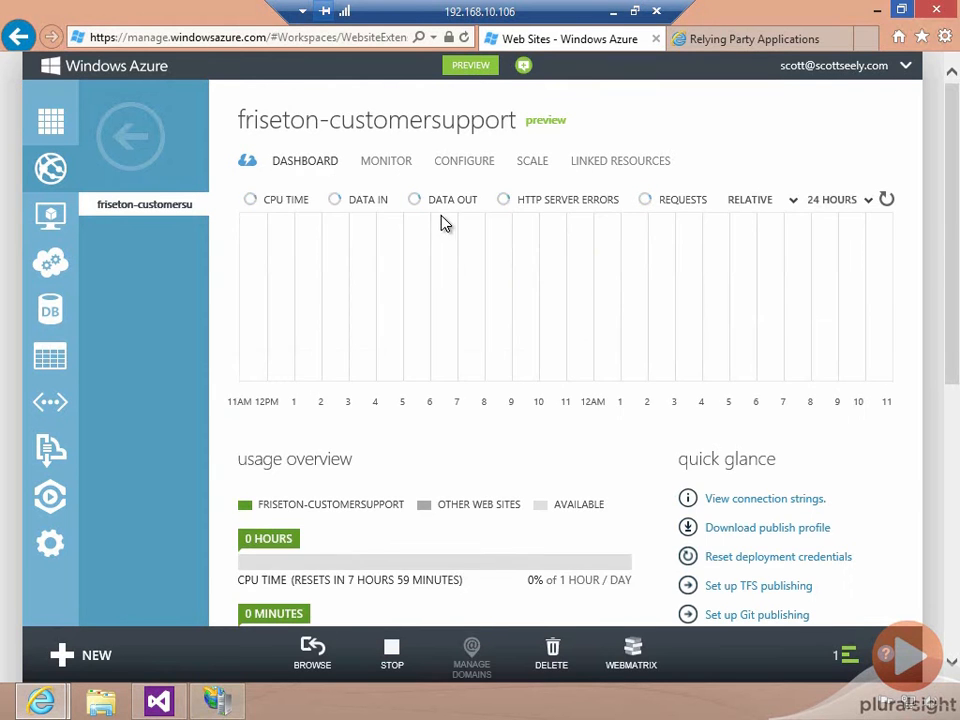
pyautogui.scroll(-3)
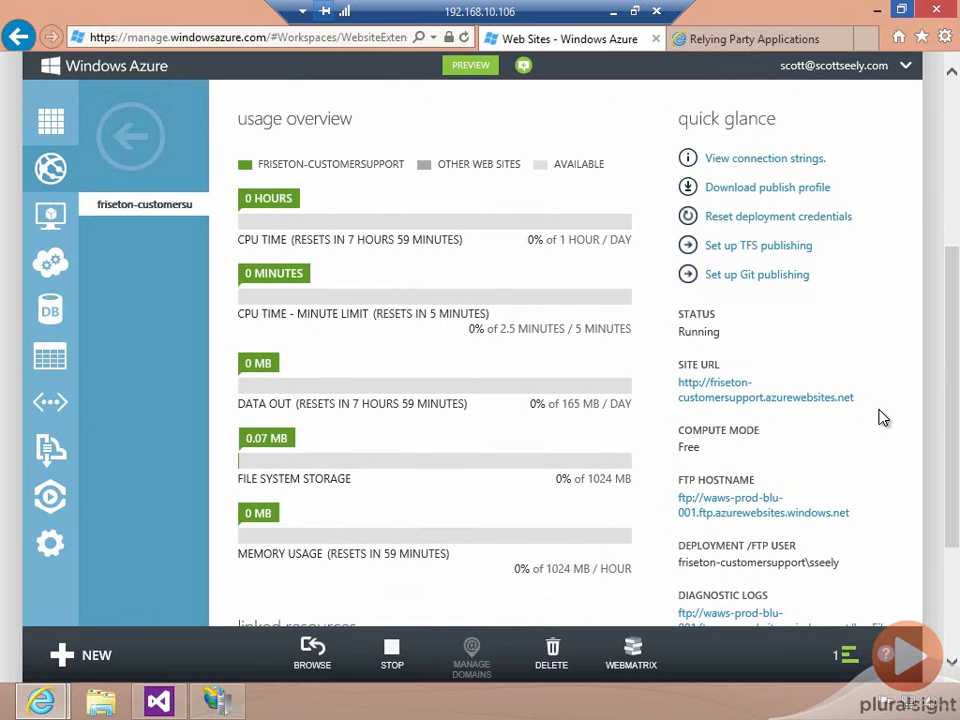
pyautogui.moveTo(856, 404)
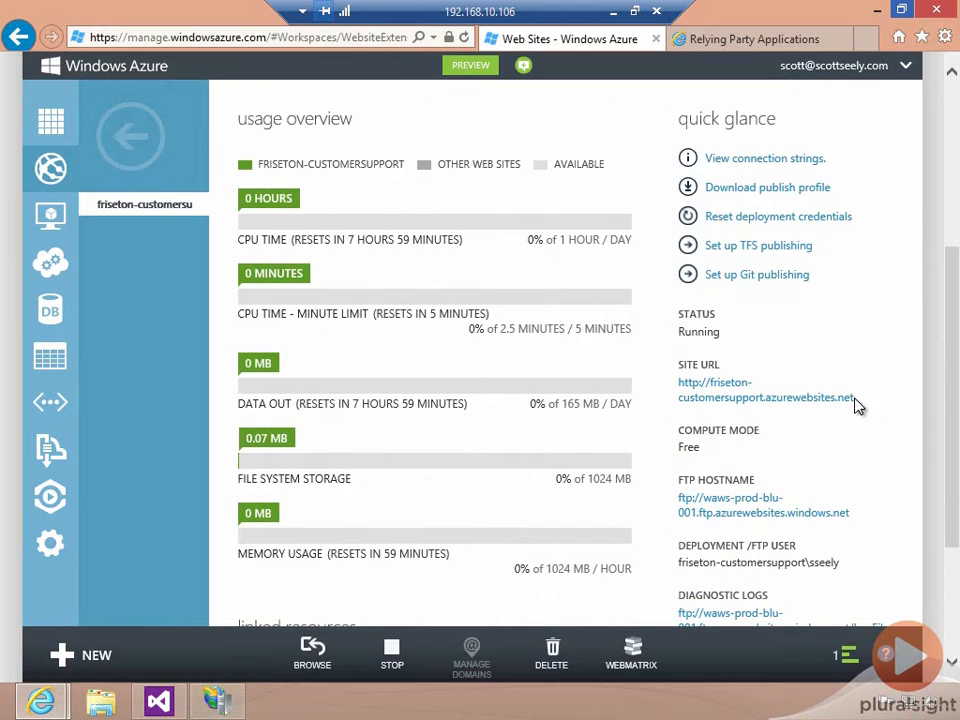
pyautogui.doubleClick(766, 388)
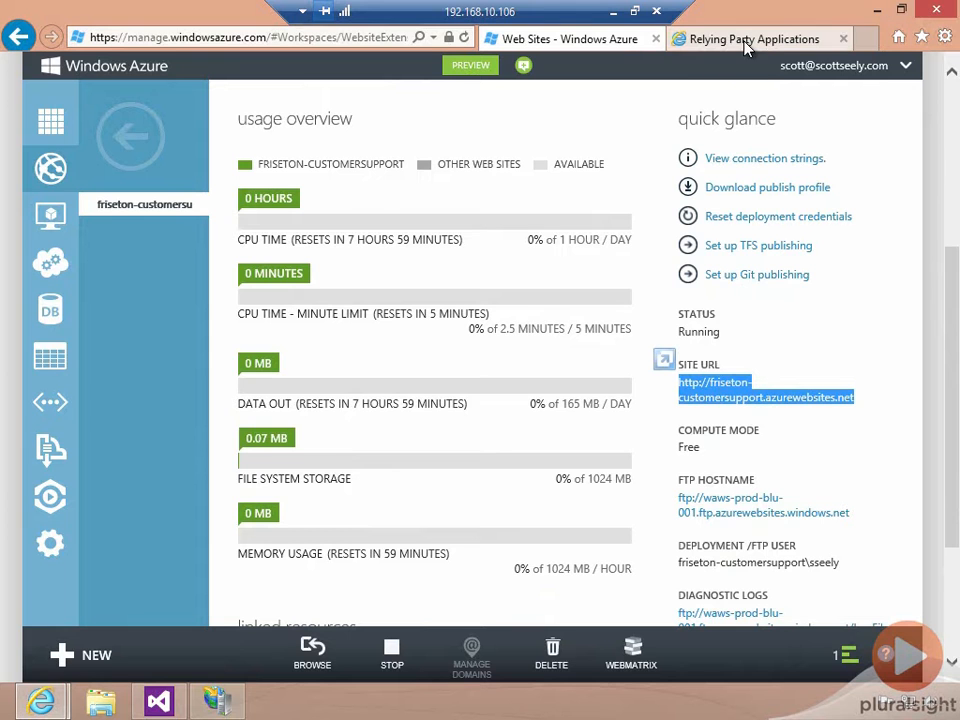
pyautogui.click(756, 38)
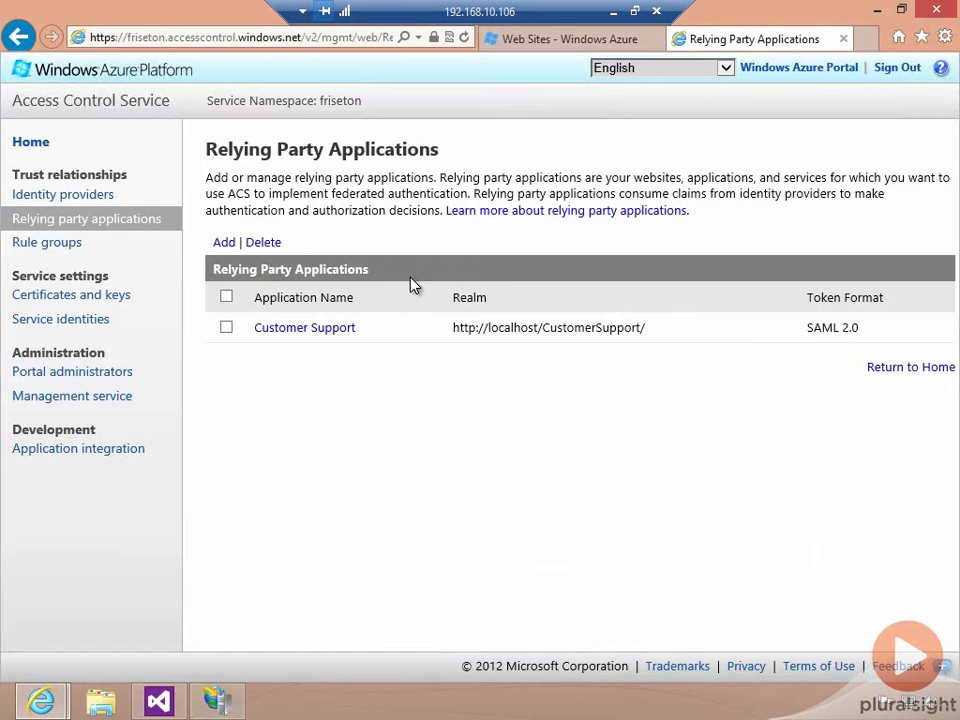
pyautogui.click(304, 328)
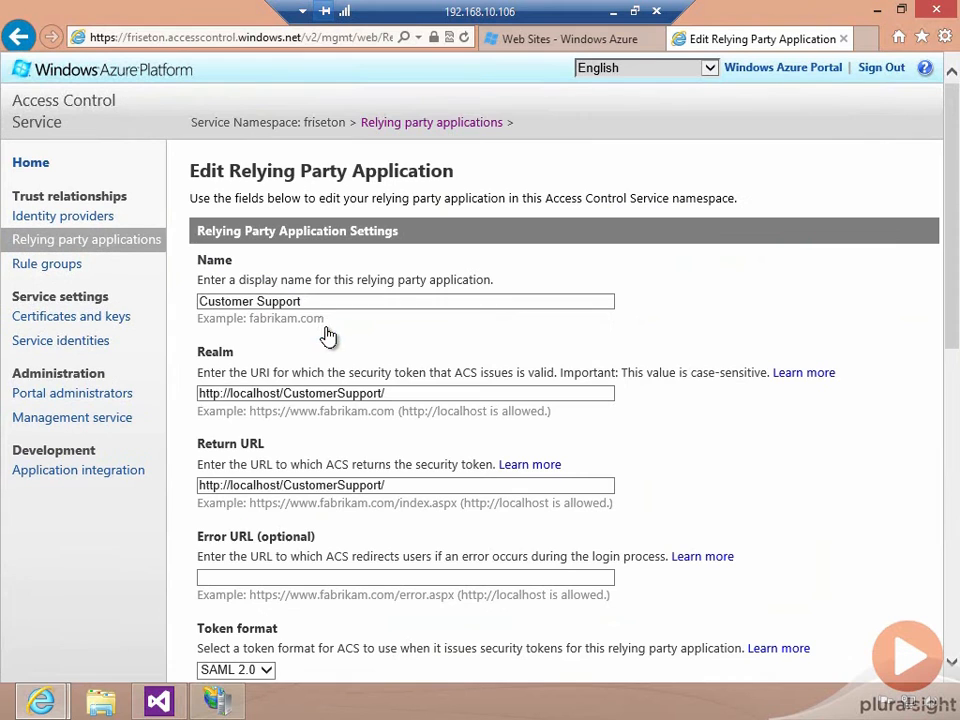
pyautogui.click(404, 392)
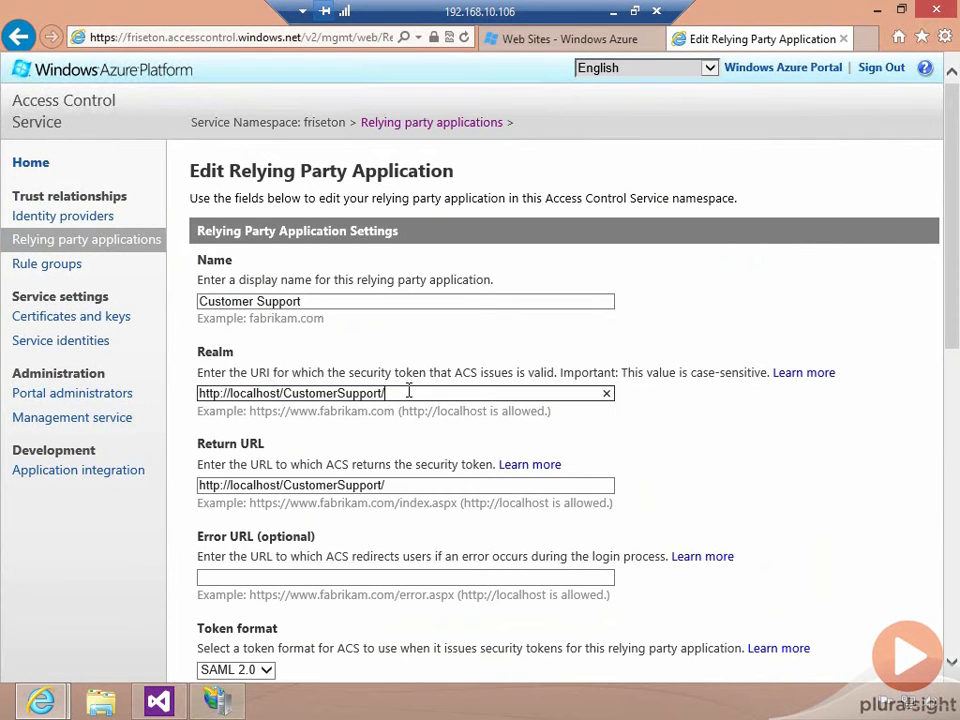
pyautogui.write('http://friseton-customersupport.azurewebsites.net')
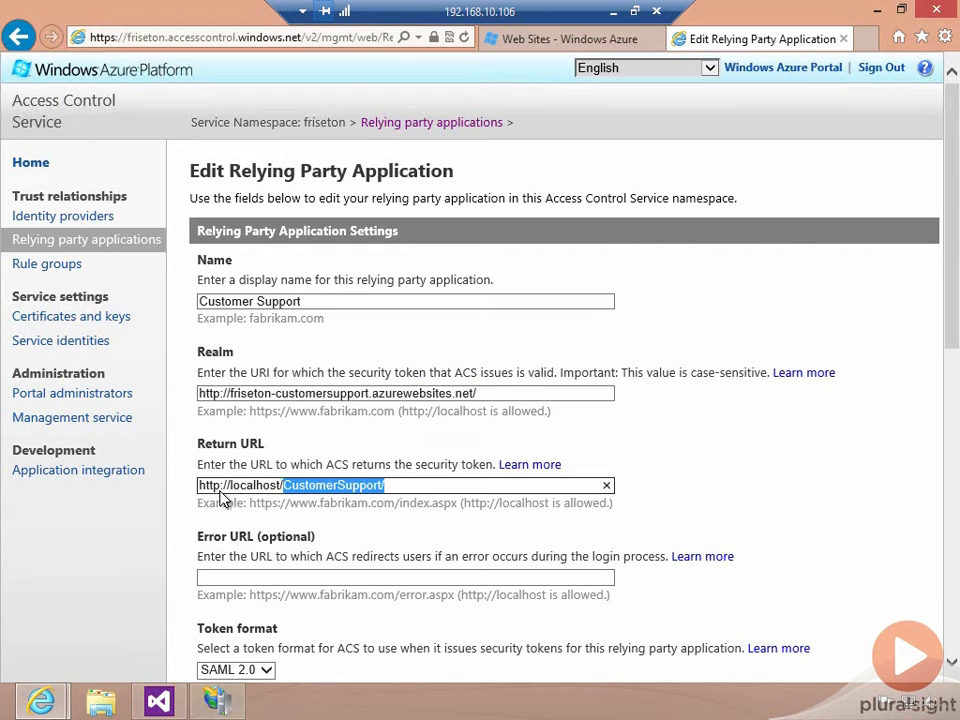
pyautogui.write('http://friseton-customersupport.azurewebsites.net/')
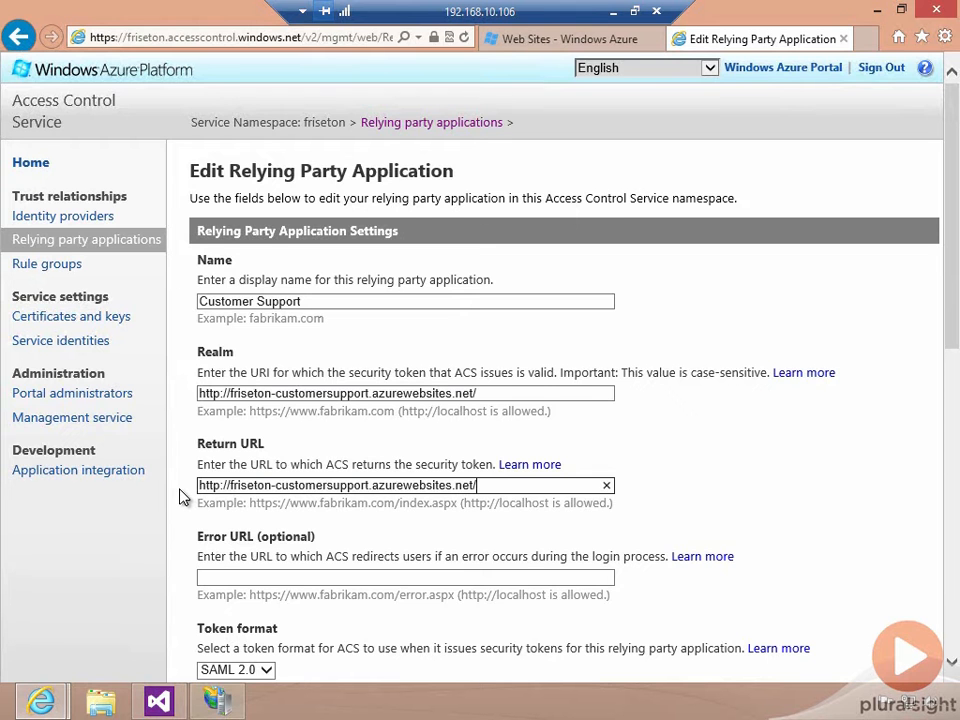
pyautogui.scroll(-3)
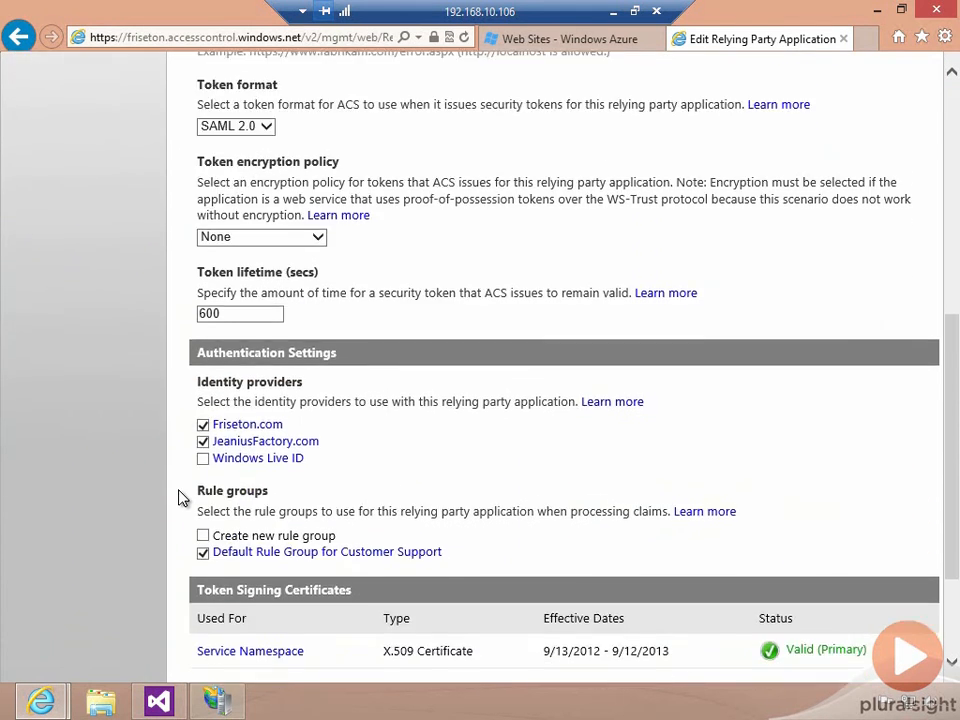
pyautogui.scroll(-3)
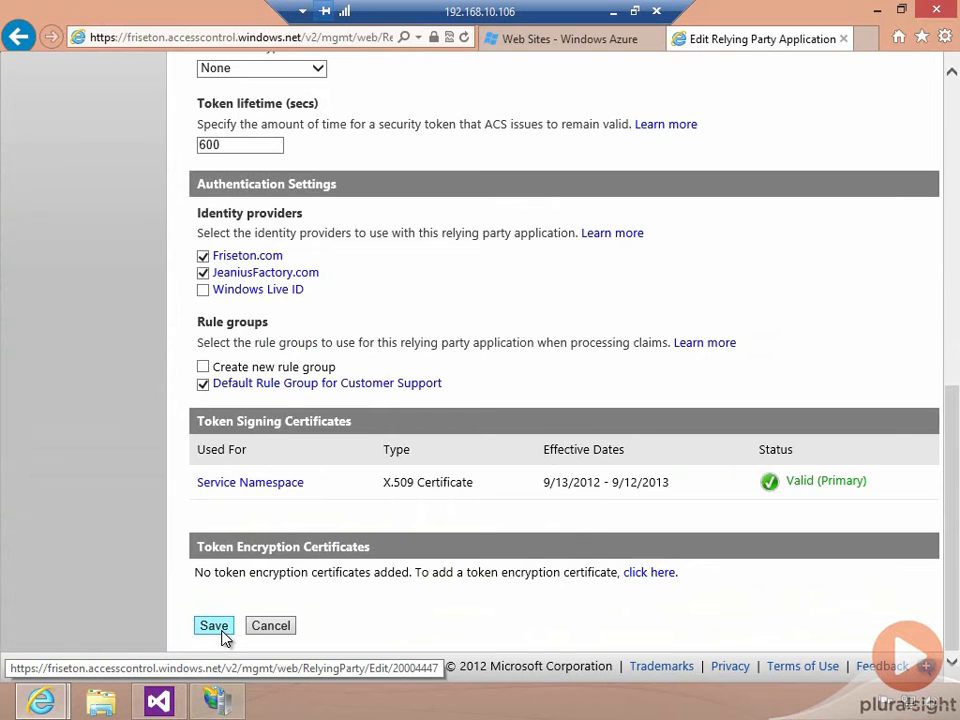
pyautogui.click(212, 624)
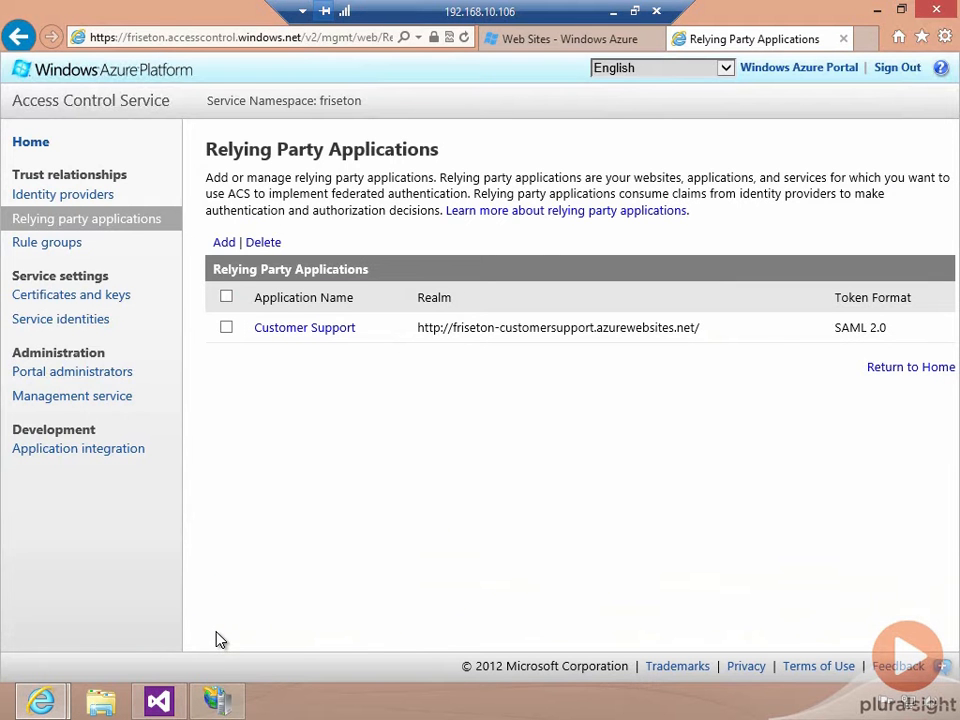
pyautogui.moveTo(716, 330)
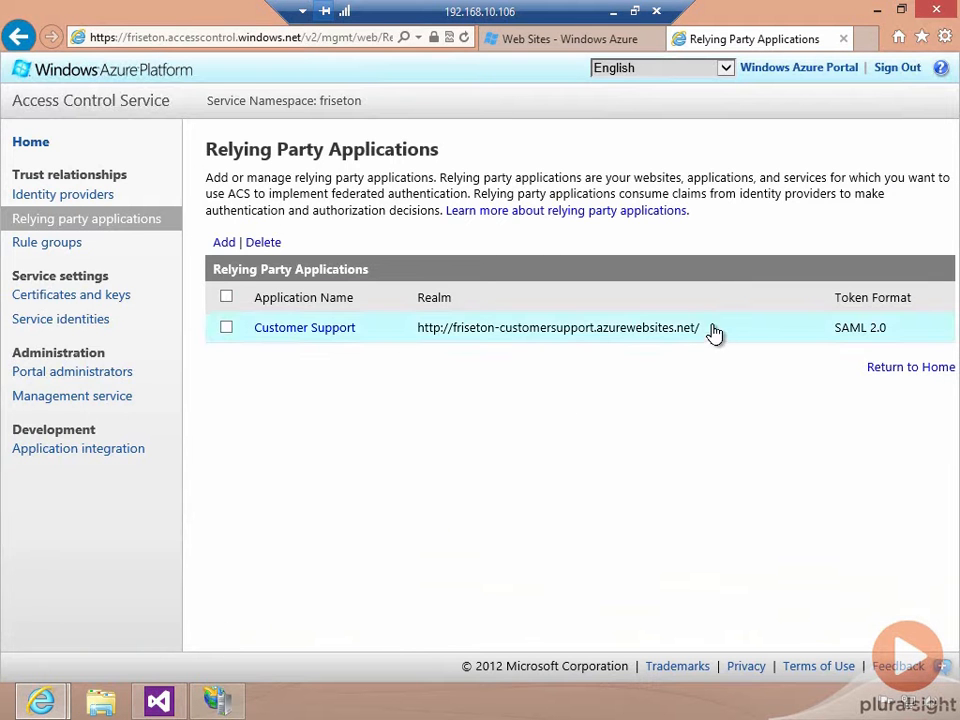
# Select the new realm address and reopen the Customer Support relying party settings
pyautogui.doubleClick(556, 328)
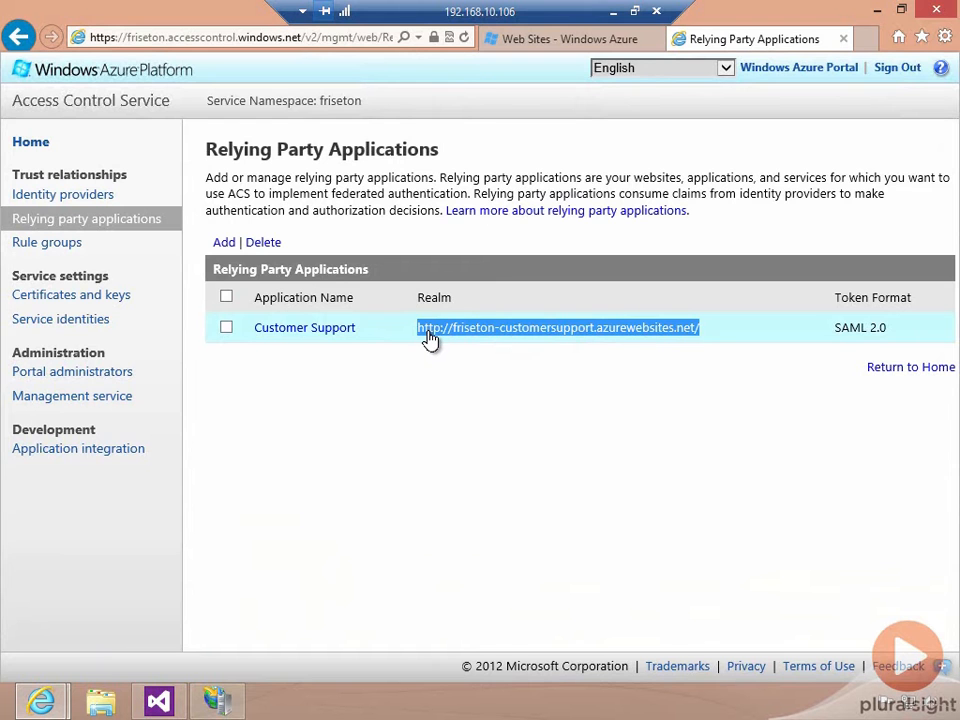
pyautogui.click(304, 328)
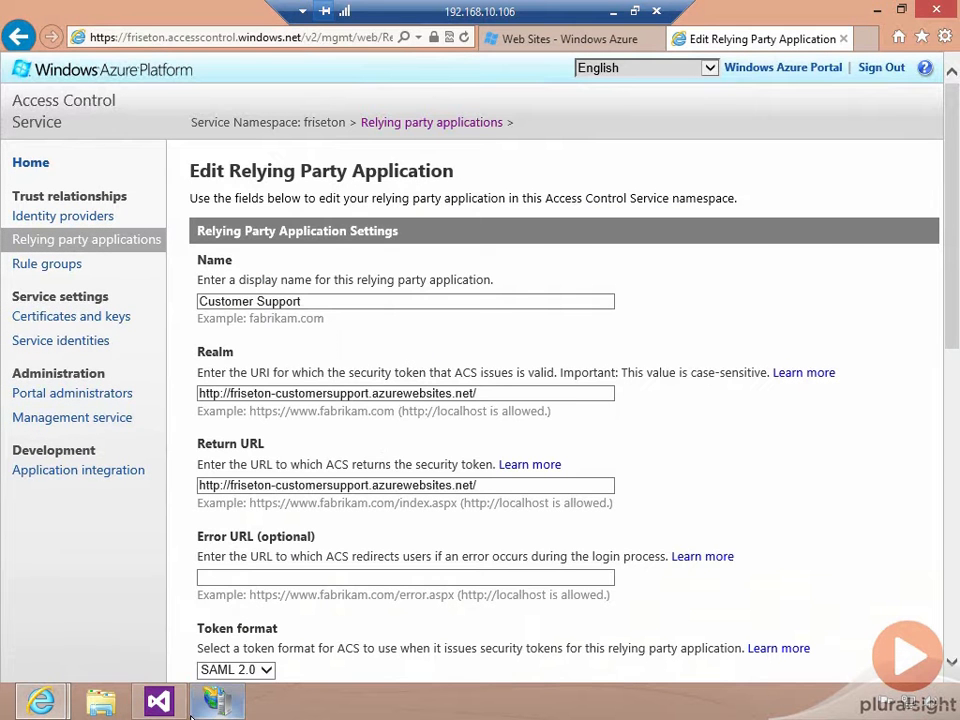
pyautogui.click(158, 700)
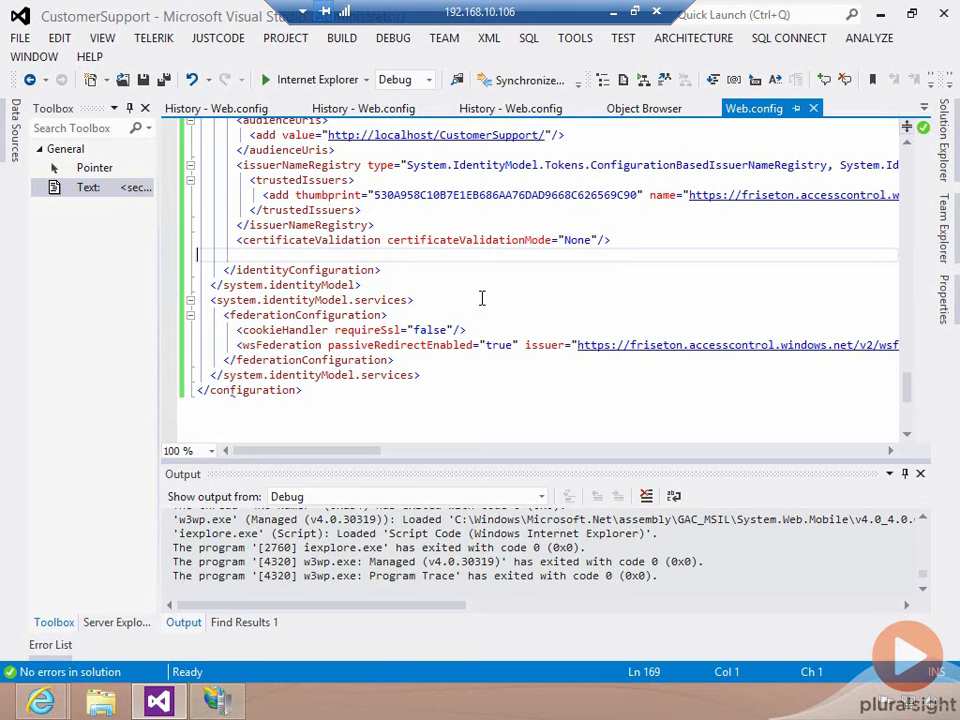
pyautogui.moveTo(518, 304)
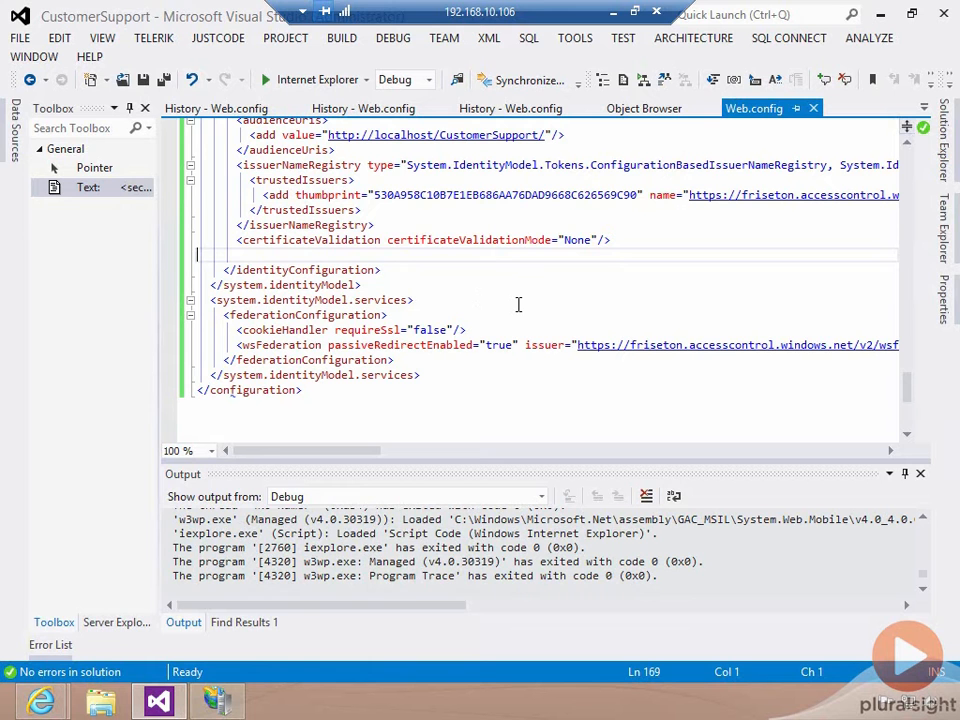
pyautogui.scroll(3)
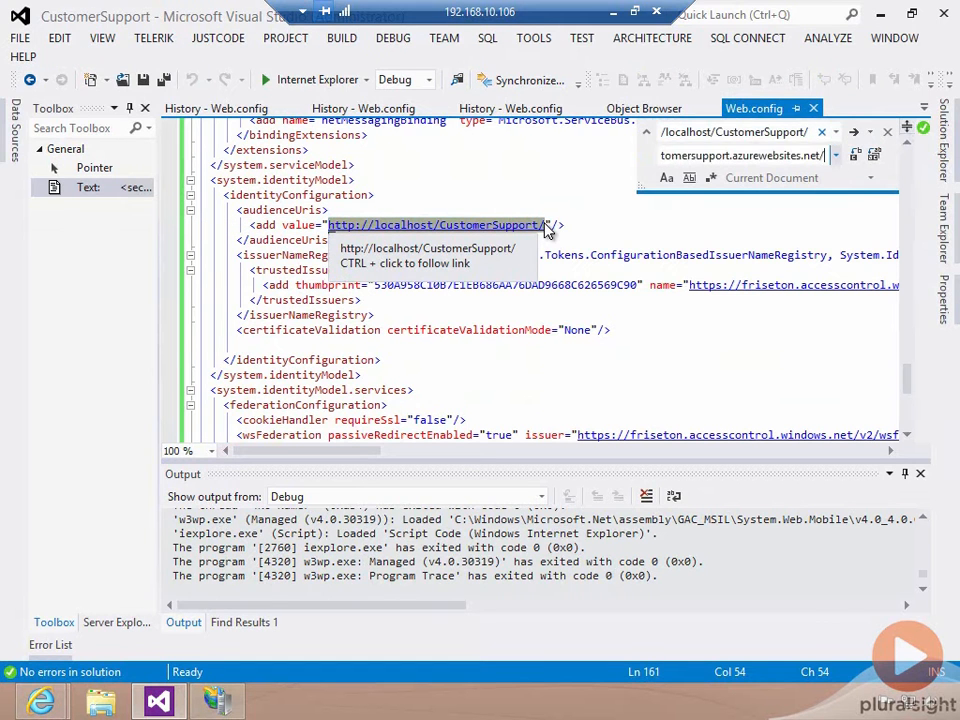
pyautogui.moveTo(860, 156)
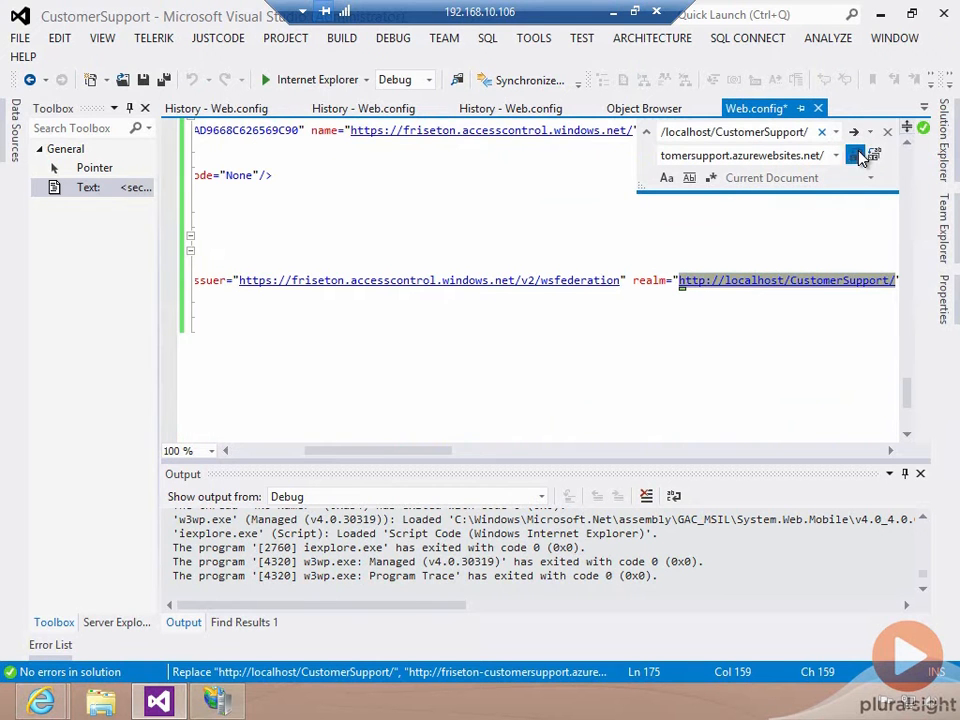
pyautogui.click(858, 156)
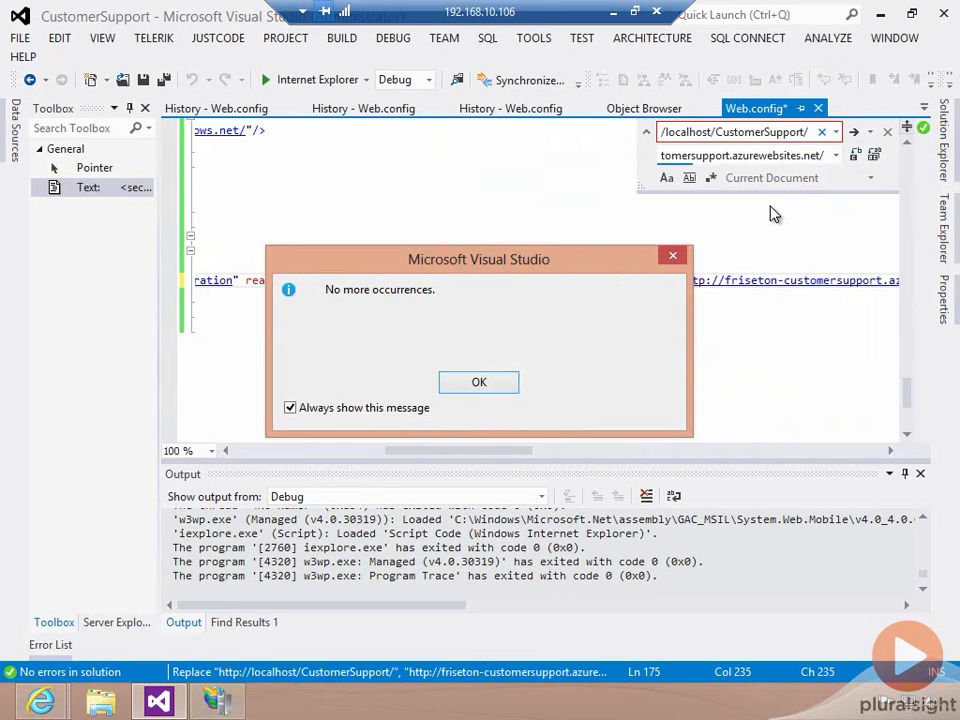
pyautogui.click(478, 382)
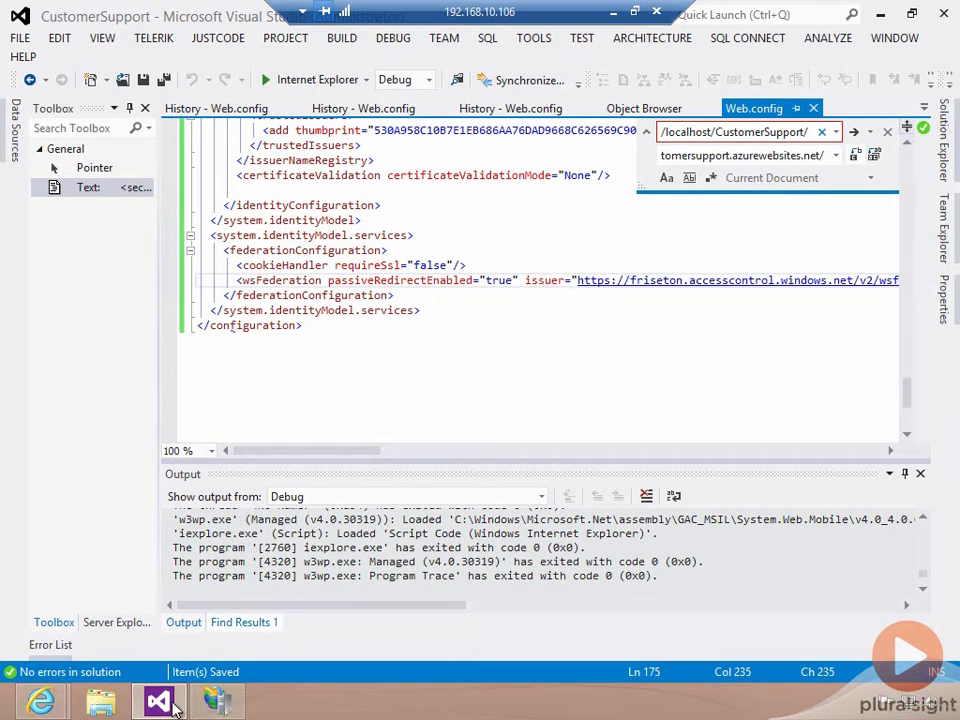
pyautogui.moveTo(42, 700)
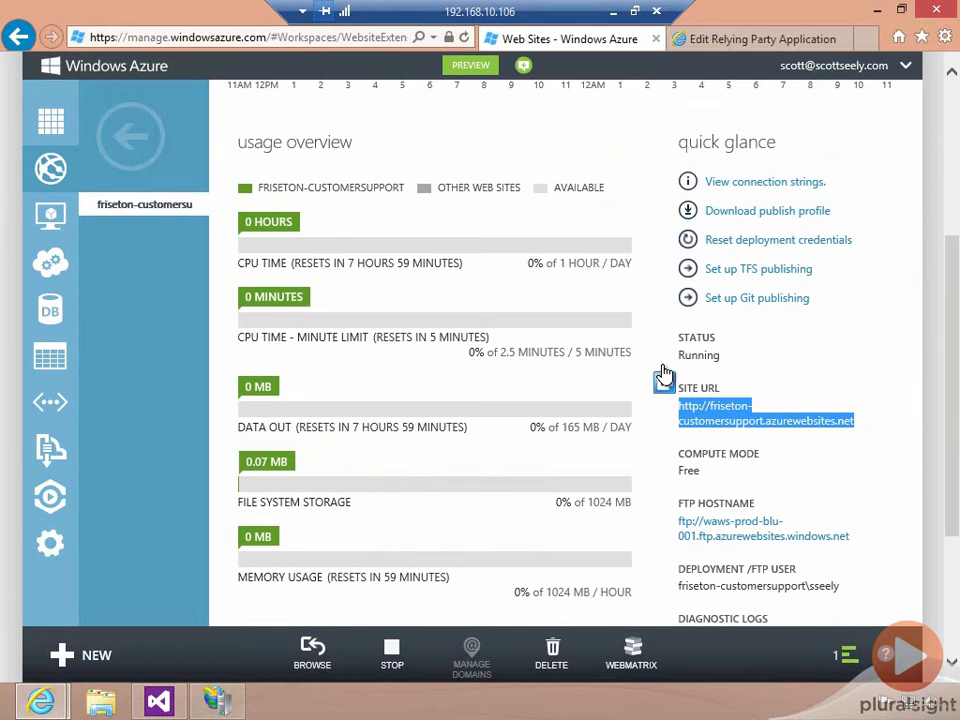
# Download the friseton-customersupport publish profile and show it in the Downloads folder
pyautogui.scroll(-3)
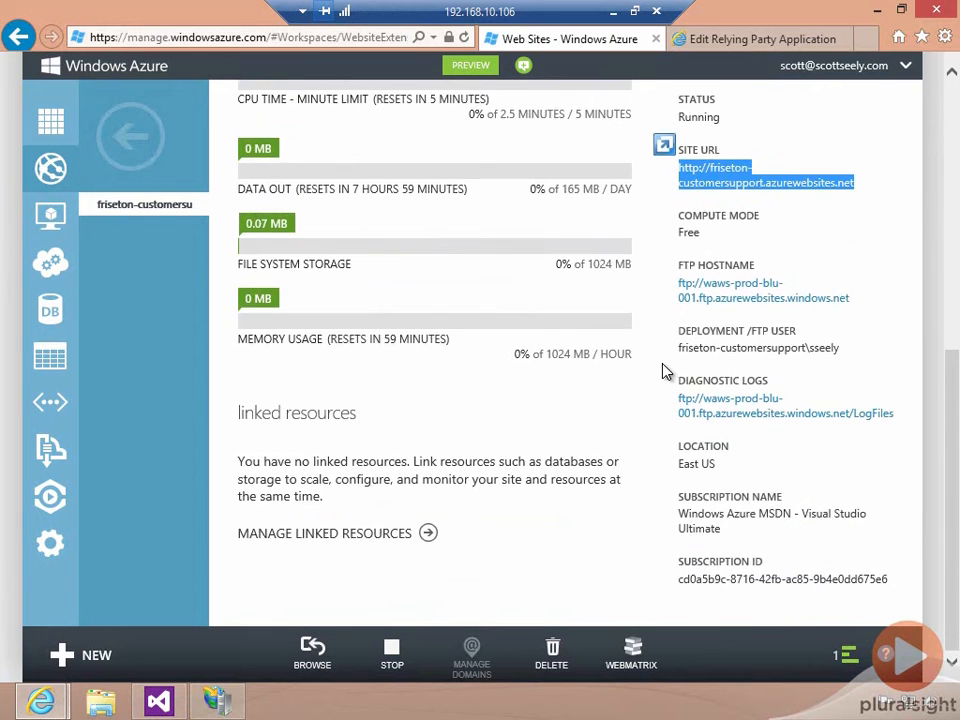
pyautogui.scroll(3)
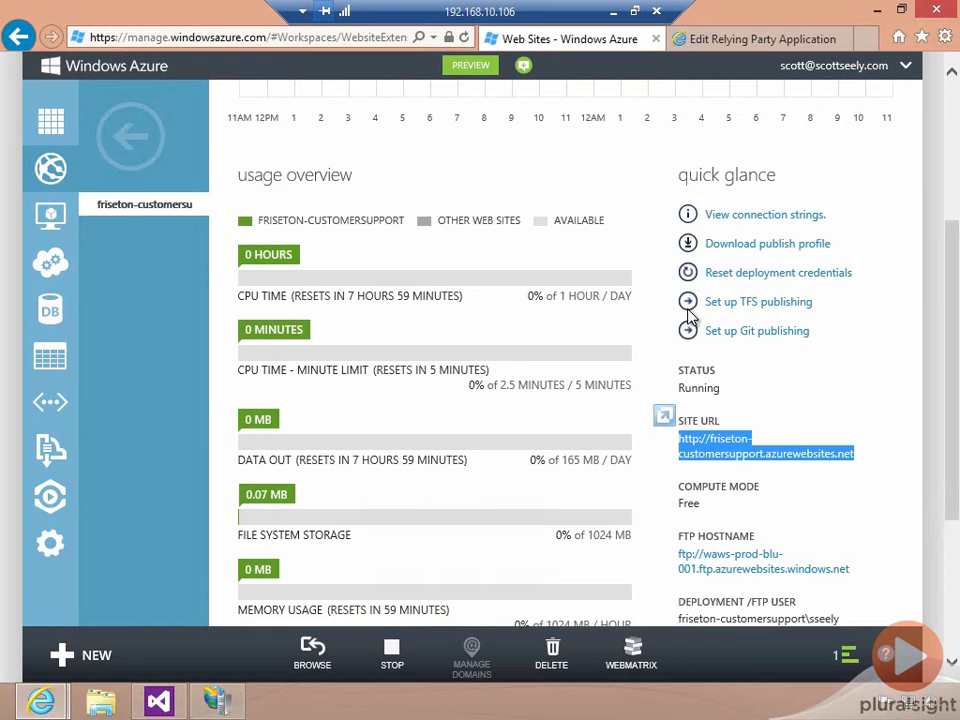
pyautogui.moveTo(728, 240)
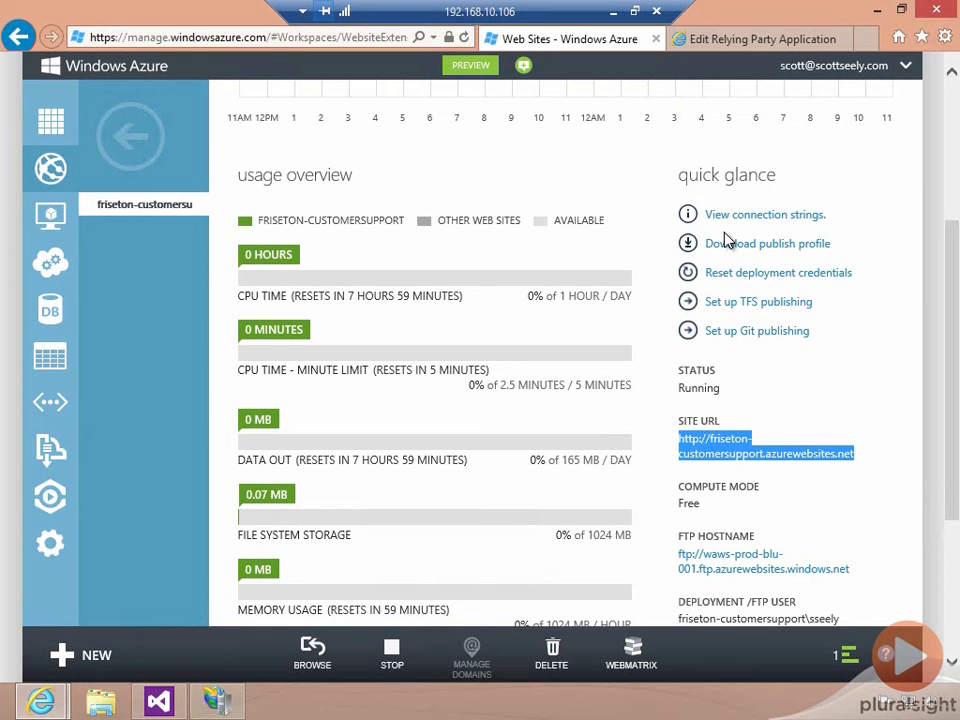
pyautogui.click(768, 244)
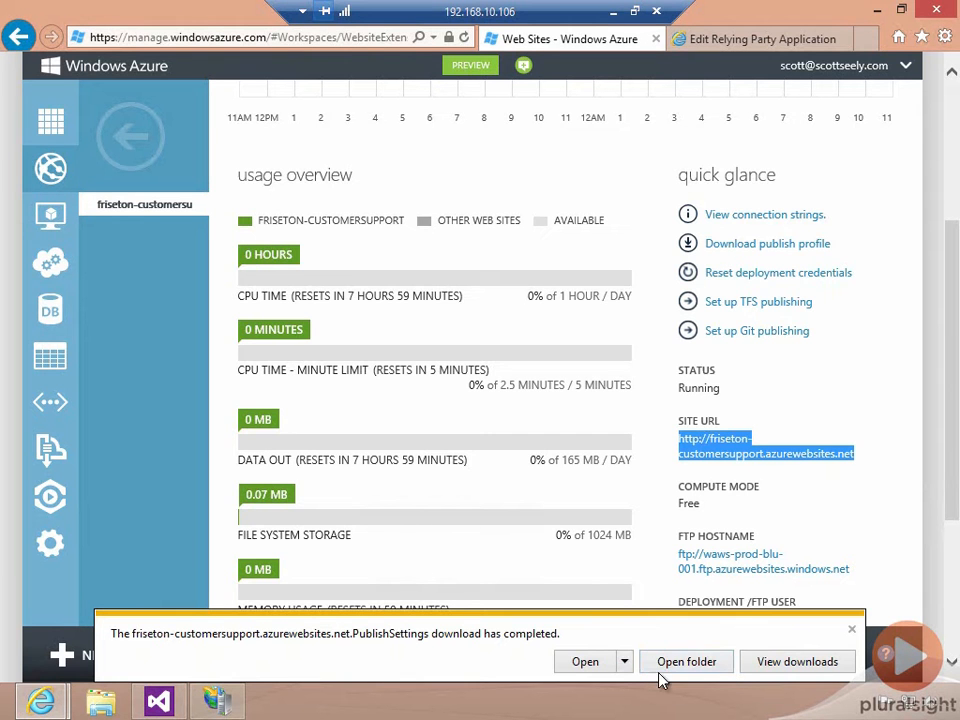
pyautogui.click(686, 660)
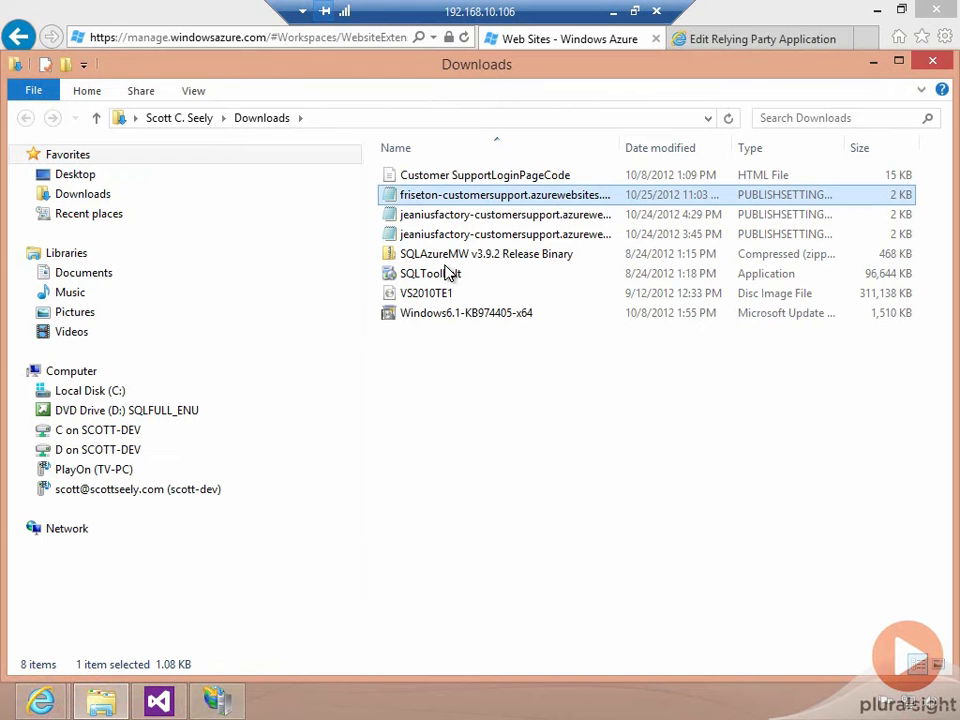
pyautogui.moveTo(330, 114)
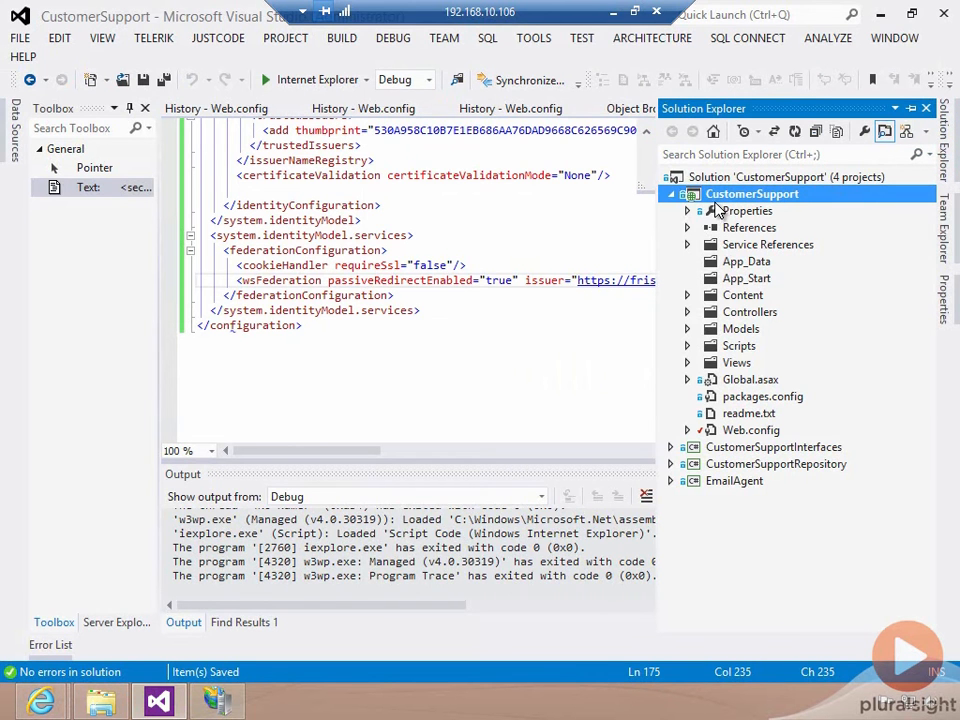
# Start publishing CustomerSupport and reach the Publish Web wizard's profile selection step
pyautogui.rightClick(752, 194)
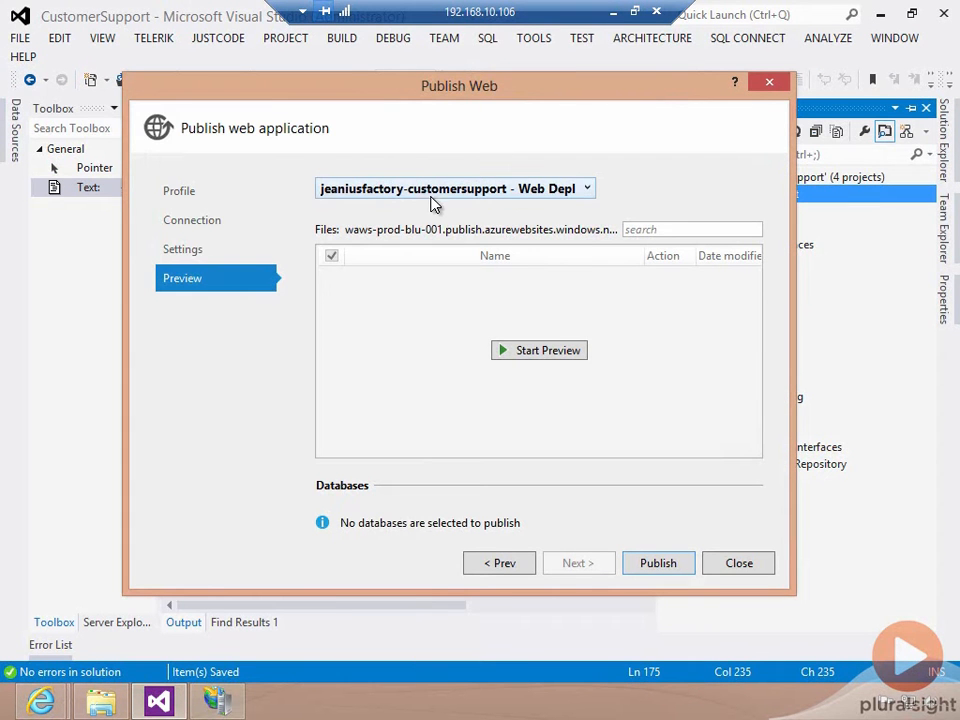
pyautogui.moveTo(614, 222)
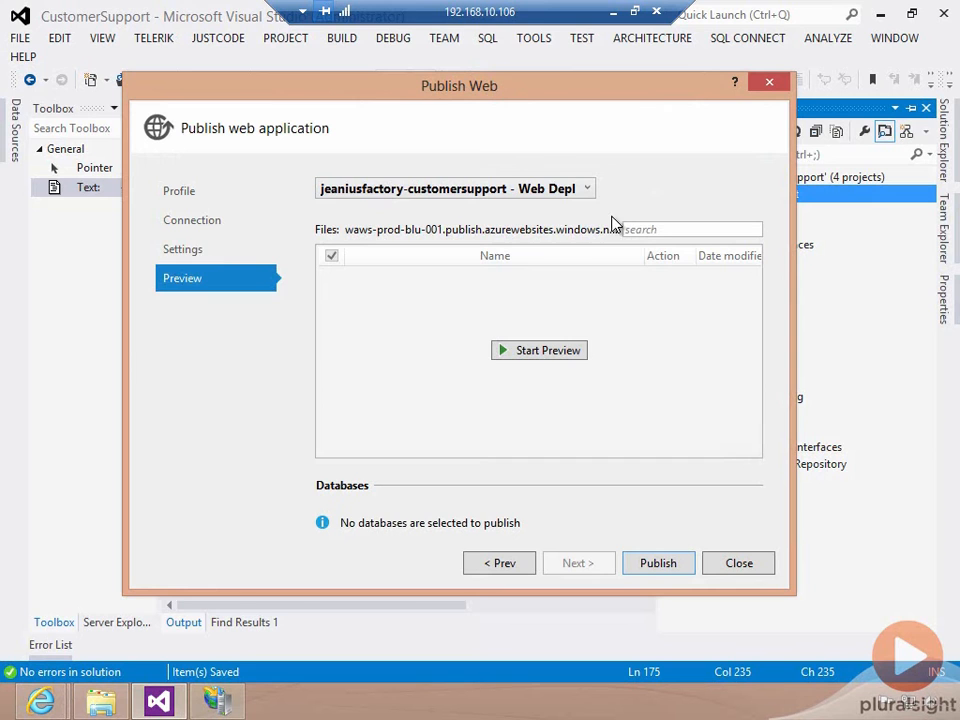
pyautogui.click(184, 248)
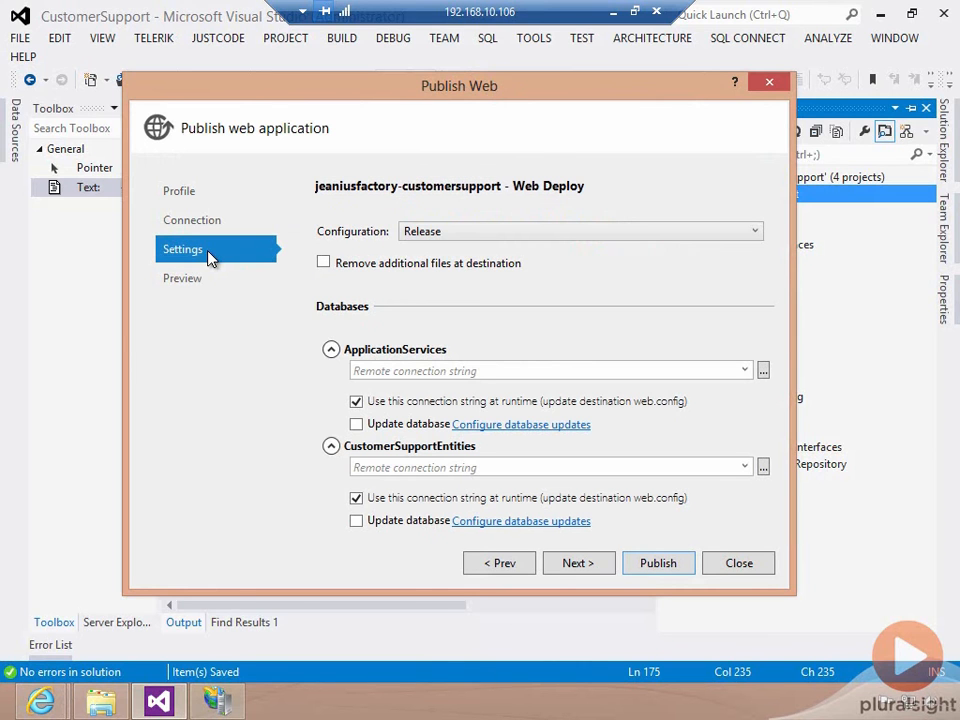
pyautogui.click(180, 190)
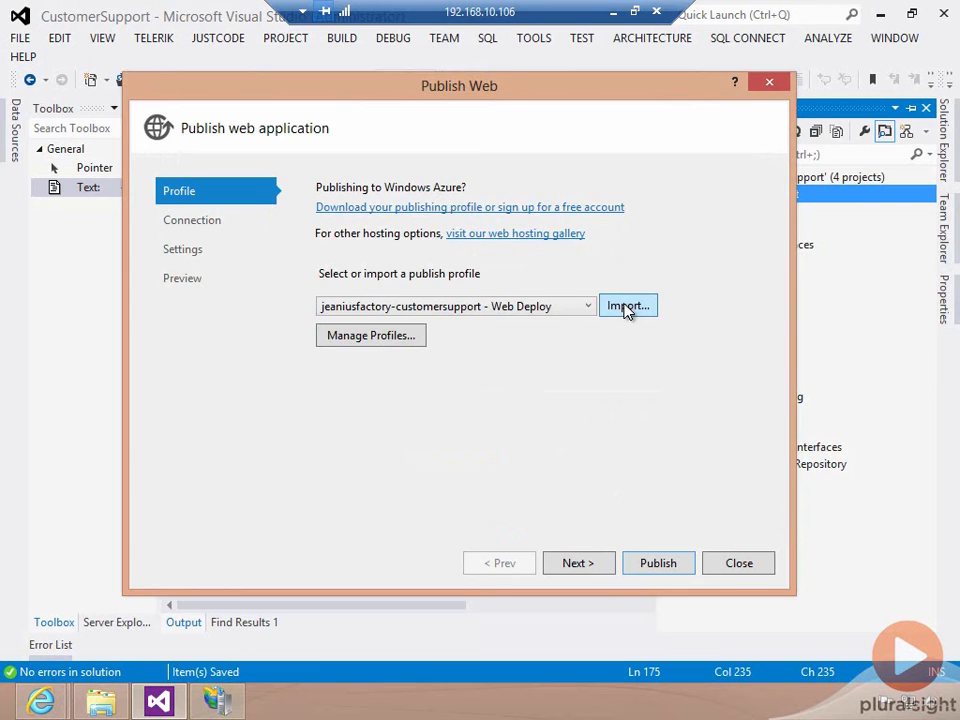
# Import the downloaded friseton-customersupport publish settings file as the publish profile
pyautogui.click(628, 306)
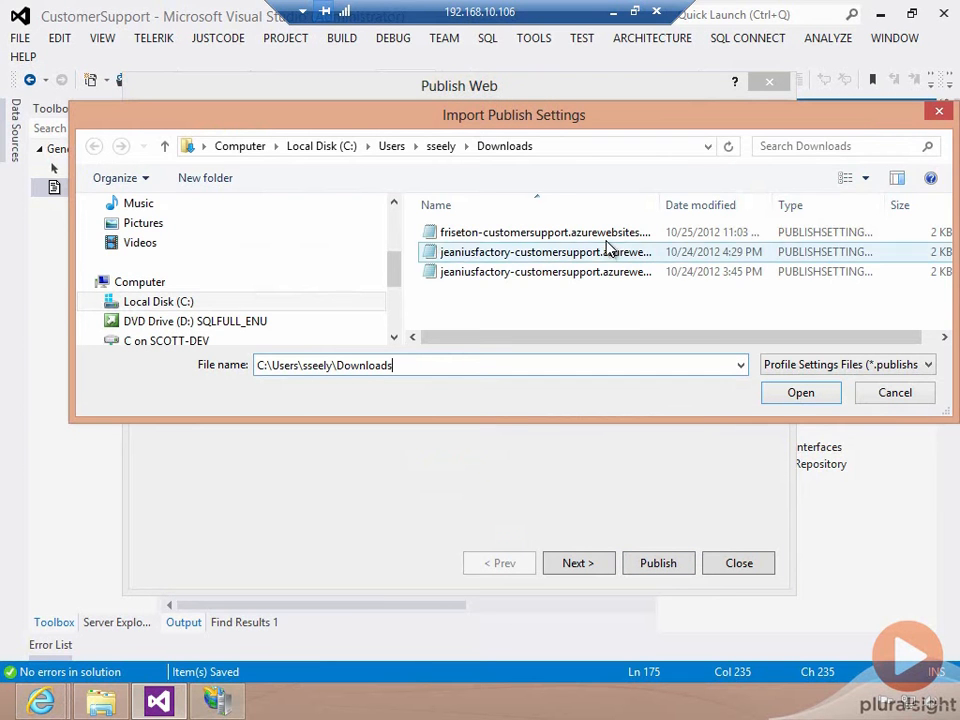
pyautogui.click(544, 232)
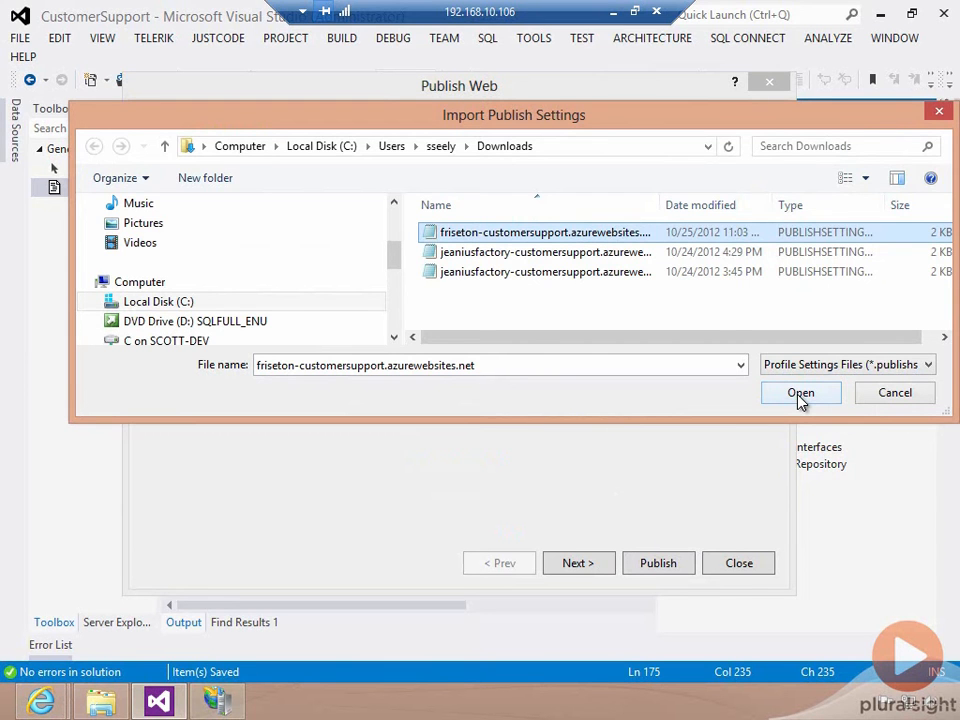
pyautogui.click(800, 392)
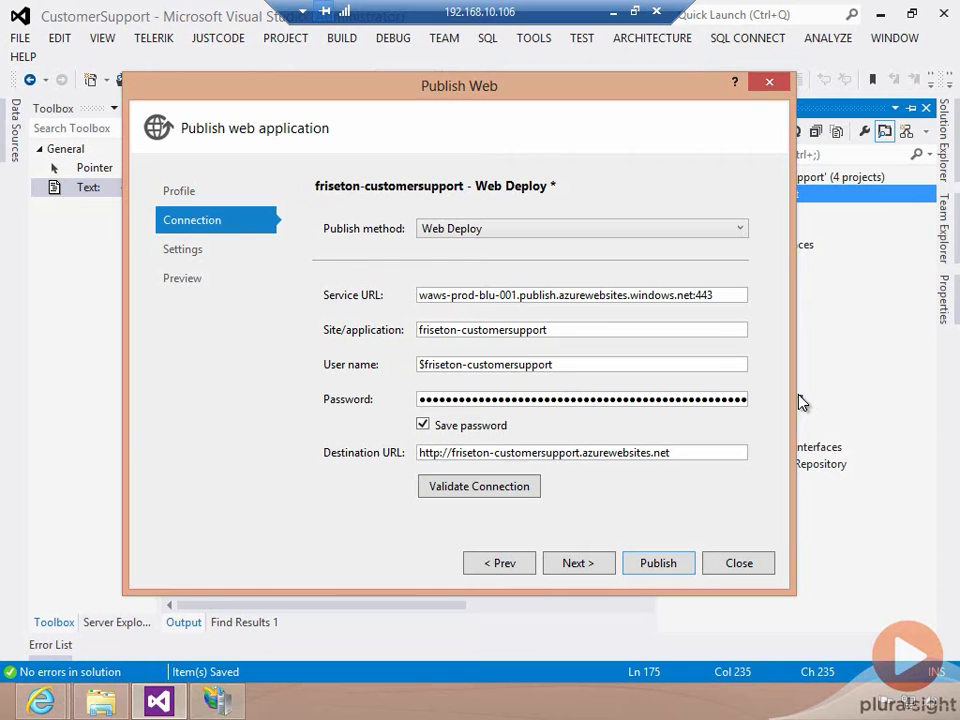
pyautogui.moveTo(602, 502)
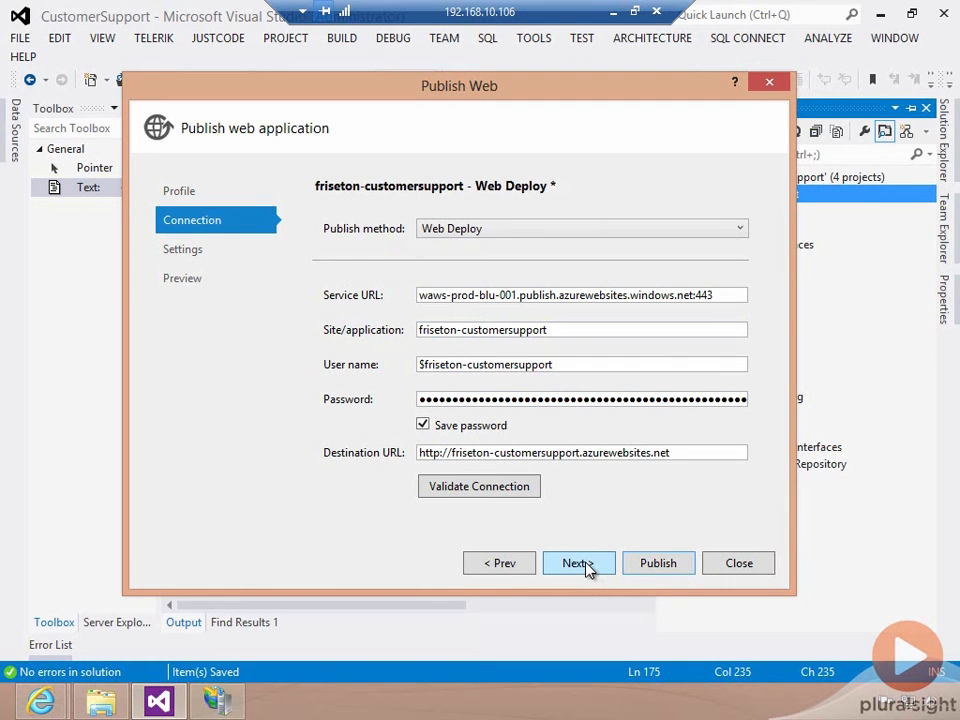
# Advance through settings and preview, then start publishing CustomerSupport to Azure
pyautogui.click(578, 562)
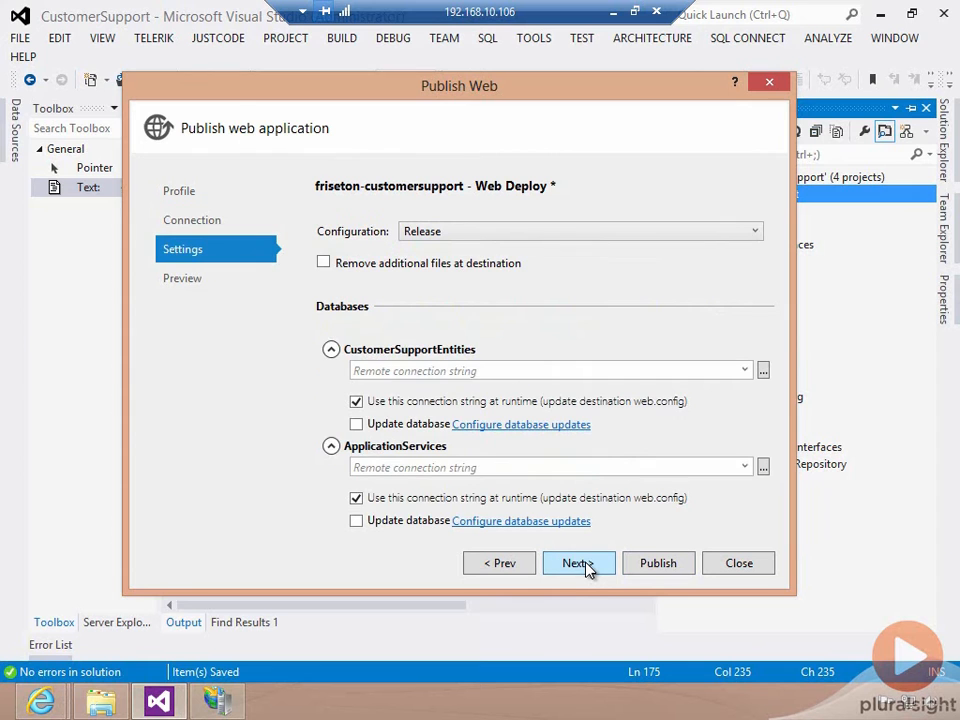
pyautogui.click(578, 564)
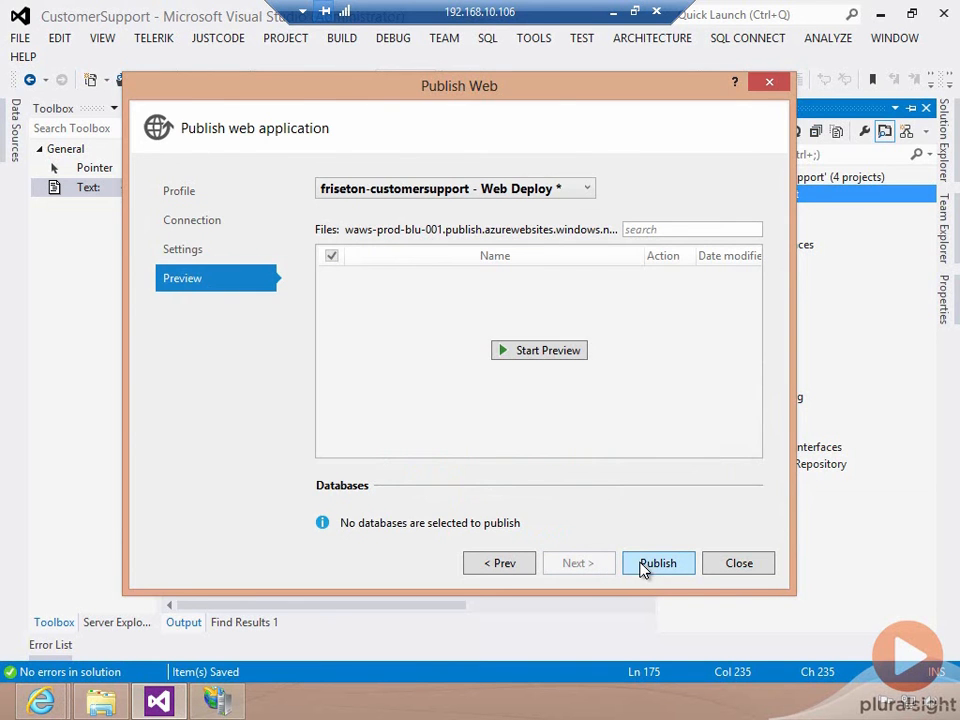
pyautogui.click(656, 564)
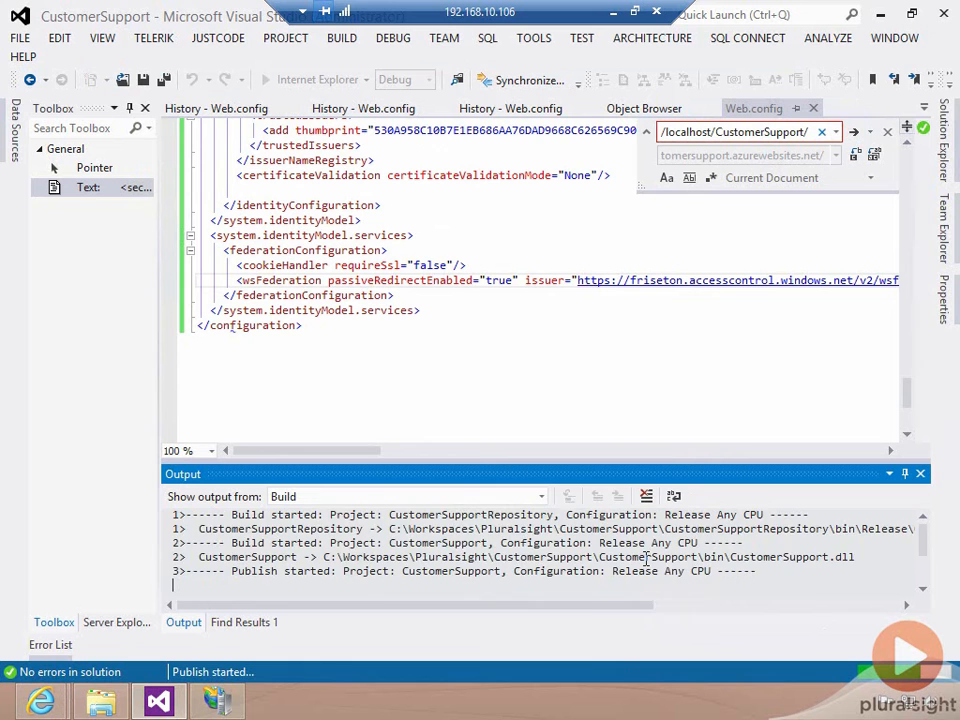
# Follow the build and Web Deploy publish progress in the Output window
pyautogui.scroll(-3)
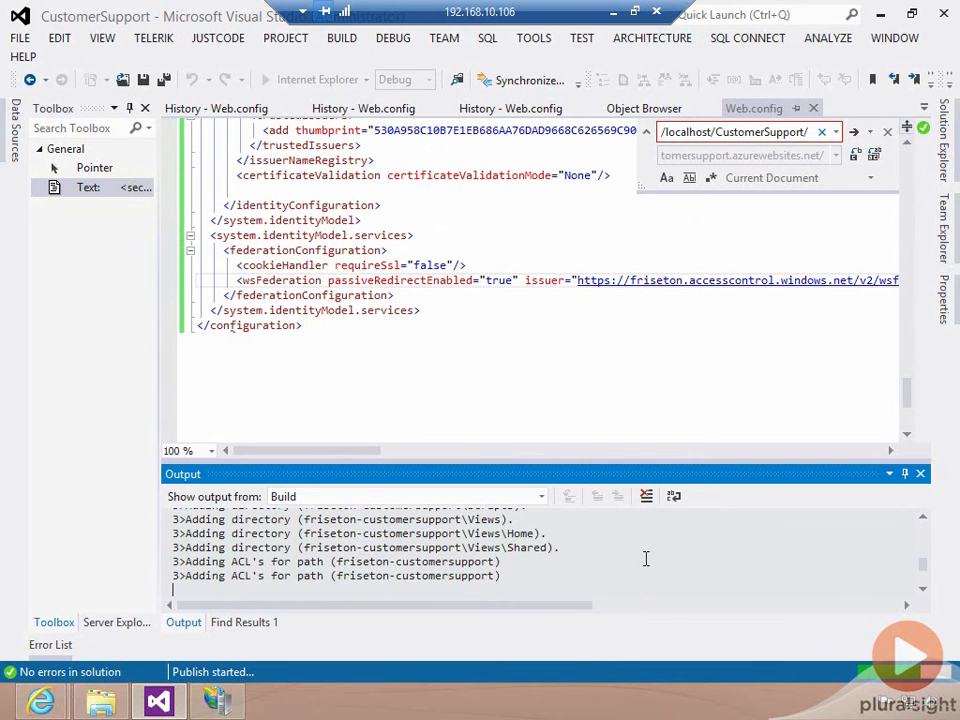
pyautogui.scroll(-3)
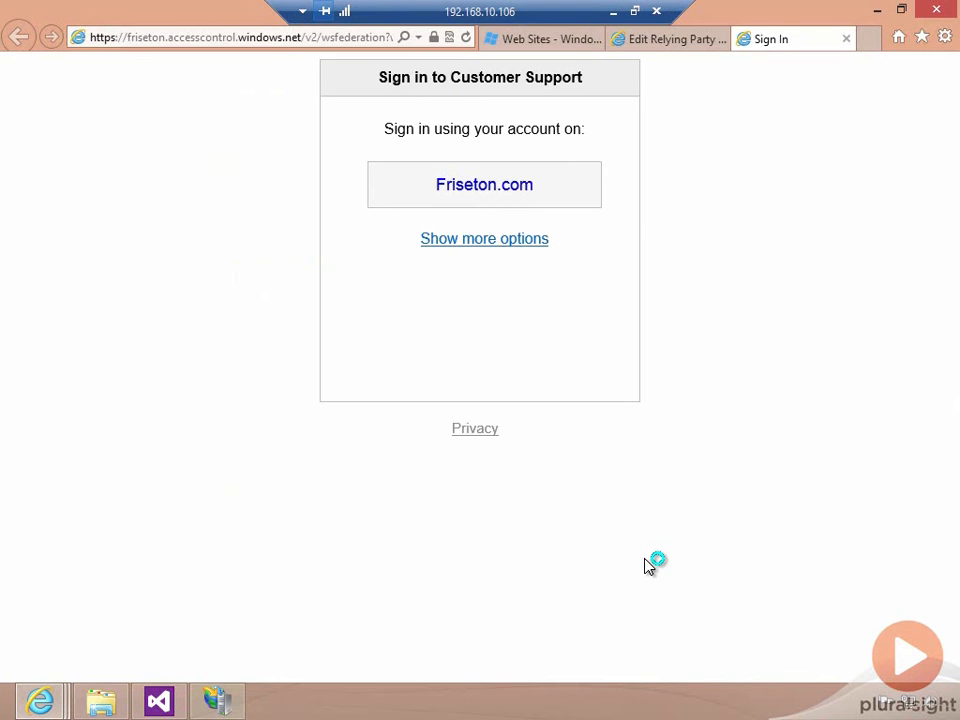
# Sign in through Friseton.com, hit the Server Error page, then return to Visual Studio
pyautogui.click(484, 184)
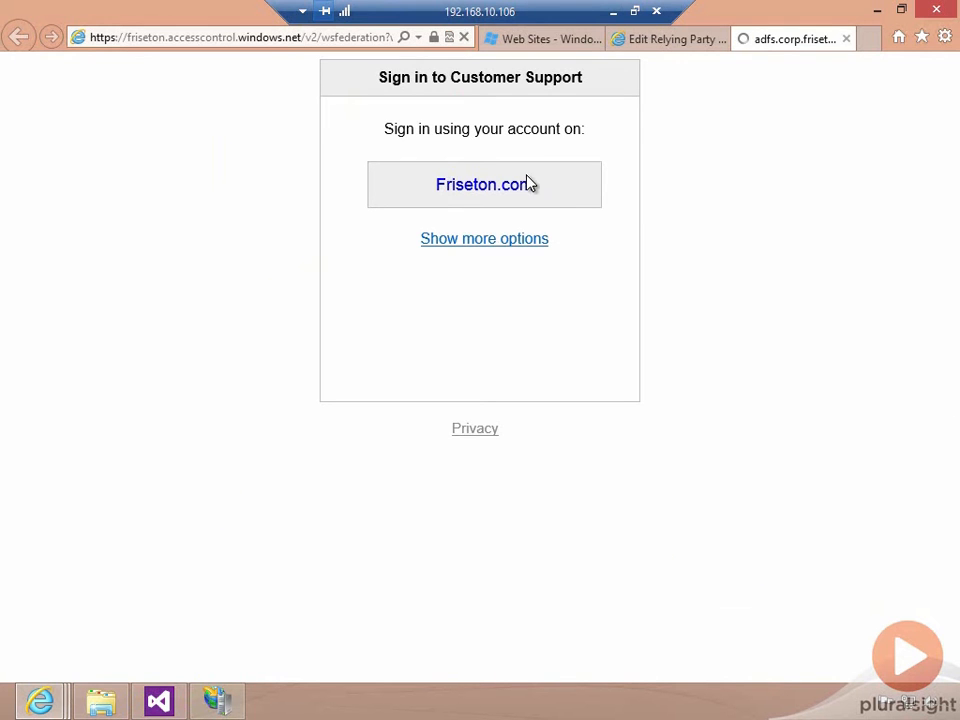
pyautogui.click(484, 184)
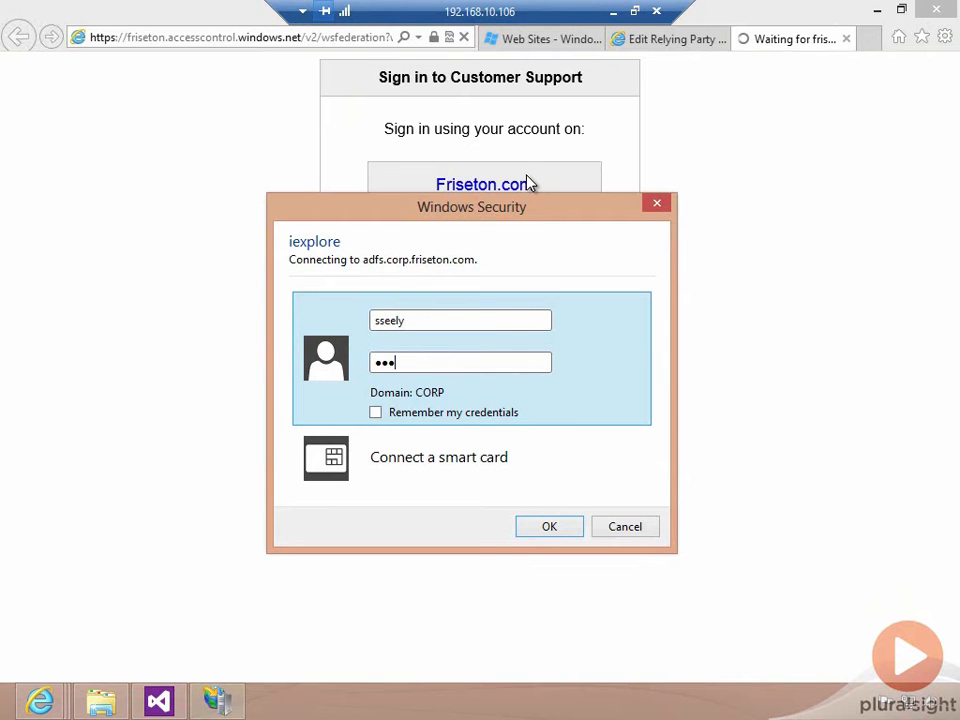
pyautogui.click(548, 526)
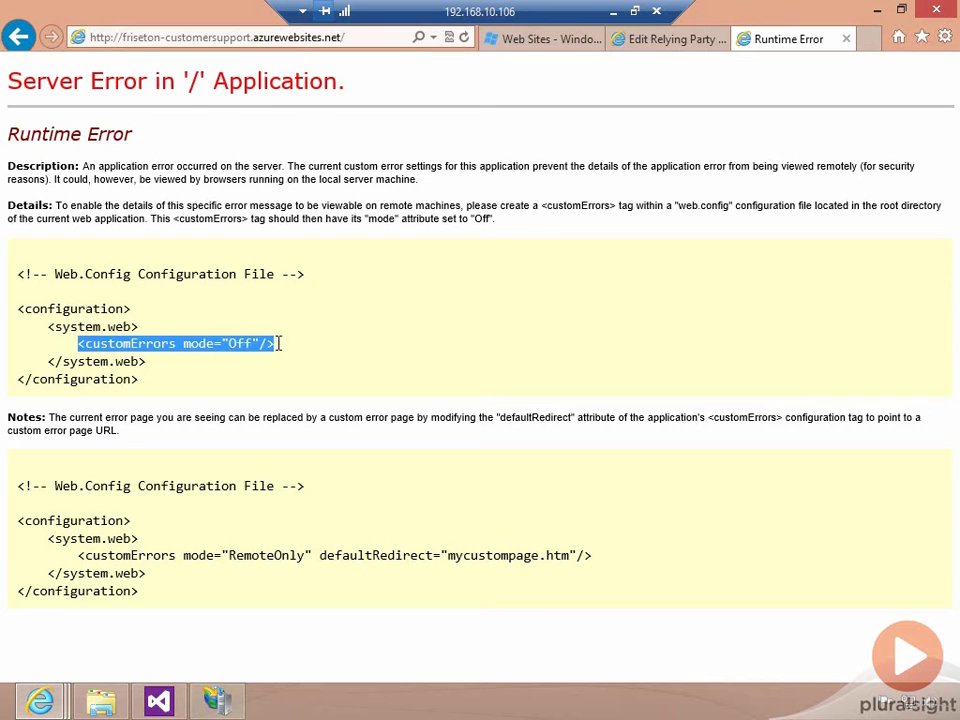
pyautogui.click(158, 700)
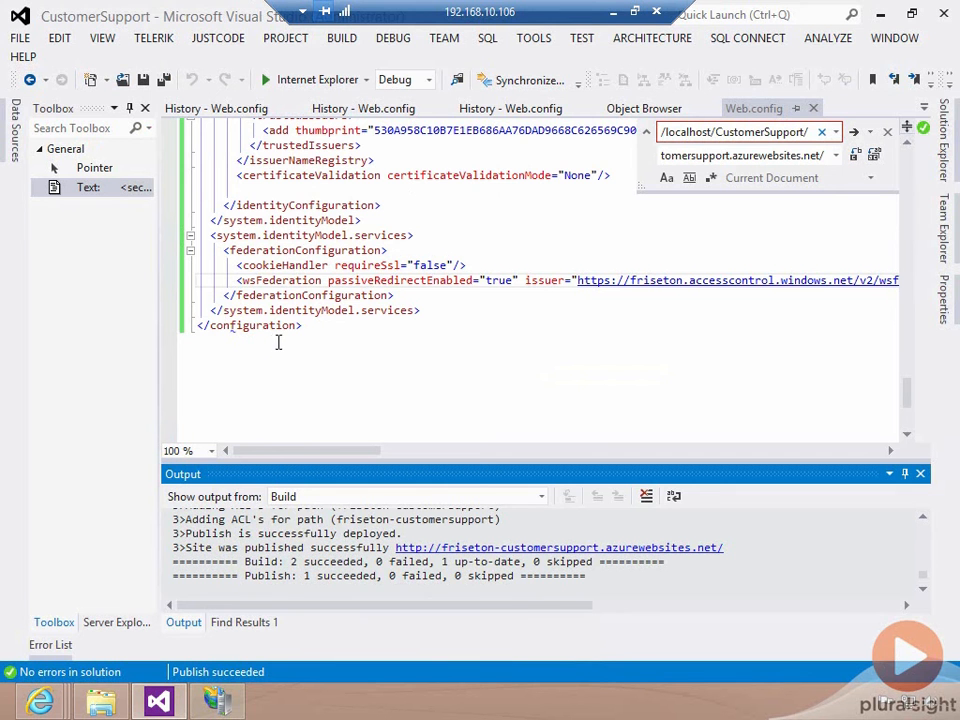
# With customErrors off in Web.config, republish CustomerSupport to friseton-customersupport via Web Deploy
pyautogui.scroll(3)
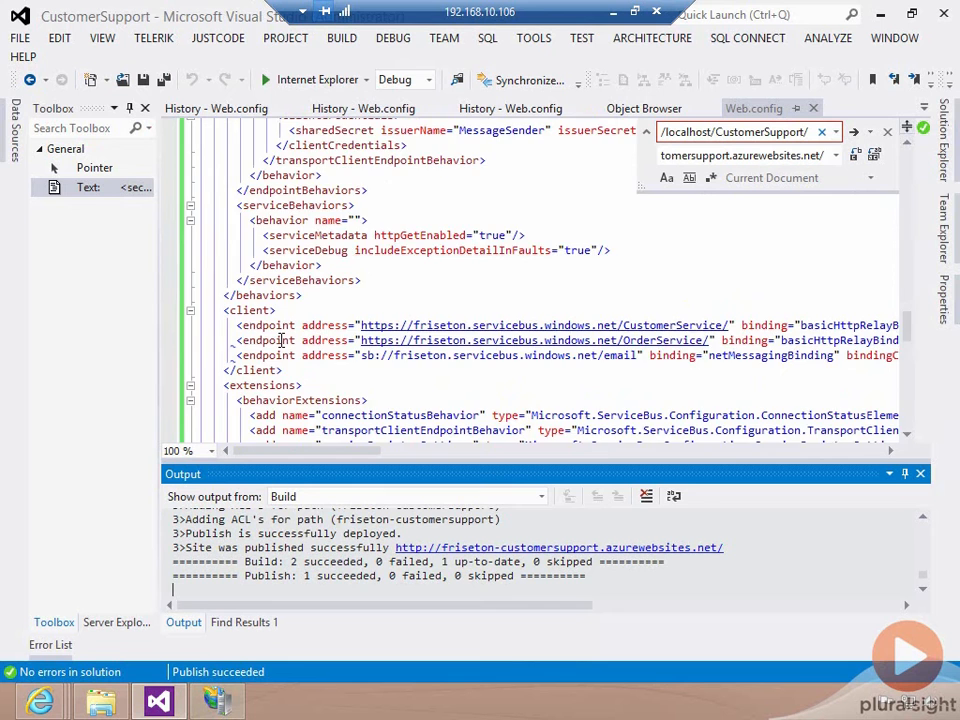
pyautogui.scroll(3)
pyautogui.write('<customErrors mode="Off"/>')
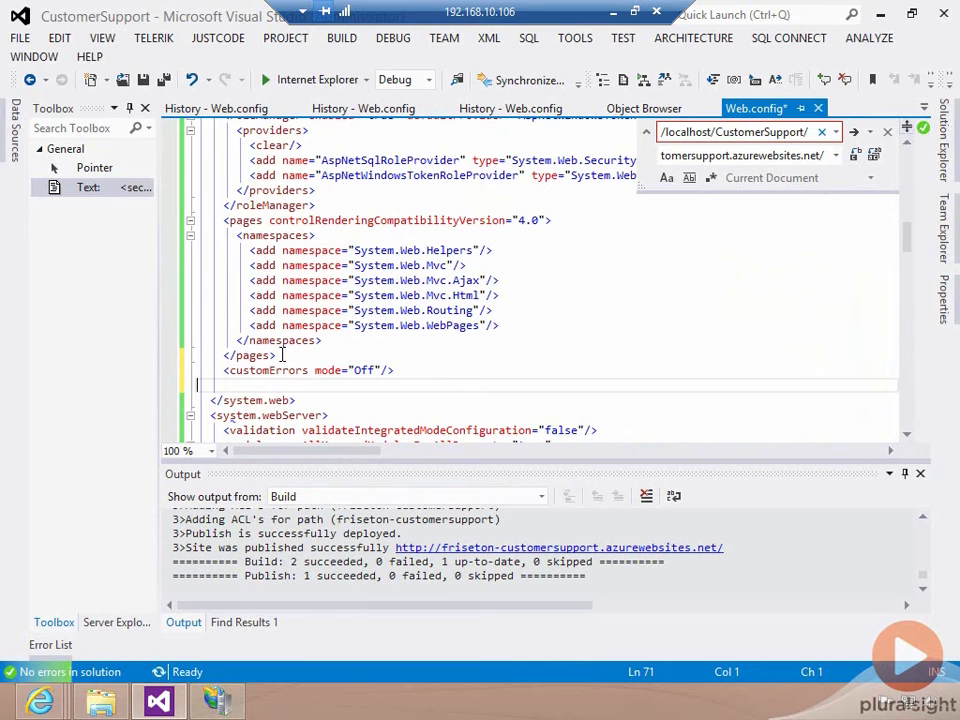
pyautogui.moveTo(284, 88)
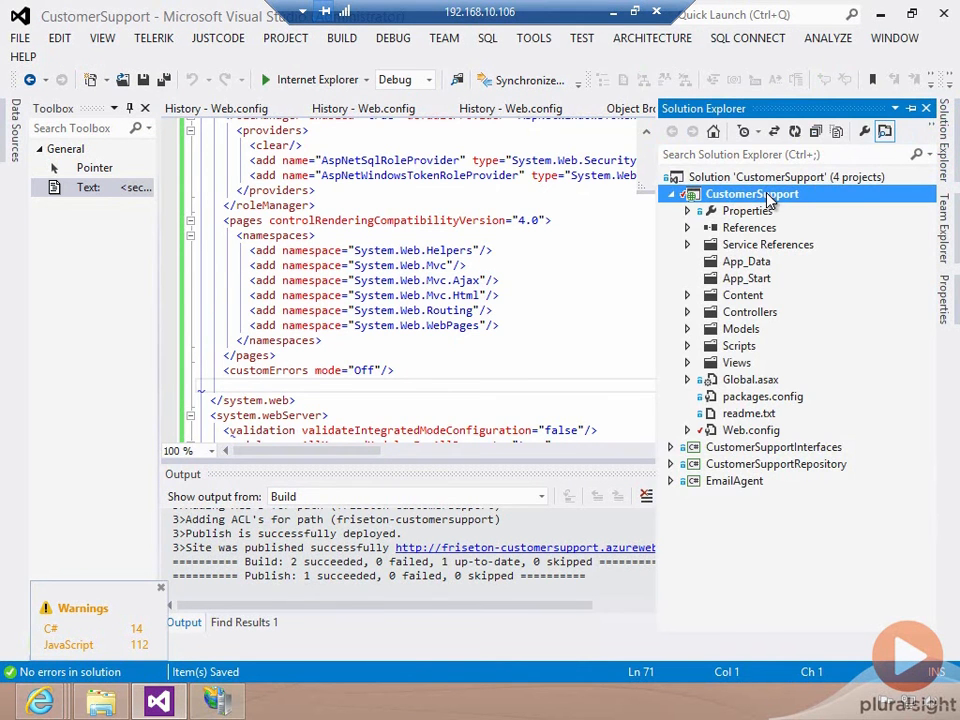
pyautogui.rightClick(752, 194)
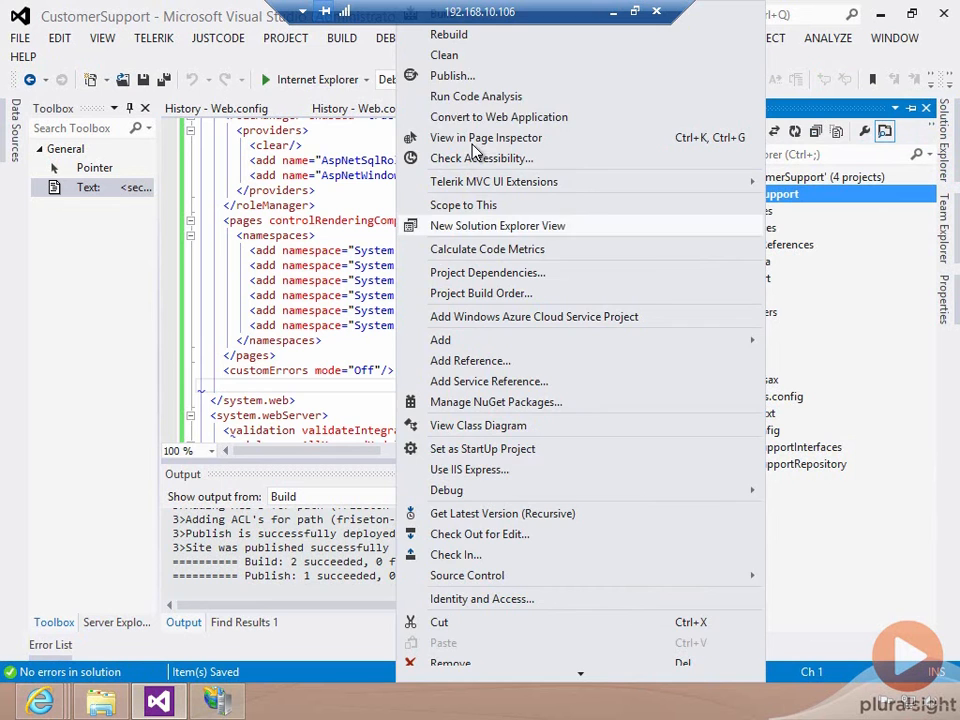
pyautogui.click(452, 76)
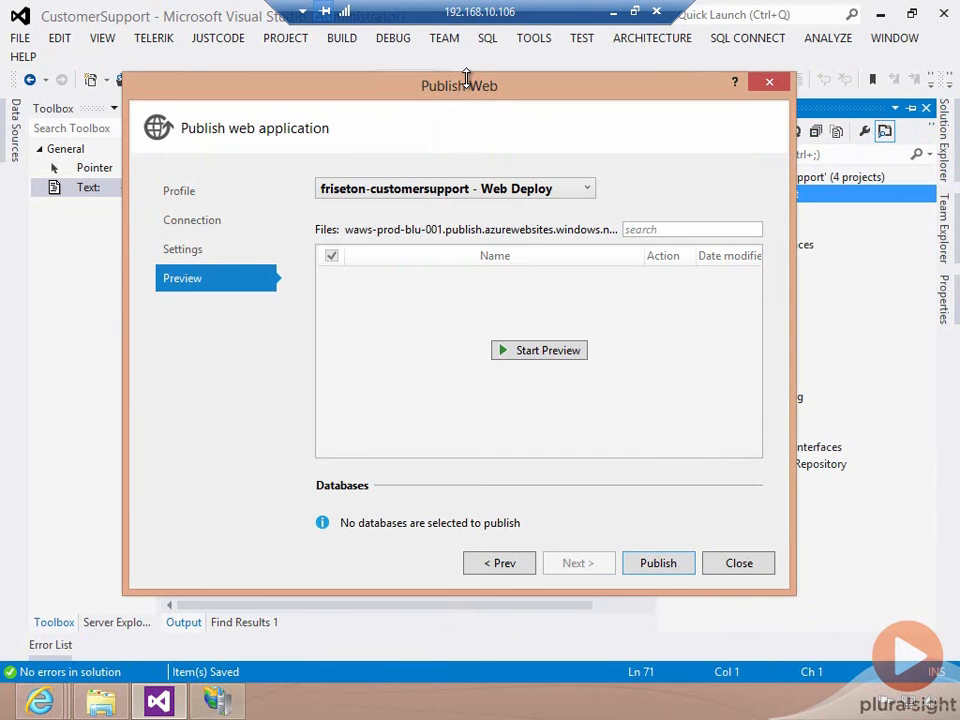
pyautogui.click(658, 562)
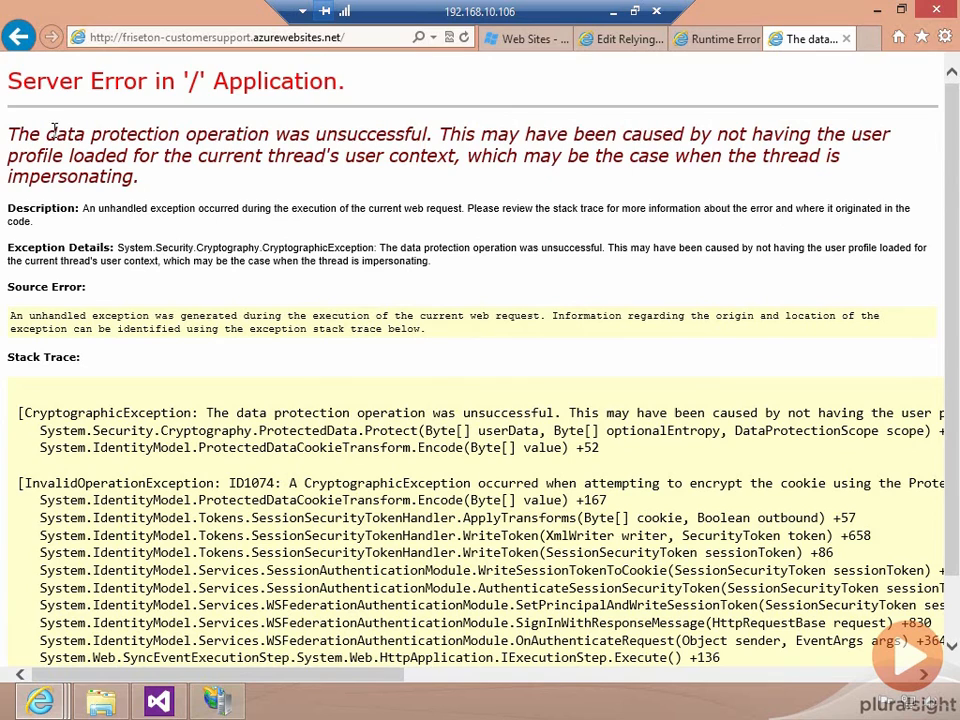
pyautogui.moveTo(196, 156)
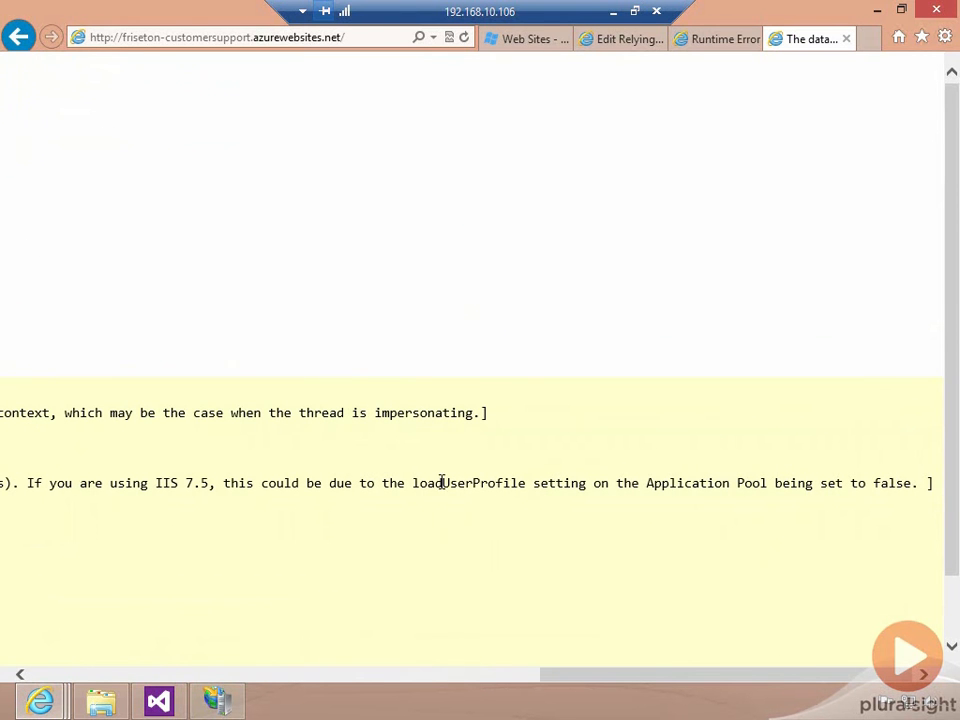
# Read the error's loadUserProfile application-pool hint, then return to Web.config in Visual Studio
pyautogui.moveTo(412, 482); pyautogui.dragTo(930, 482)
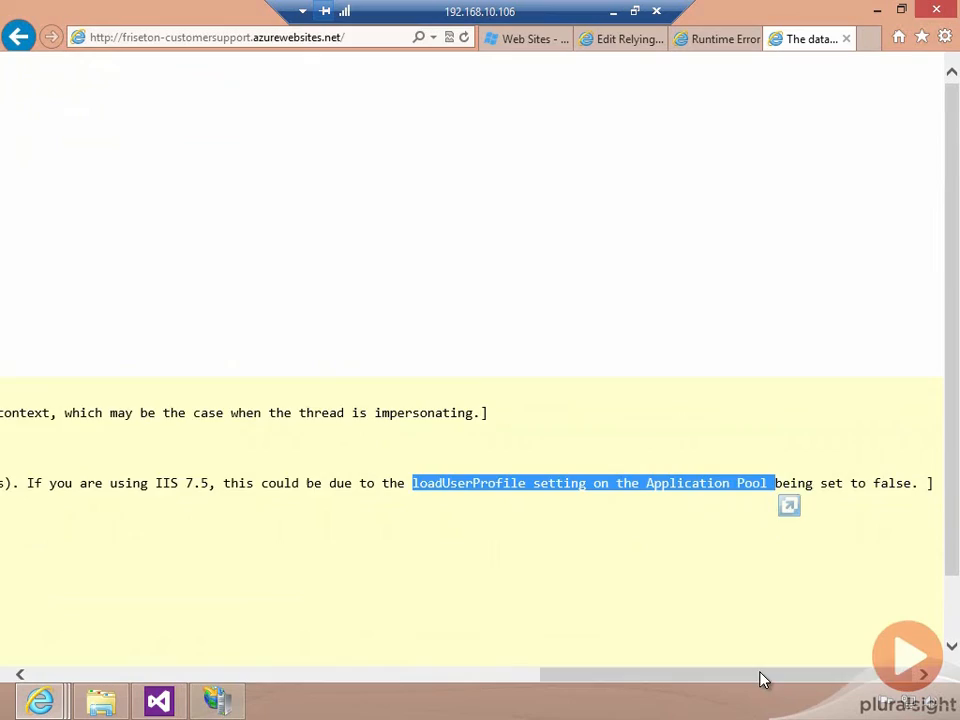
pyautogui.scroll(3)
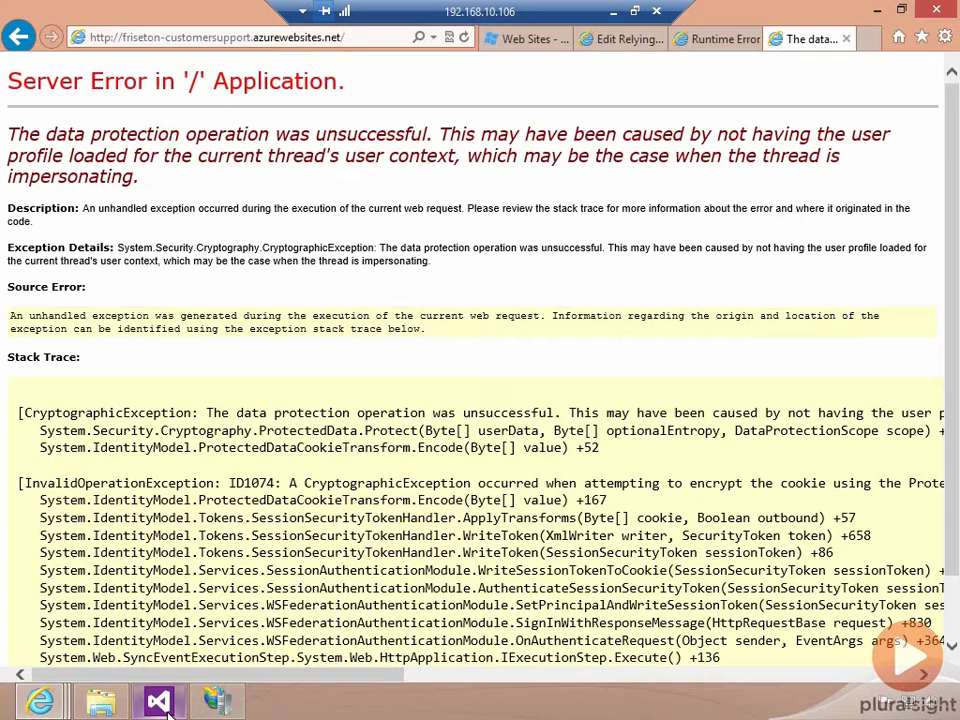
pyautogui.click(158, 700)
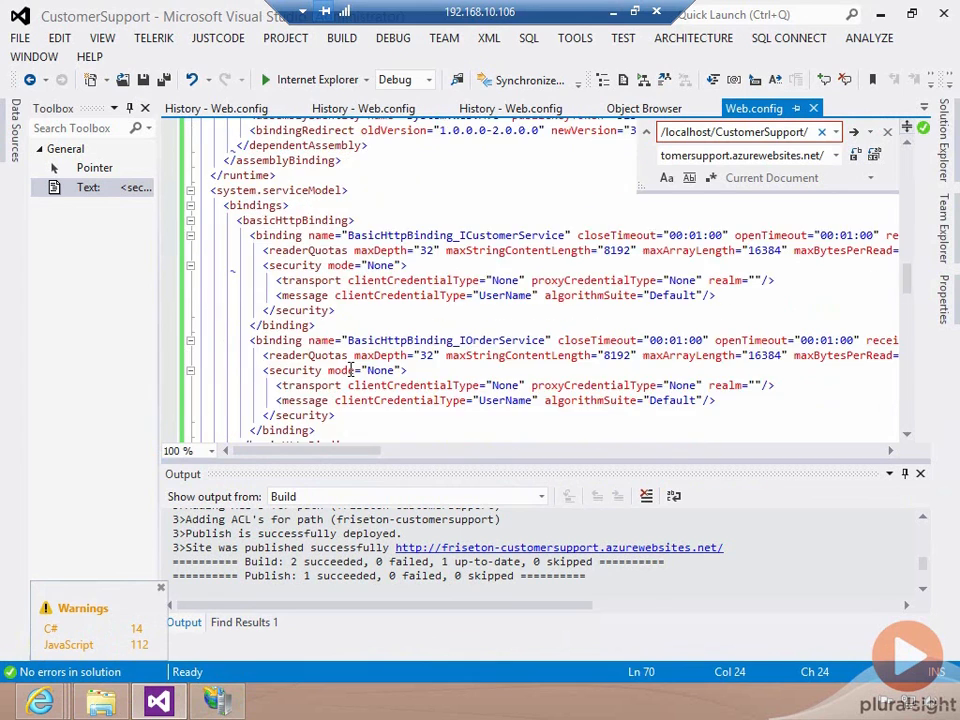
# Add the MachineKeySessionSecurityTokenHandler securityTokenHandlers block to Web.config and save it
pyautogui.scroll(-3)
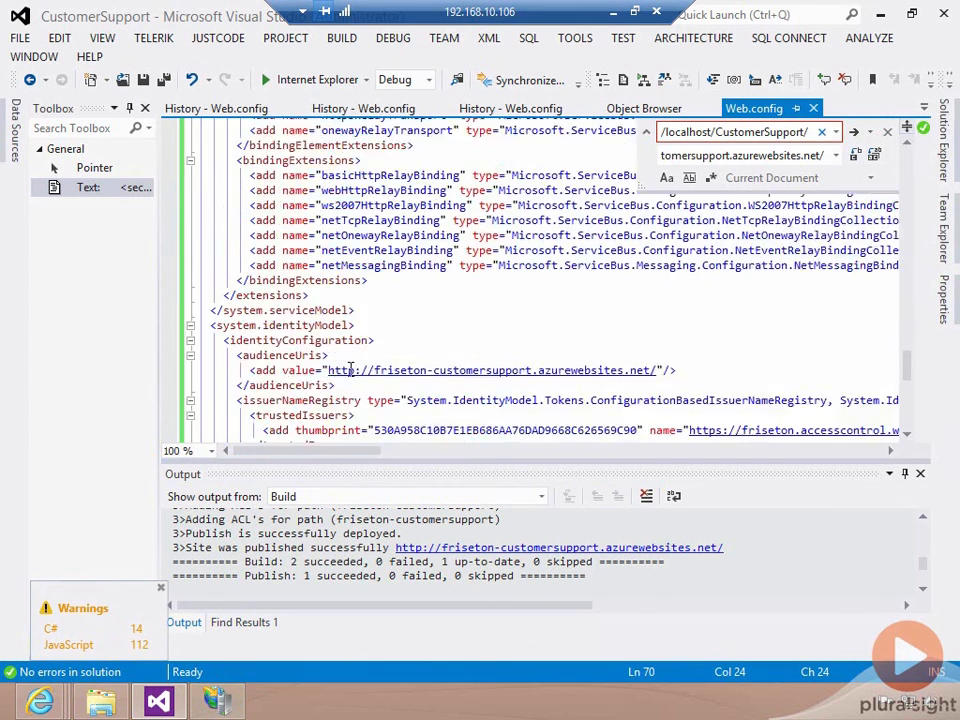
pyautogui.scroll(-3)
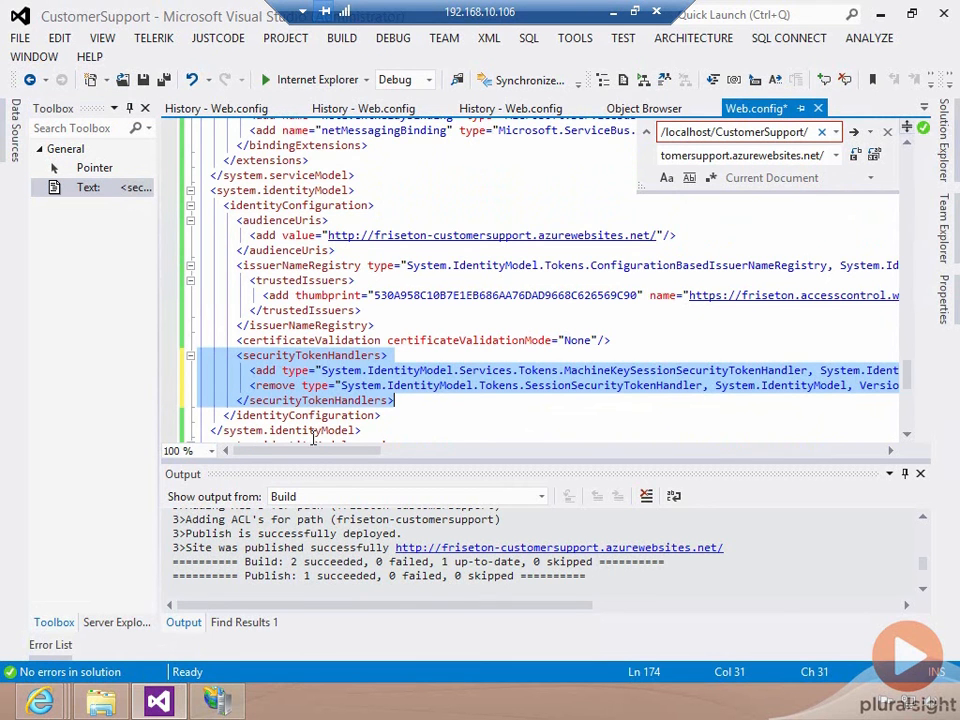
pyautogui.hscroll(3)
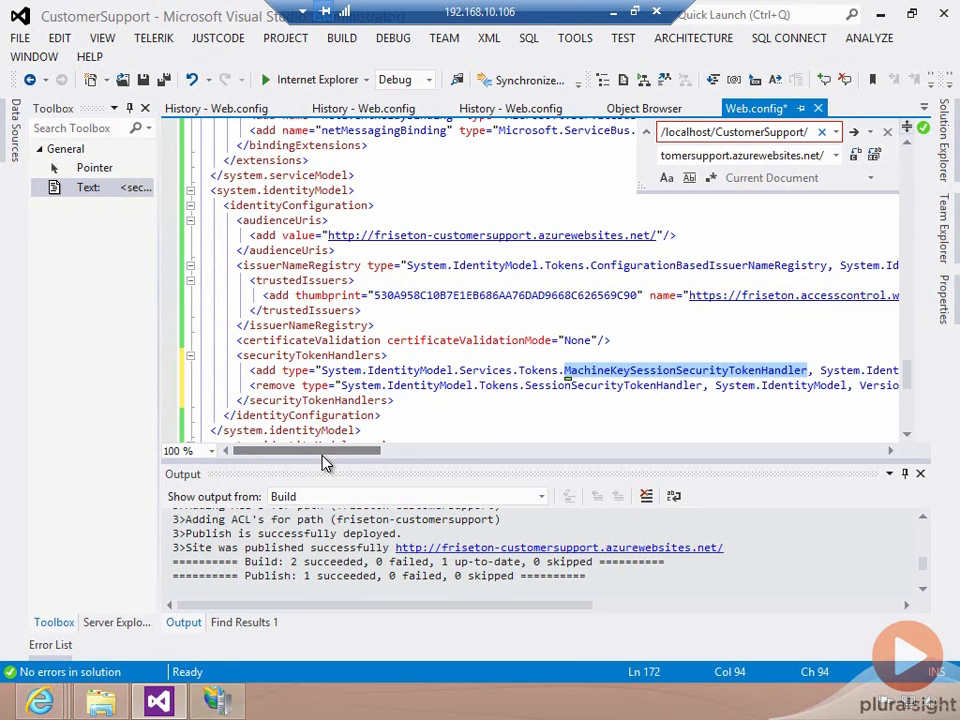
pyautogui.press('ctrl+s')
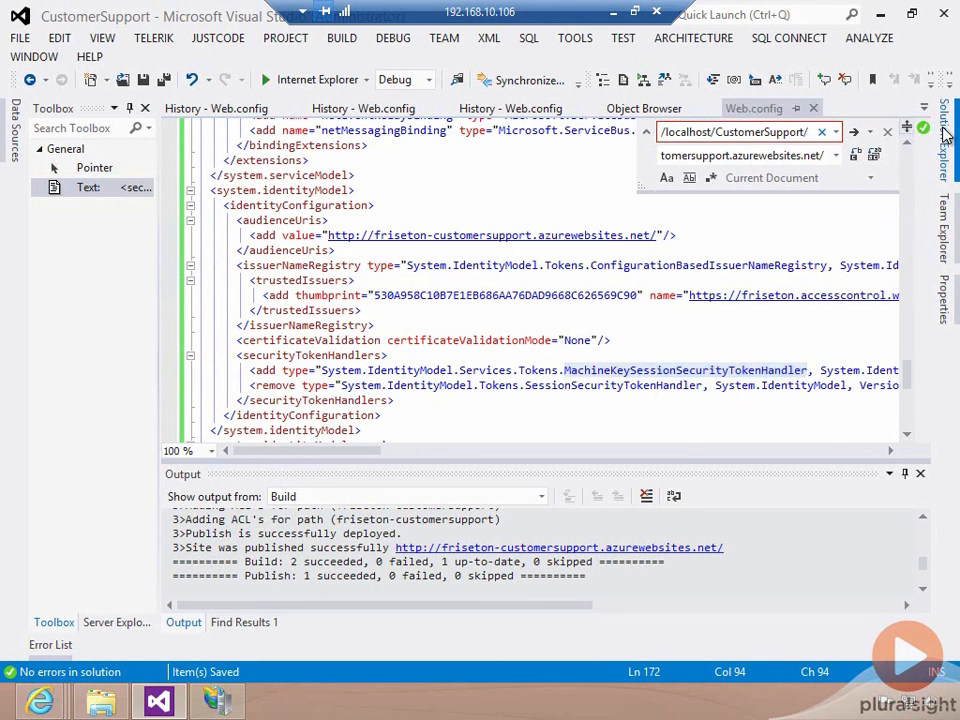
# Republish the CustomerSupport project to the friseton-customersupport Azure website
pyautogui.rightClick(782, 194)
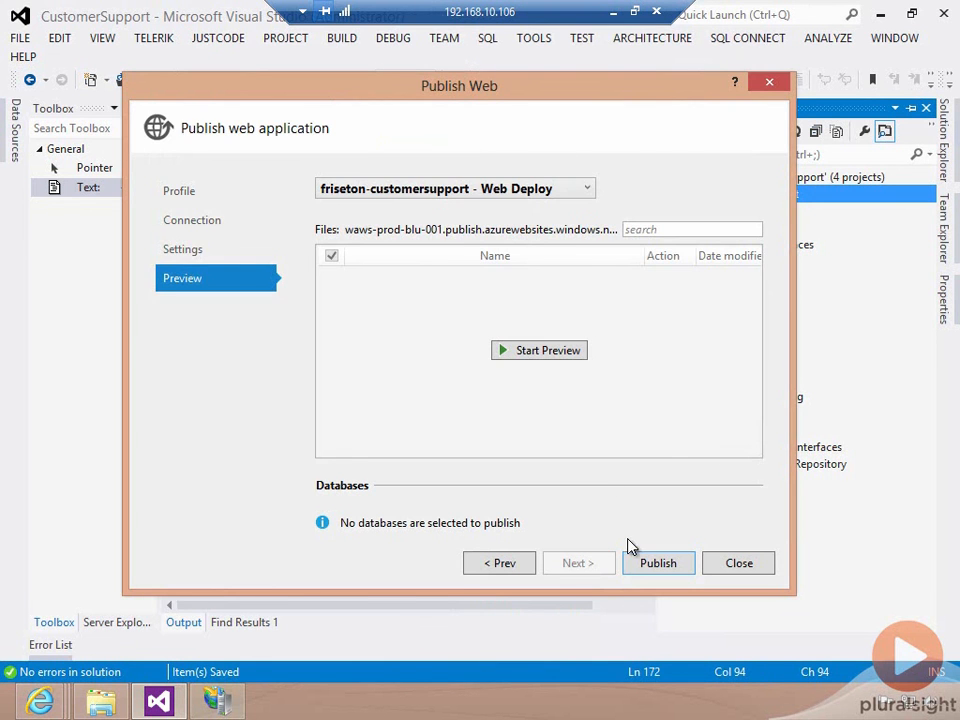
pyautogui.click(656, 562)
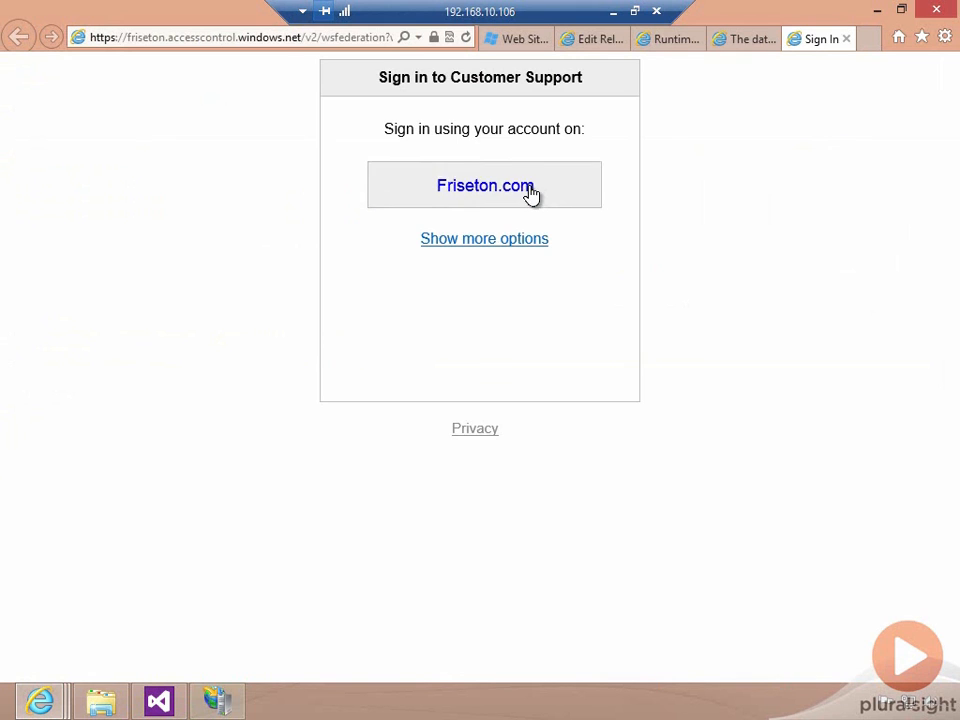
# Sign in via Friseton.com and search Lookup Customer by Email to get the matching username
pyautogui.click(484, 184)
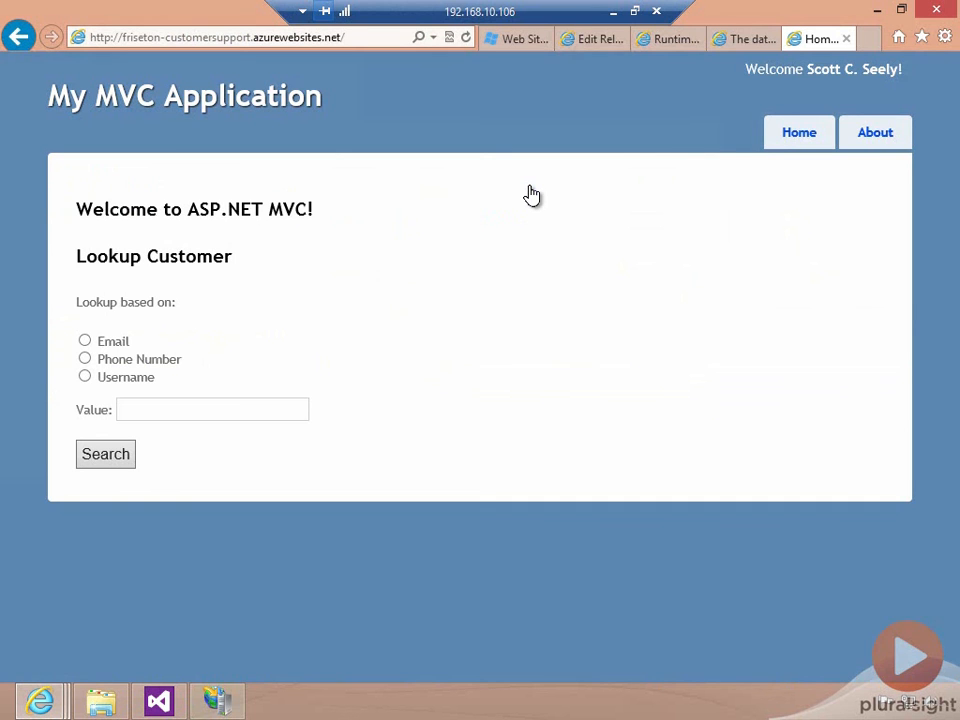
pyautogui.moveTo(144, 48)
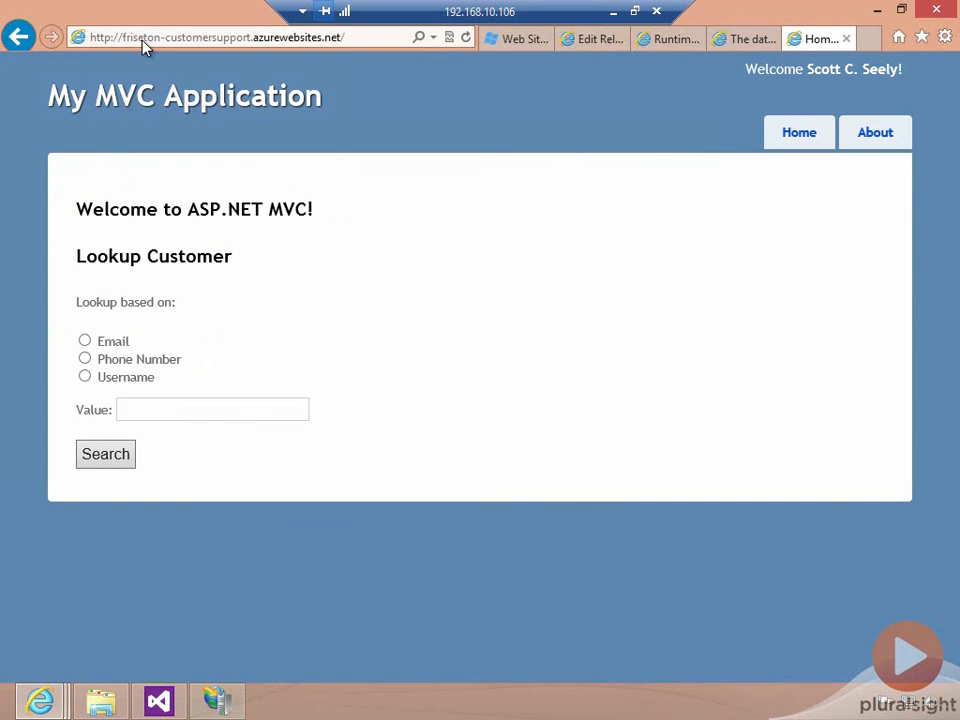
pyautogui.moveTo(132, 324)
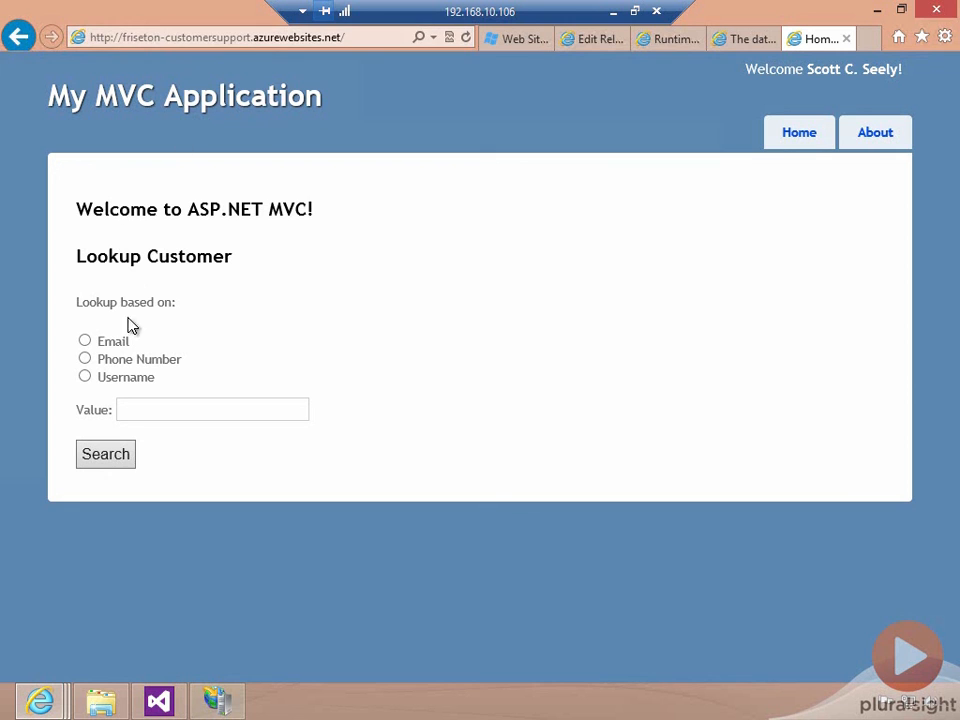
pyautogui.click(84, 340)
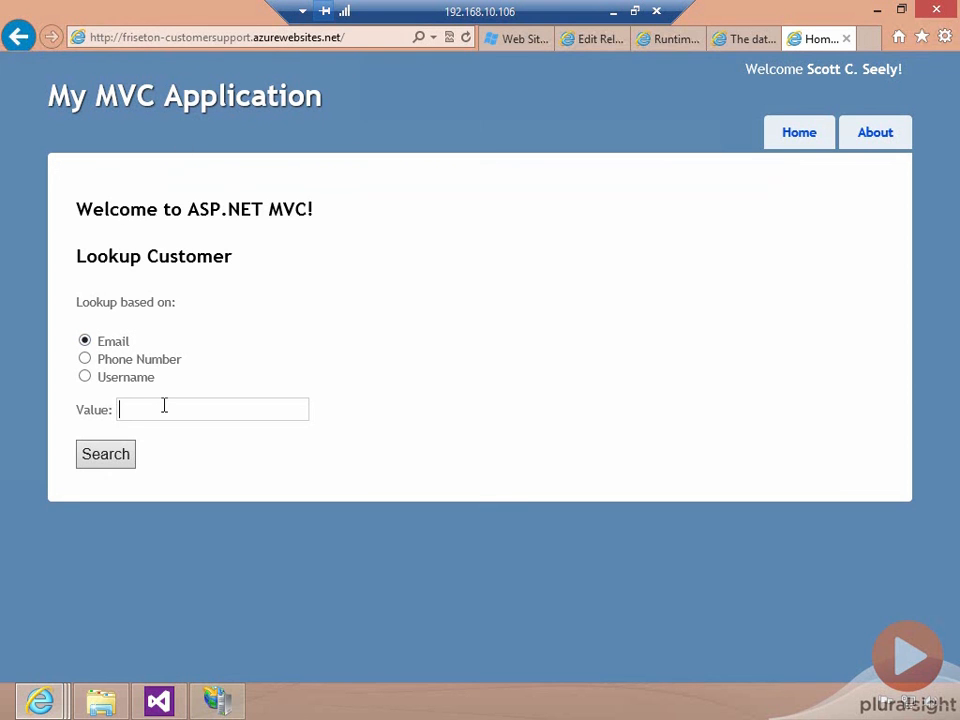
pyautogui.click(212, 408)
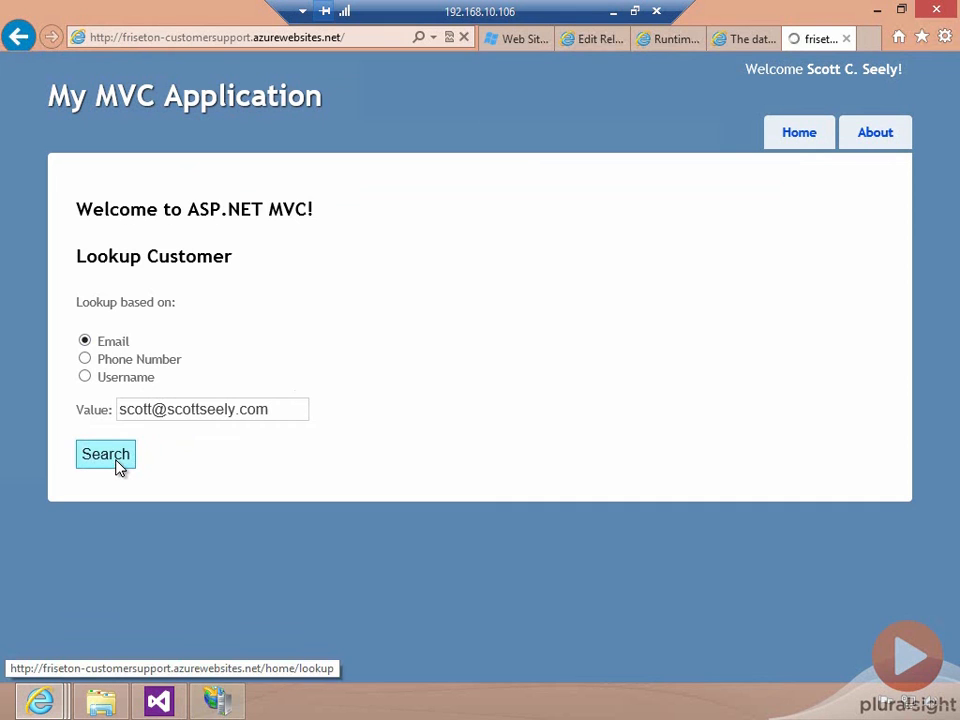
pyautogui.click(104, 454)
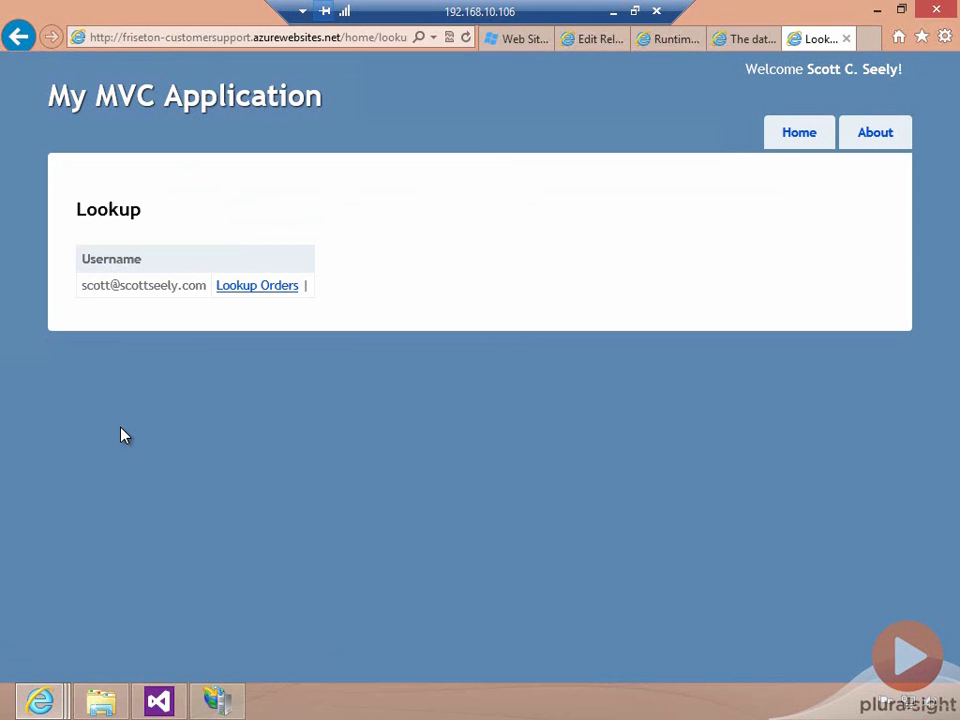
pyautogui.moveTo(170, 368)
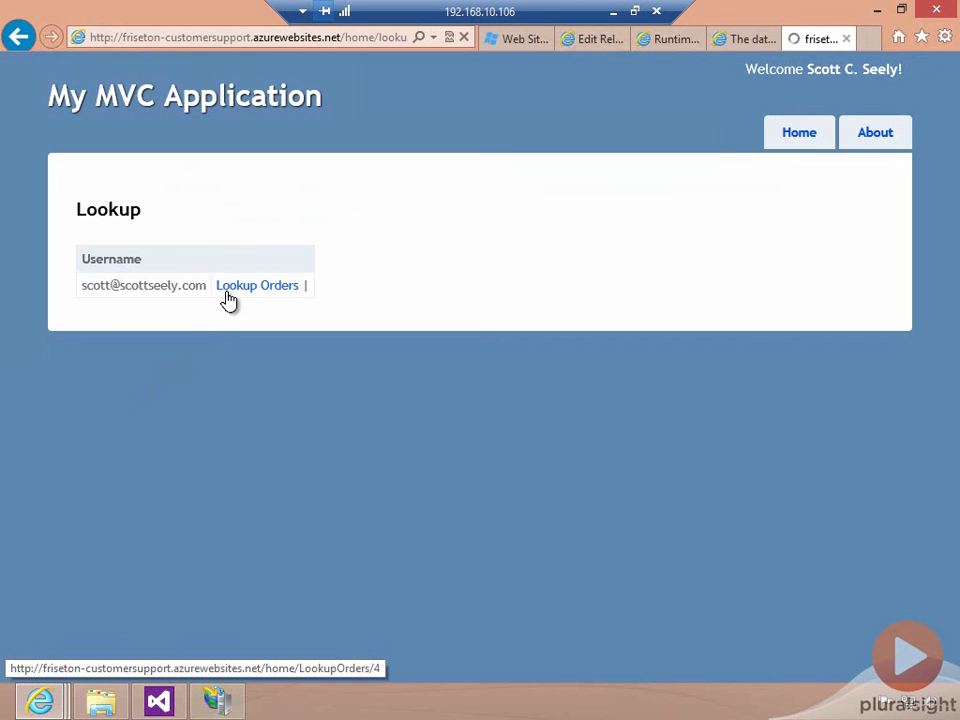
# View the customer's orders, the 6700.00 order details, and Return Items for the Canon camera
pyautogui.click(256, 284)
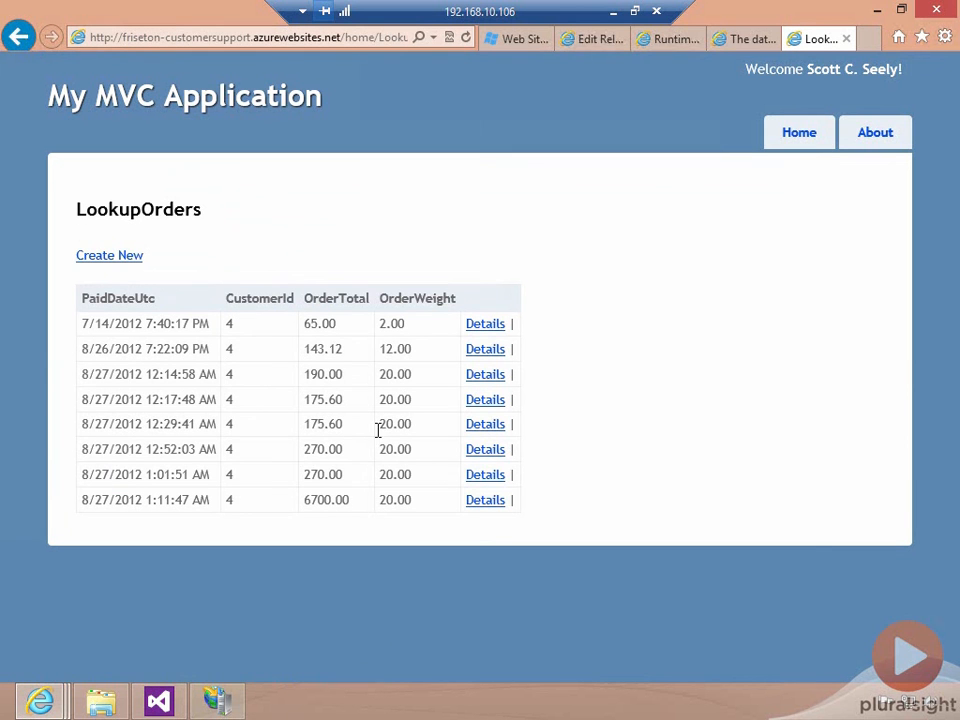
pyautogui.moveTo(486, 500)
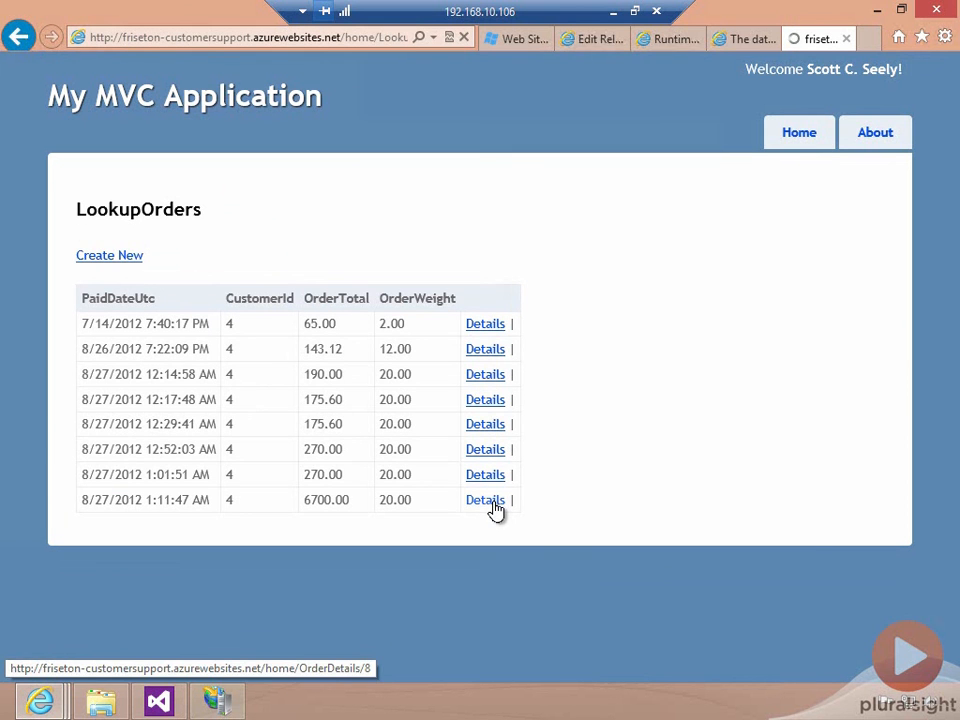
pyautogui.click(486, 500)
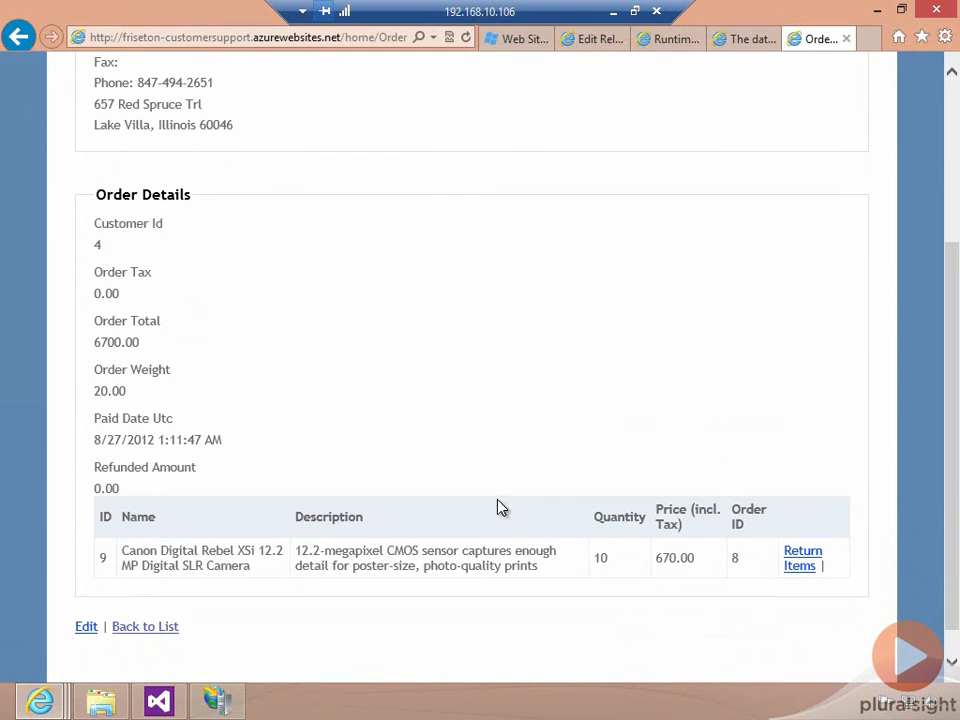
pyautogui.moveTo(802, 556)
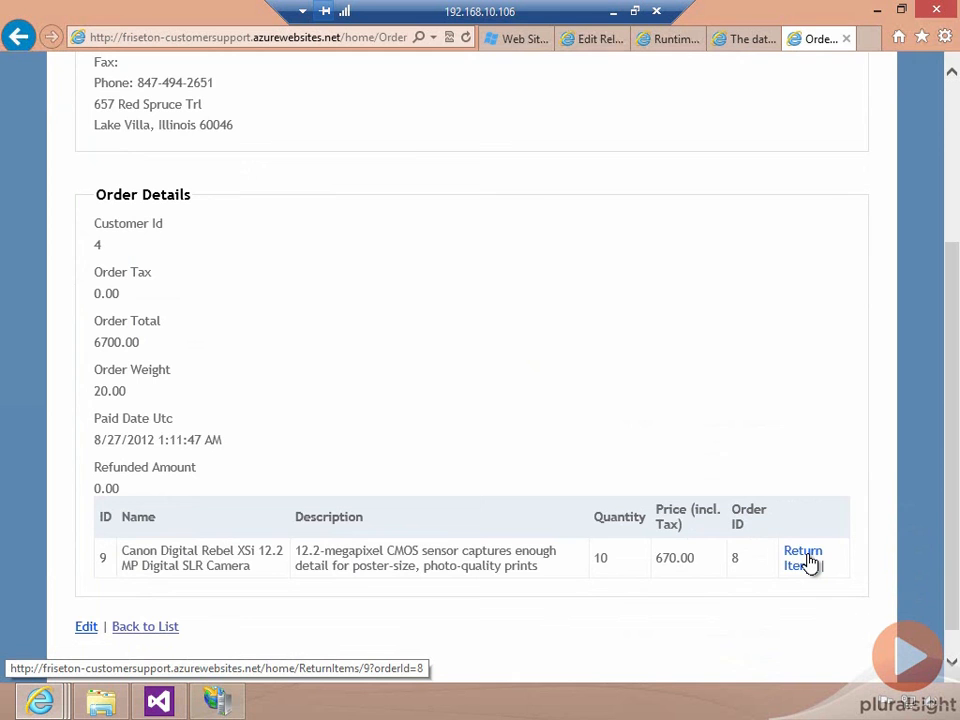
pyautogui.click(804, 558)
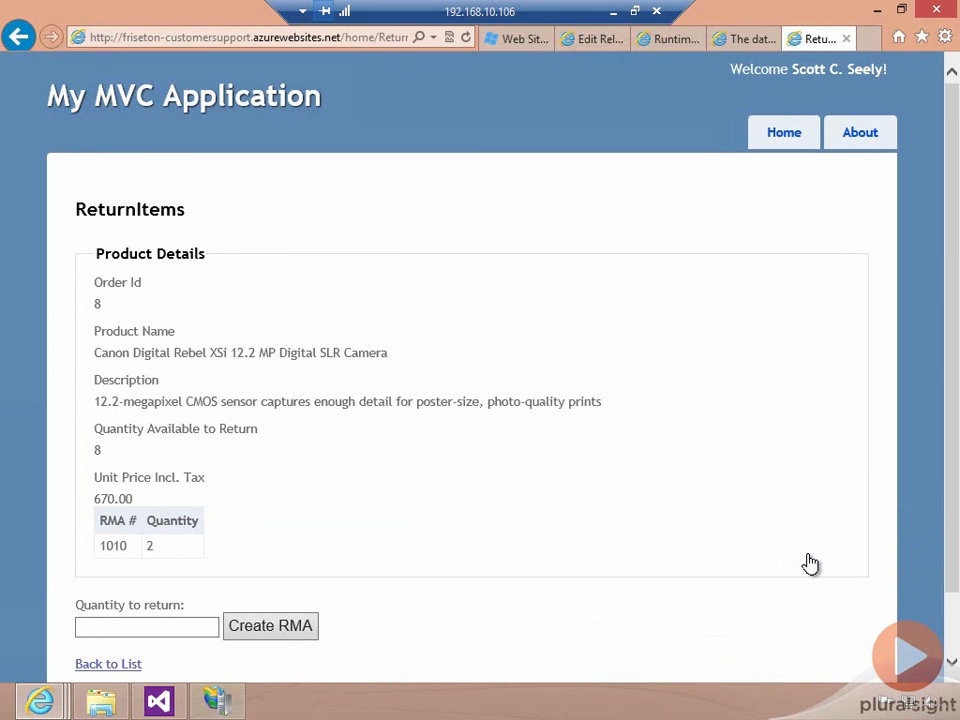
pyautogui.scroll(3)
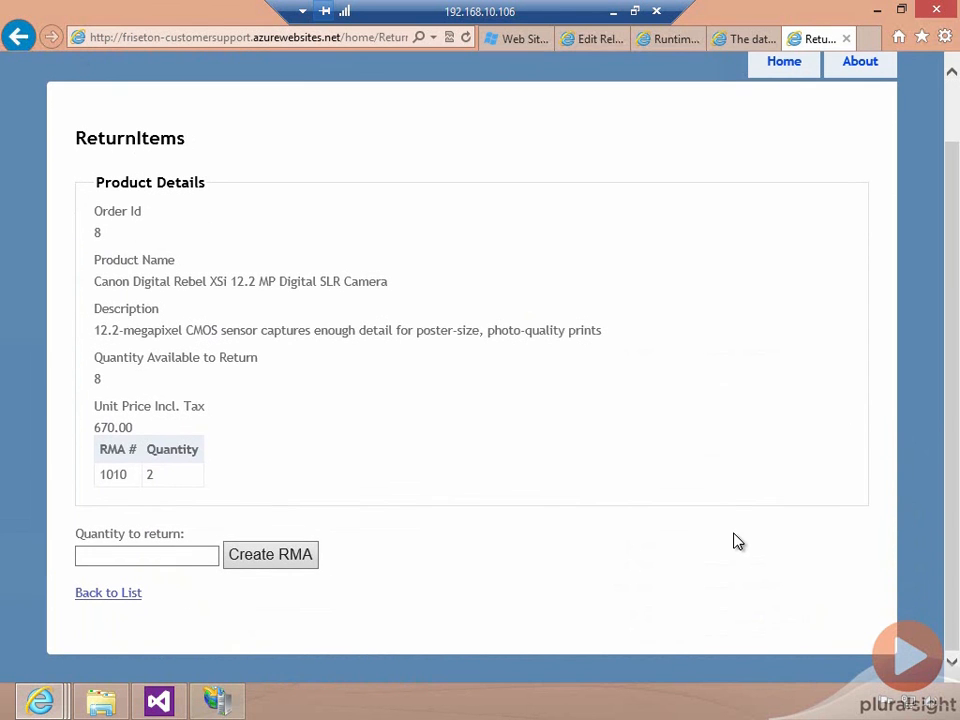